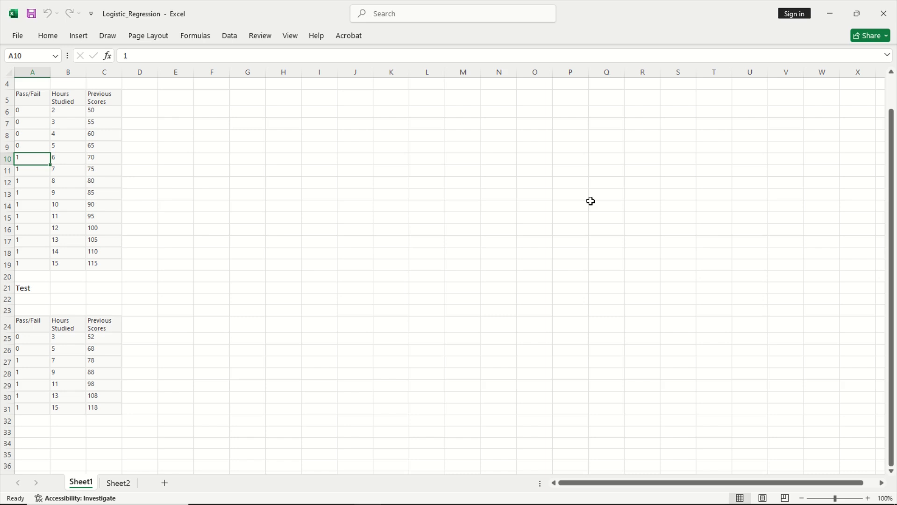
{"action": "mouse_move", "coordinate": [320, 170]}
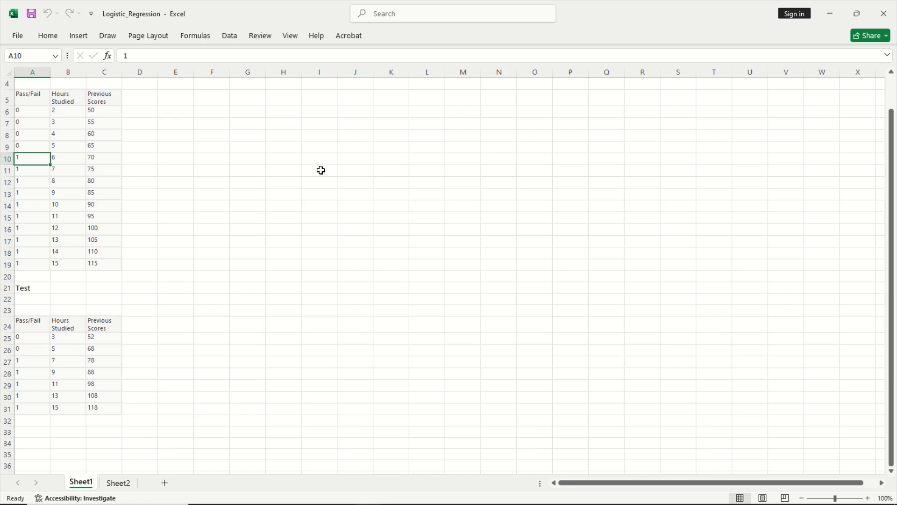
{"action": "mouse_move", "coordinate": [107, 152]}
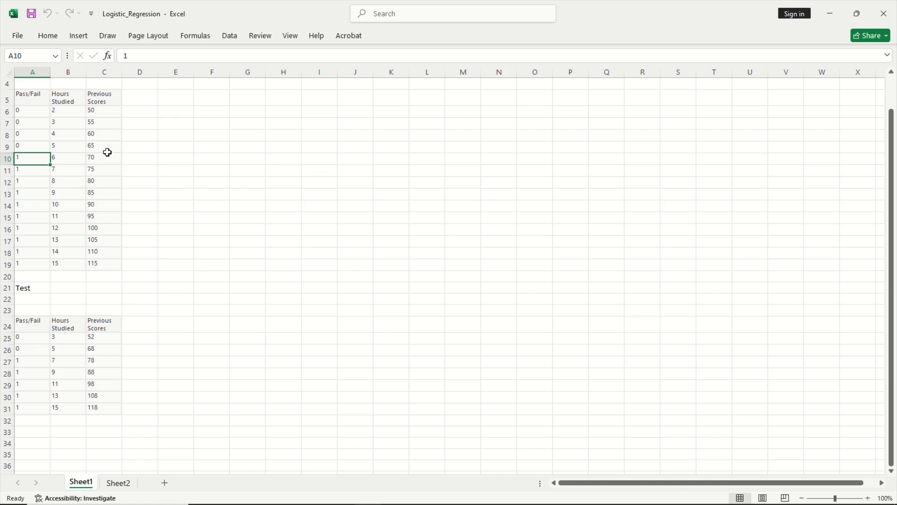
{"action": "mouse_move", "coordinate": [64, 113]}
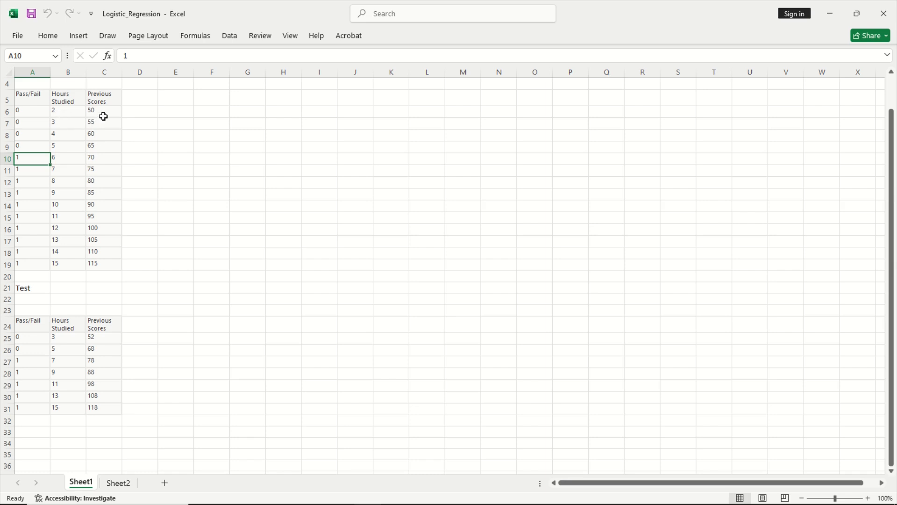
{"action": "mouse_move", "coordinate": [25, 115]}
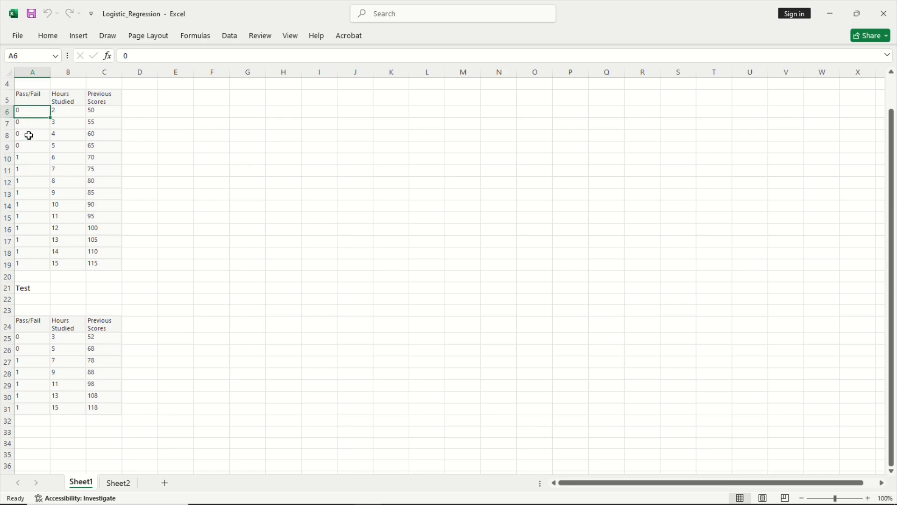
Step: Look over the training table cells before laying out the coefficients
{"action": "left_click", "coordinate": [32, 134]}
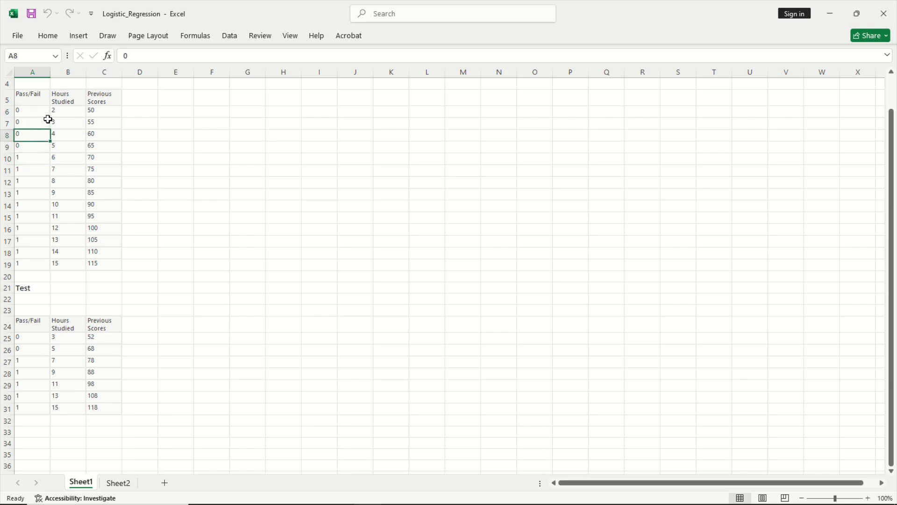
{"action": "left_click", "coordinate": [67, 110]}
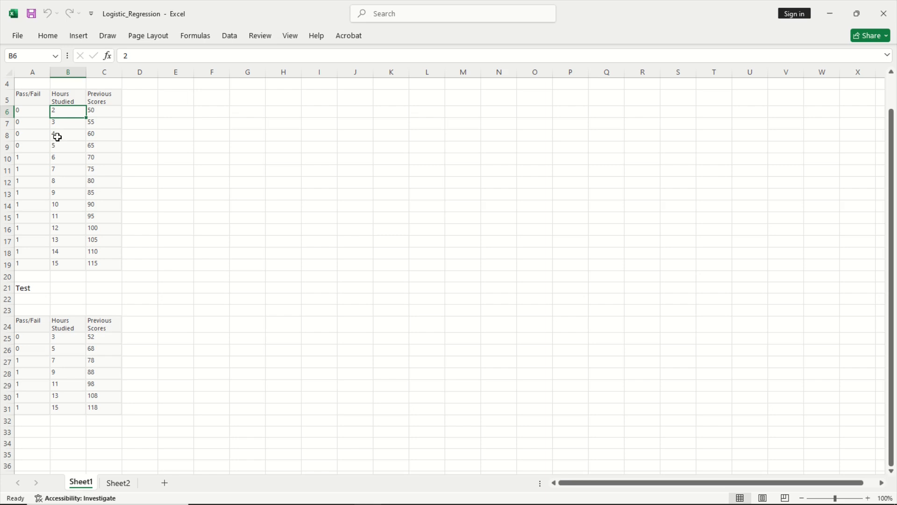
{"action": "left_click", "coordinate": [67, 146]}
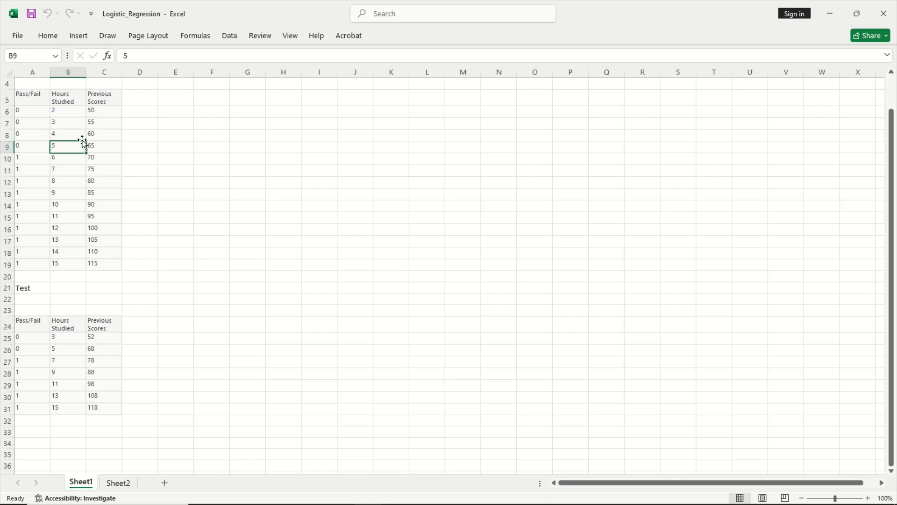
{"action": "left_click", "coordinate": [104, 181]}
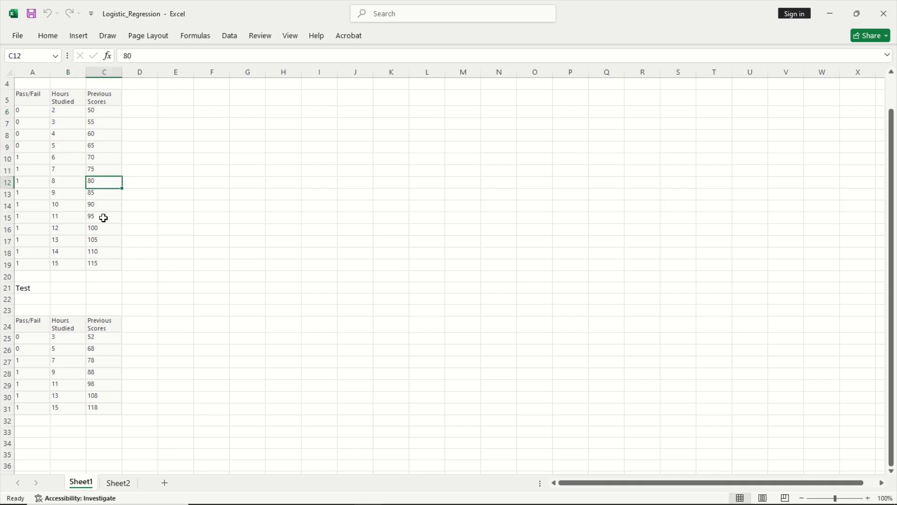
{"action": "left_click", "coordinate": [104, 217]}
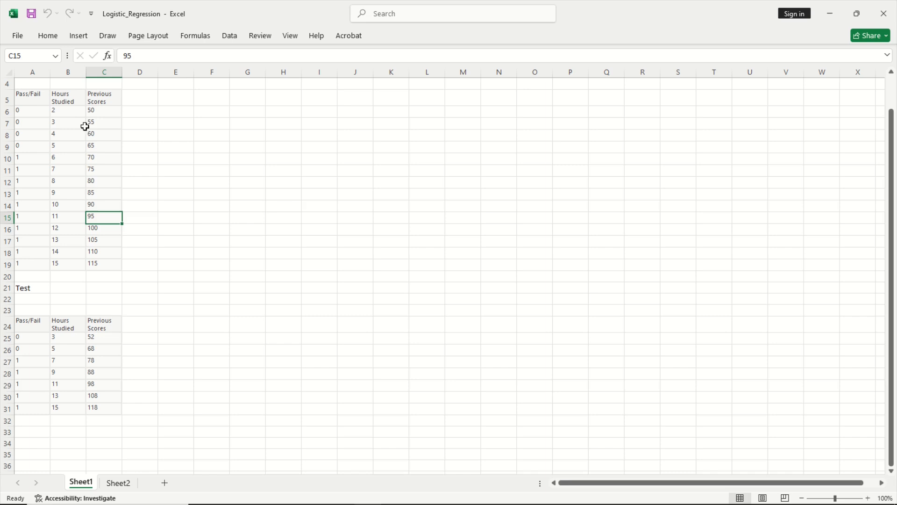
{"action": "left_click", "coordinate": [68, 110]}
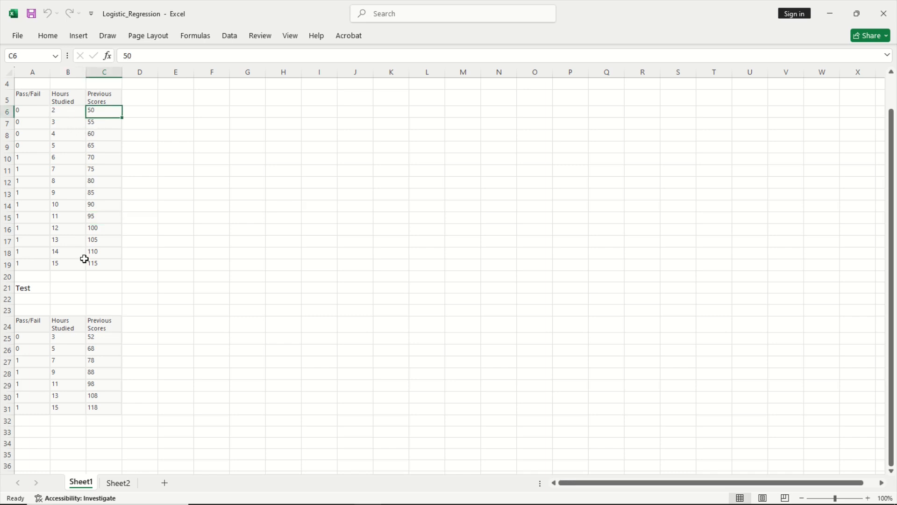
{"action": "mouse_move", "coordinate": [85, 230]}
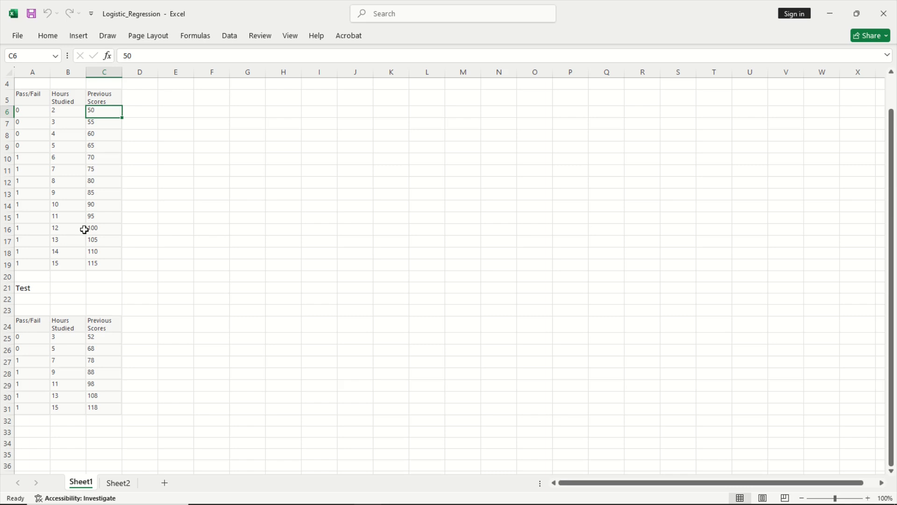
{"action": "mouse_move", "coordinate": [73, 227]}
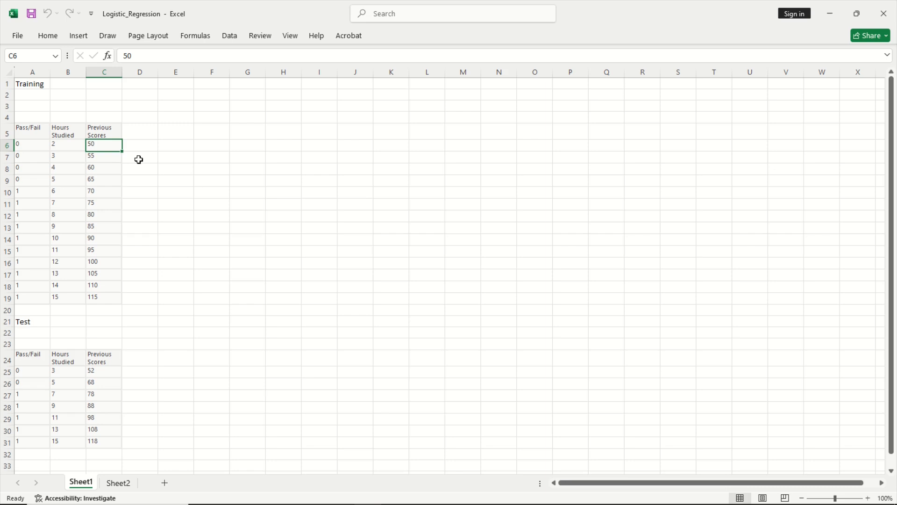
{"action": "mouse_move", "coordinate": [35, 143]}
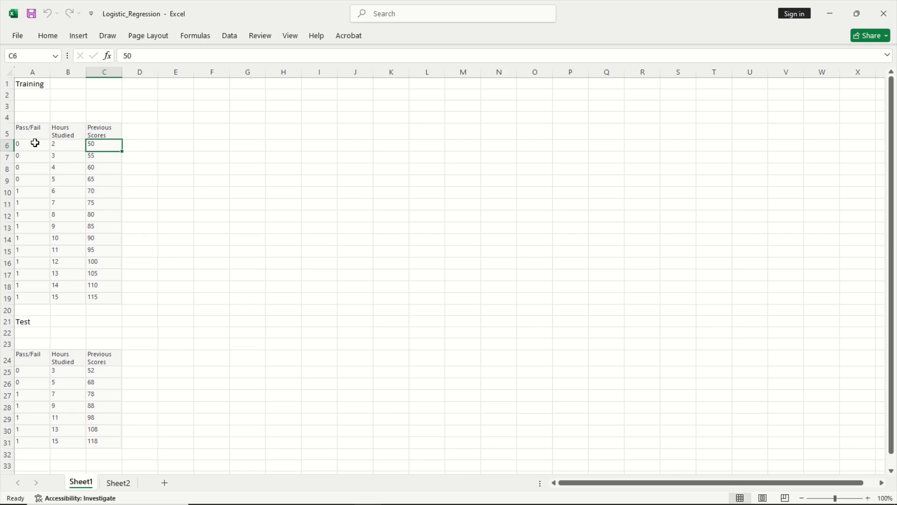
{"action": "mouse_move", "coordinate": [46, 148]}
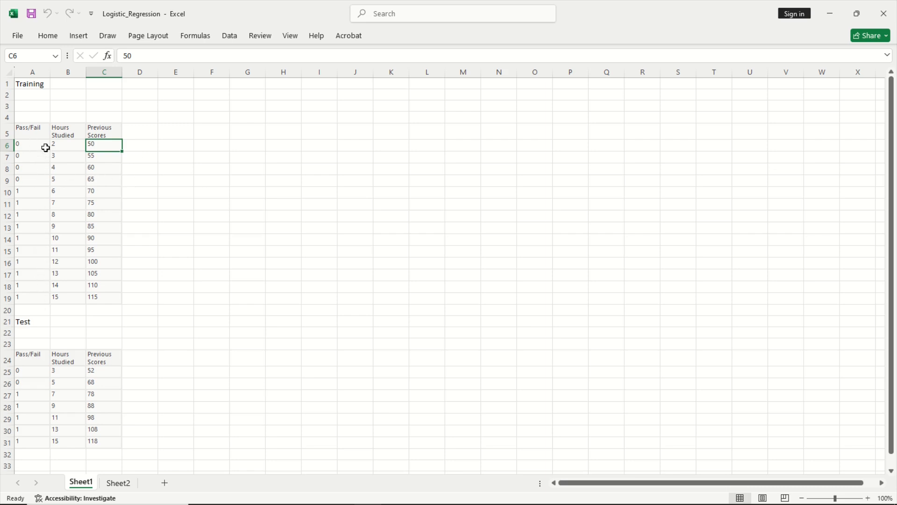
{"action": "mouse_move", "coordinate": [43, 242]}
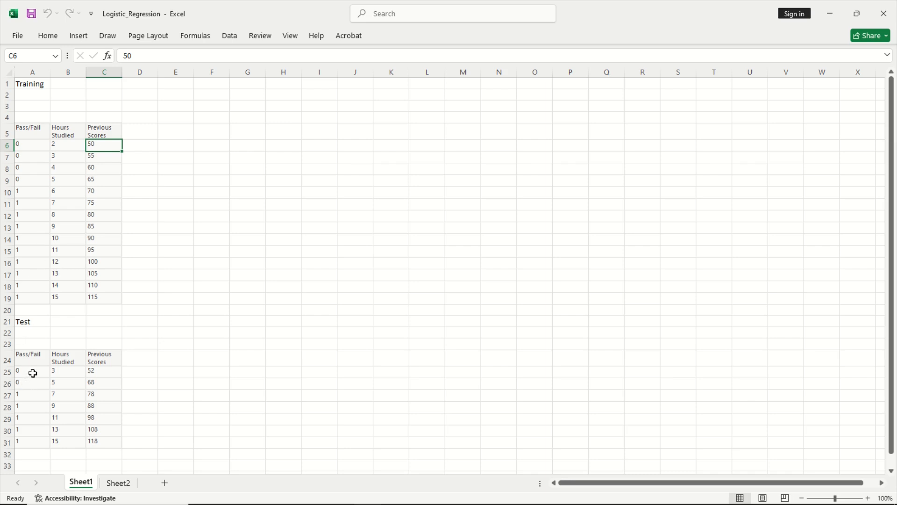
{"action": "mouse_move", "coordinate": [69, 337]}
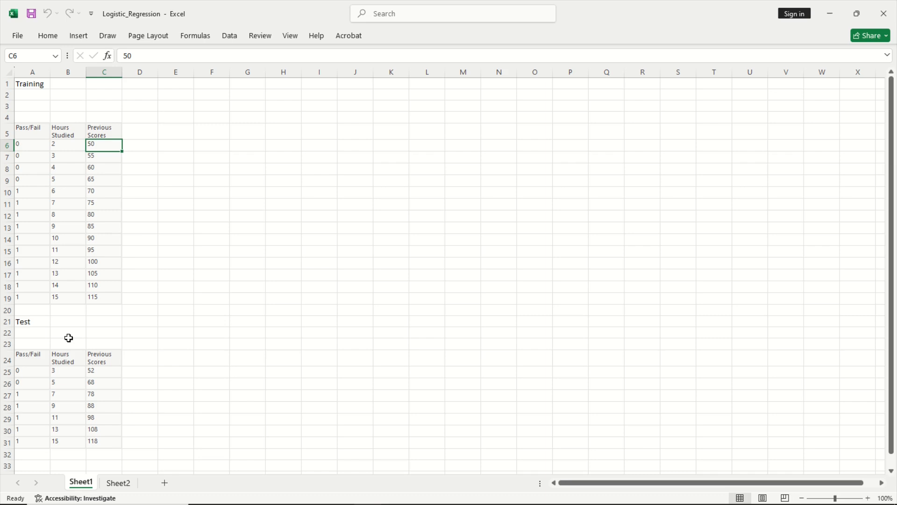
Step: Label the coefficient cells b0, b1 and b2 in the row under the Training title
{"action": "left_click", "coordinate": [32, 94]}
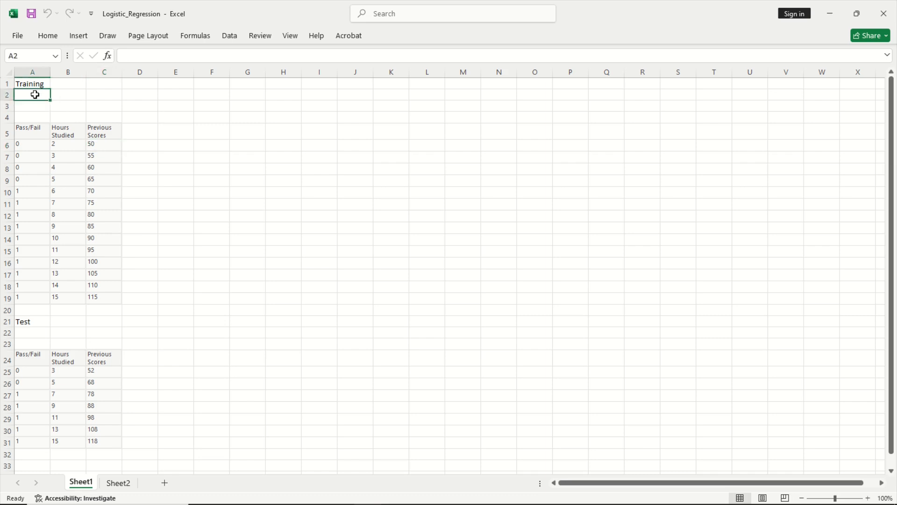
{"action": "type", "text": "B"}
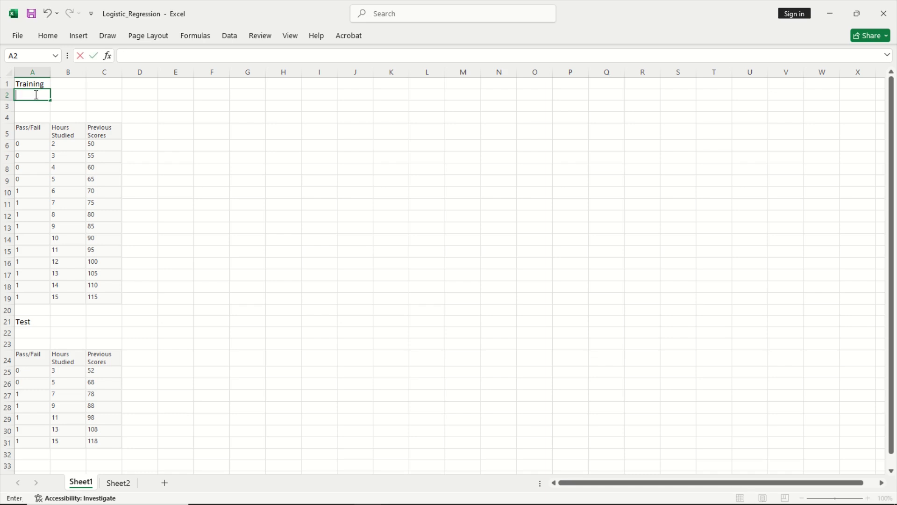
{"action": "type", "text": "b0"}
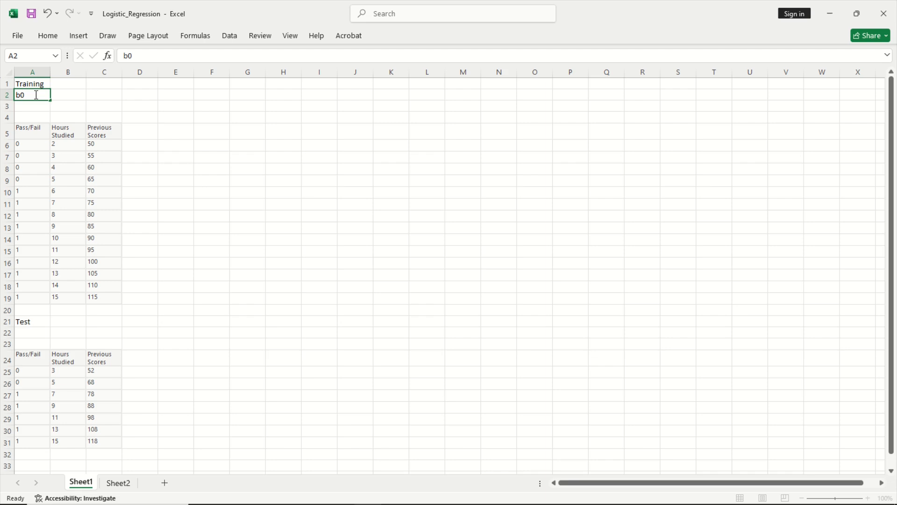
{"action": "type", "text": "b1"}
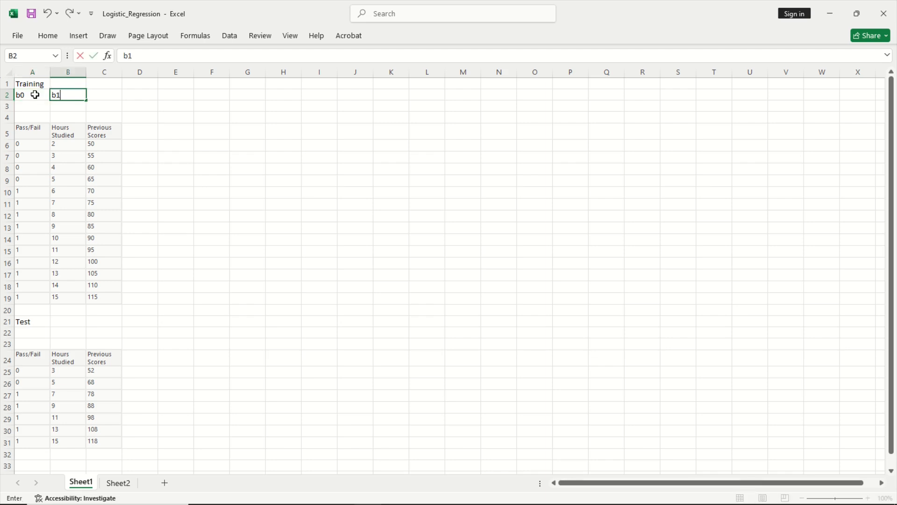
{"action": "type", "text": "b2"}
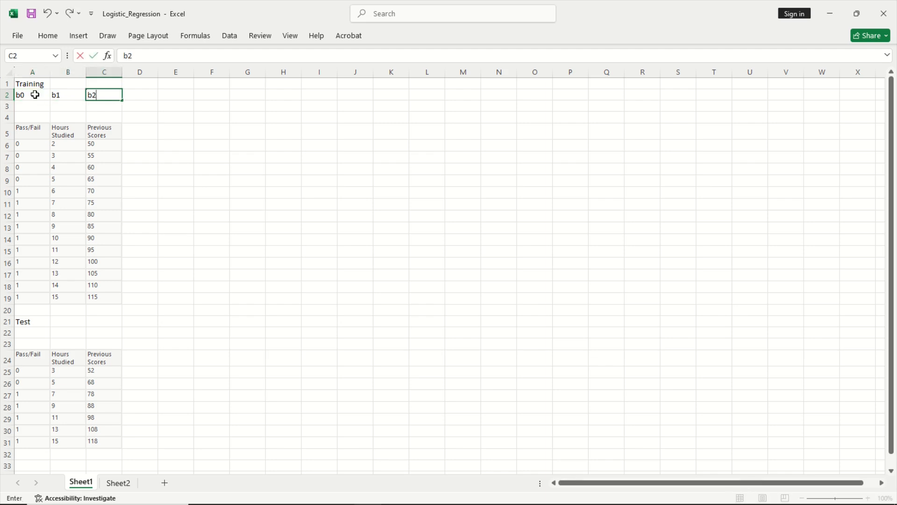
{"action": "left_click", "coordinate": [175, 72]}
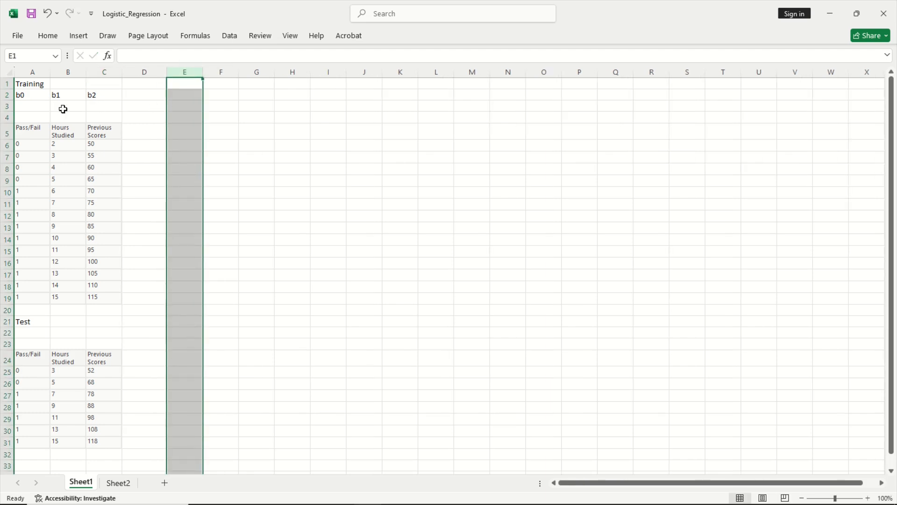
{"action": "mouse_move", "coordinate": [115, 144]}
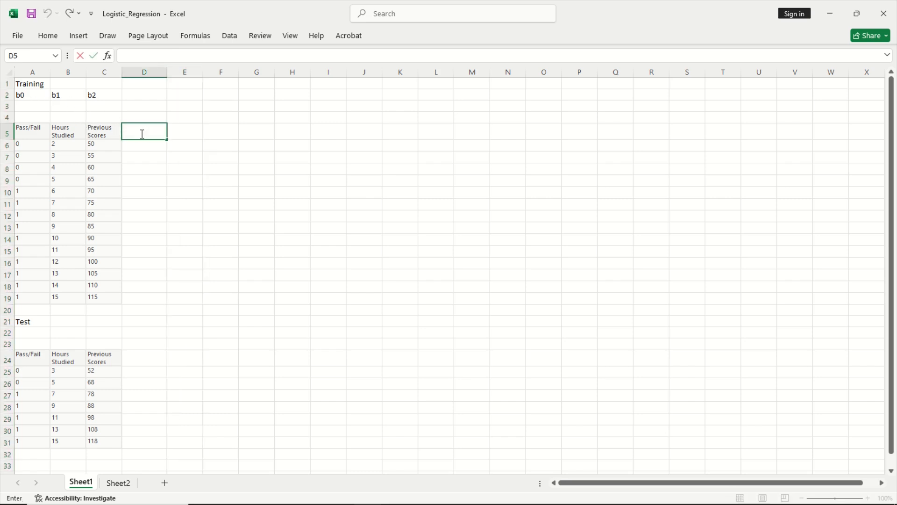
Step: Add the Log Odds heading and begin its first formula, discarding a false start
{"action": "type", "text": "Log O"}
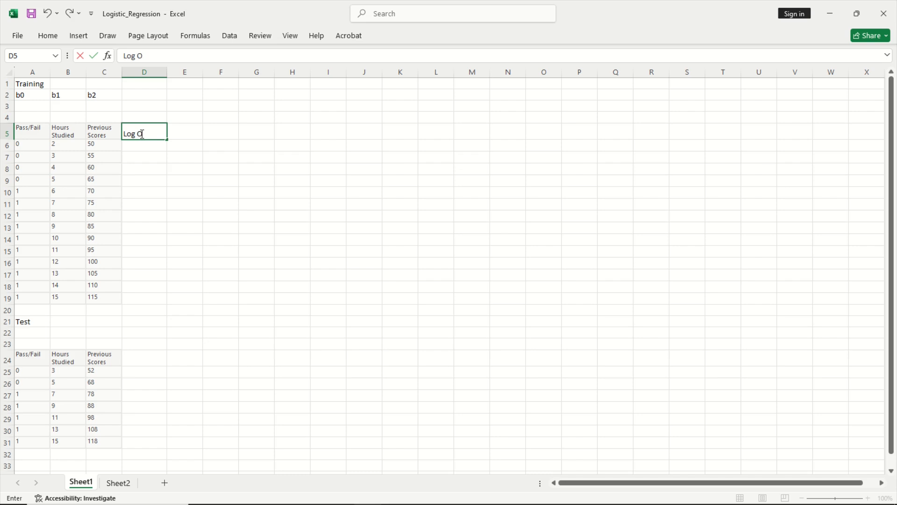
{"action": "key", "text": "enter"}
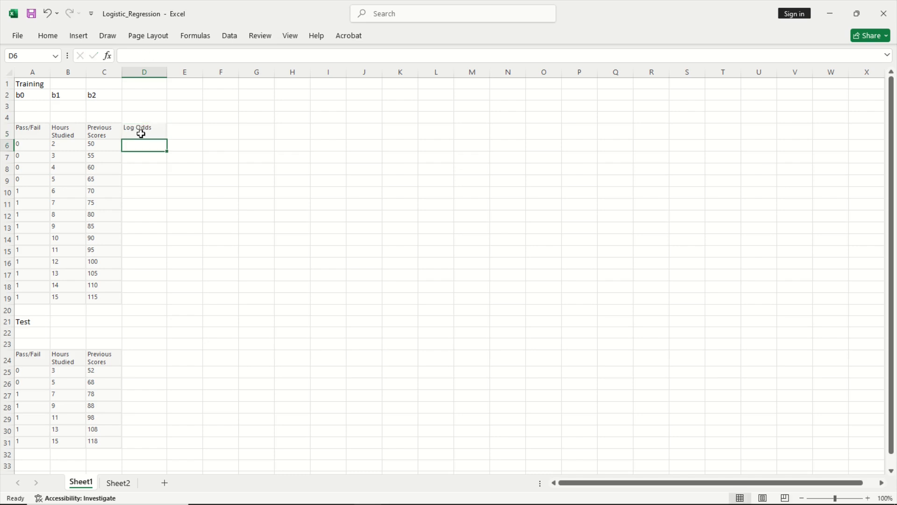
{"action": "type", "text": "="}
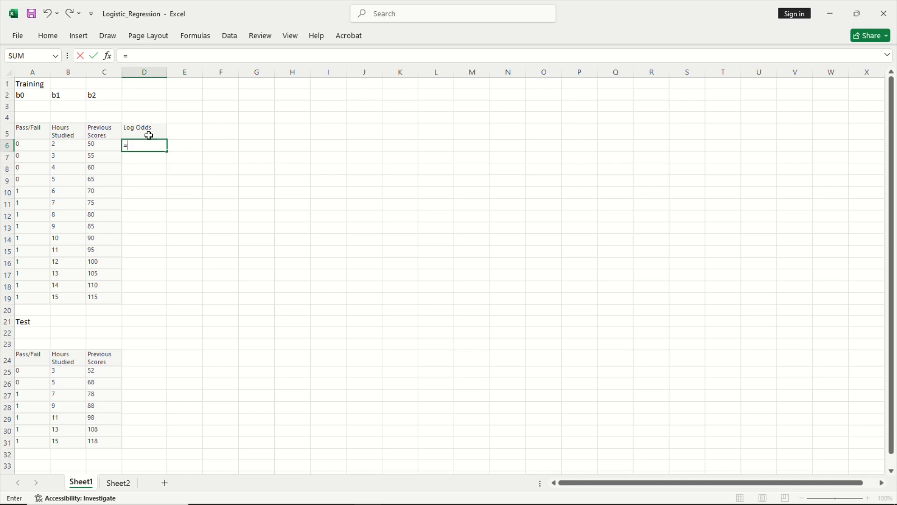
{"action": "left_click", "coordinate": [32, 106]}
{"action": "type", "text": "2"}
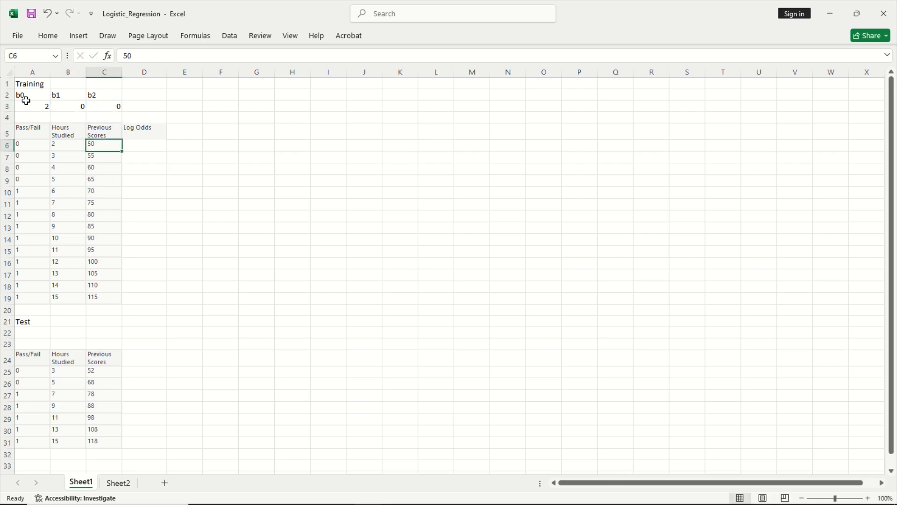
{"action": "type", "text": "=Su"}
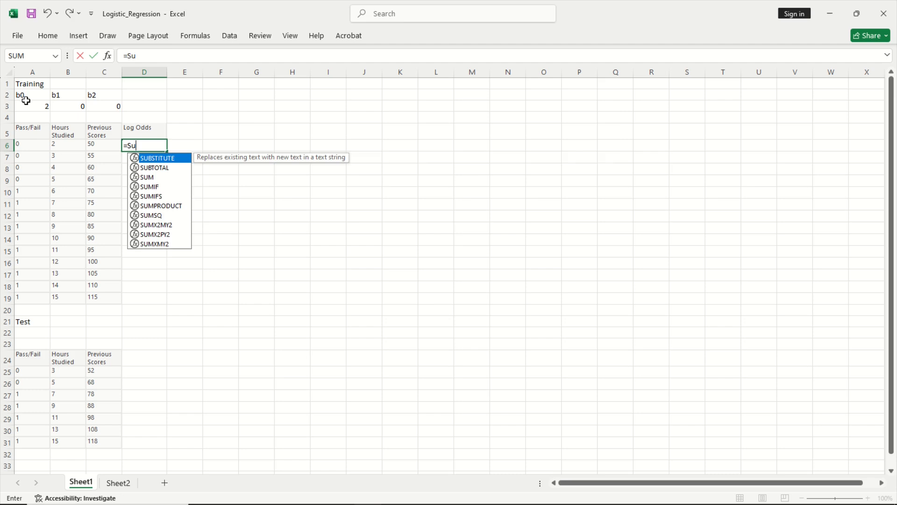
{"action": "key", "text": "backspace"}
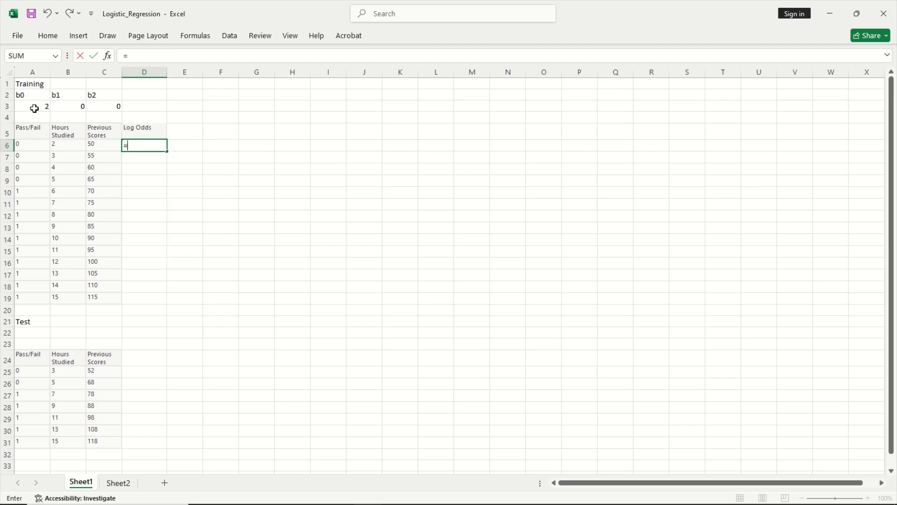
Step: Enter =$A$3+SUMPRODUCT(B6:C6,$B$3:$C$3) in D6 and fill it down to row 19
{"action": "left_click", "coordinate": [33, 107]}
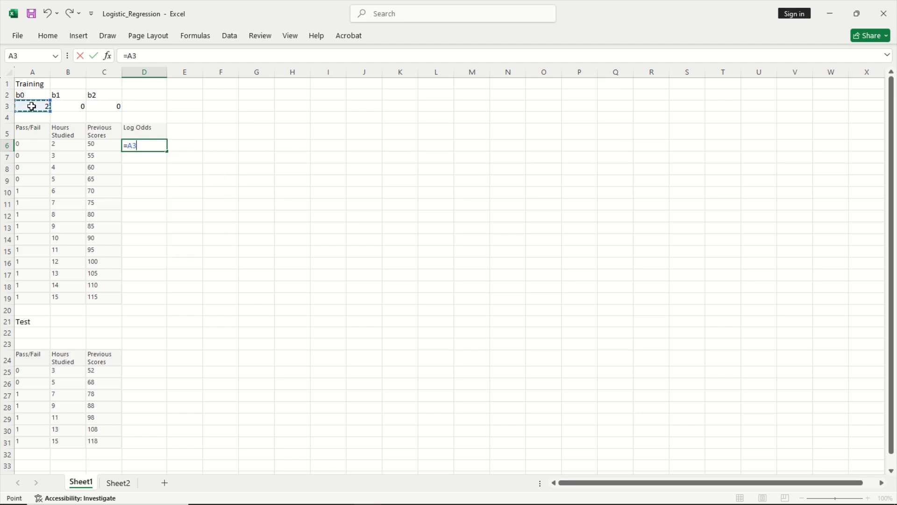
{"action": "key", "text": "f4"}
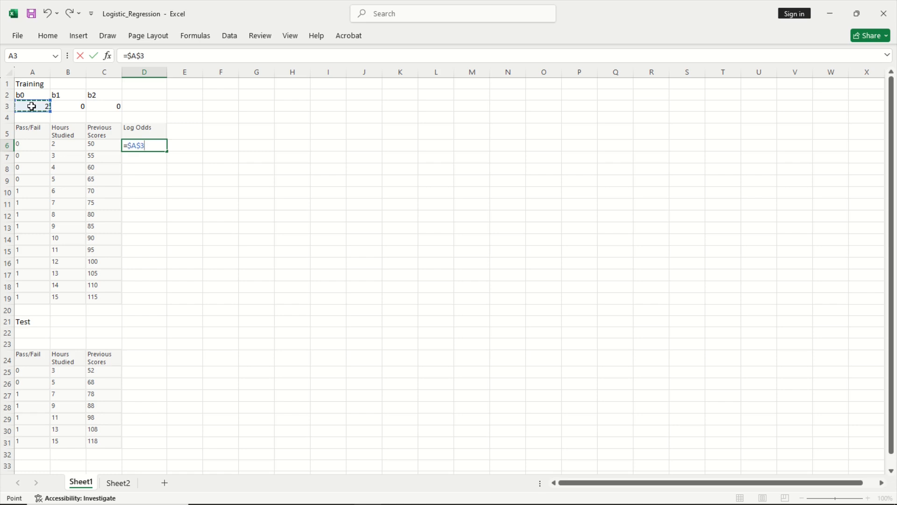
{"action": "type", "text": "+"}
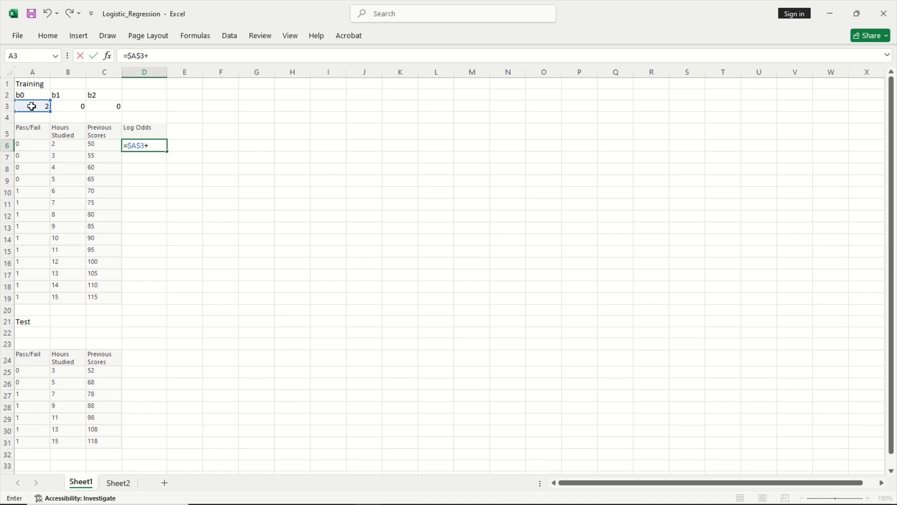
{"action": "type", "text": "sum"}
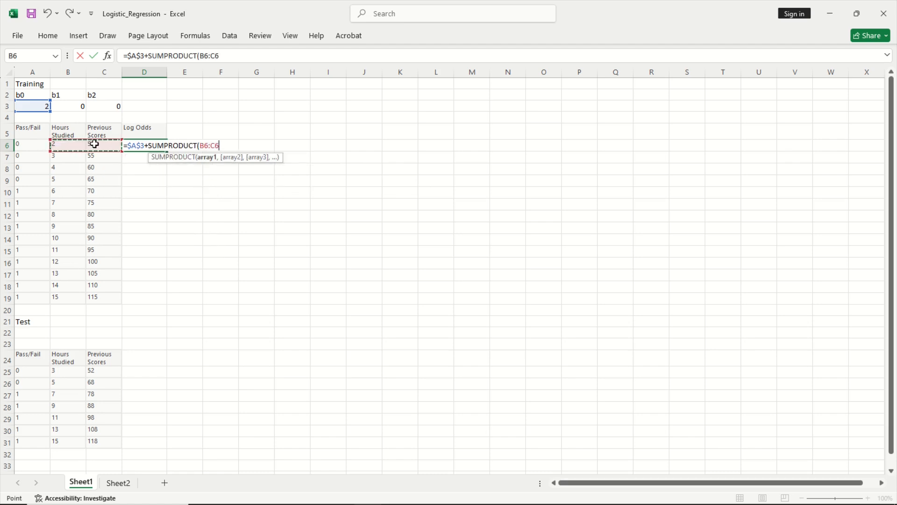
{"action": "left_click", "coordinate": [67, 106]}
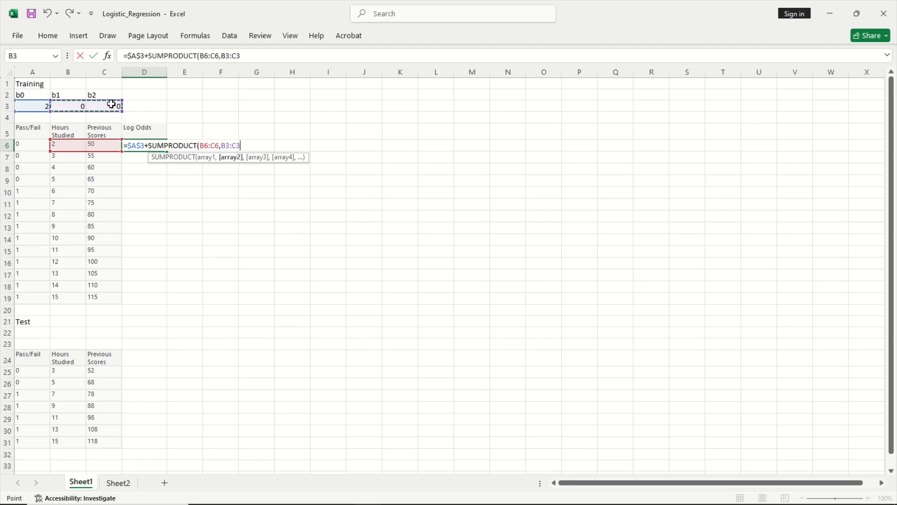
{"action": "key", "text": "f4"}
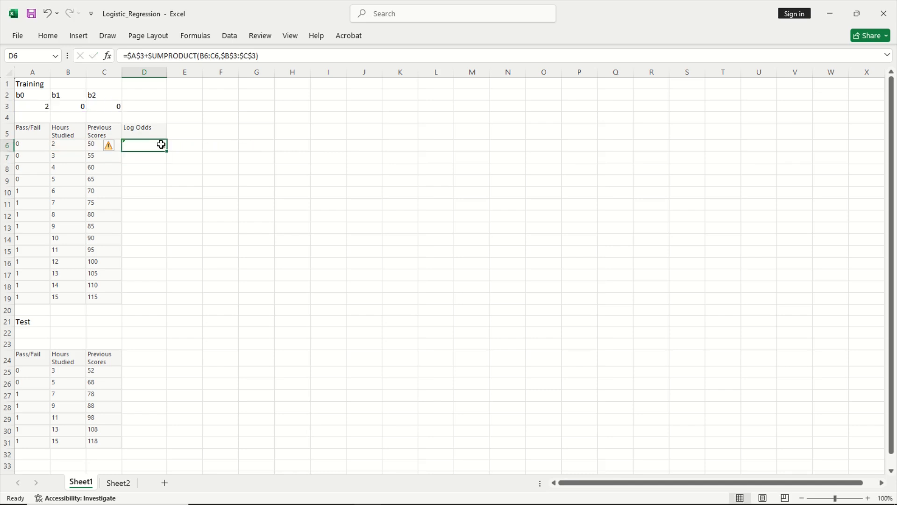
{"action": "left_click_drag", "start_coordinate": [143, 144], "coordinate": [144, 297]}
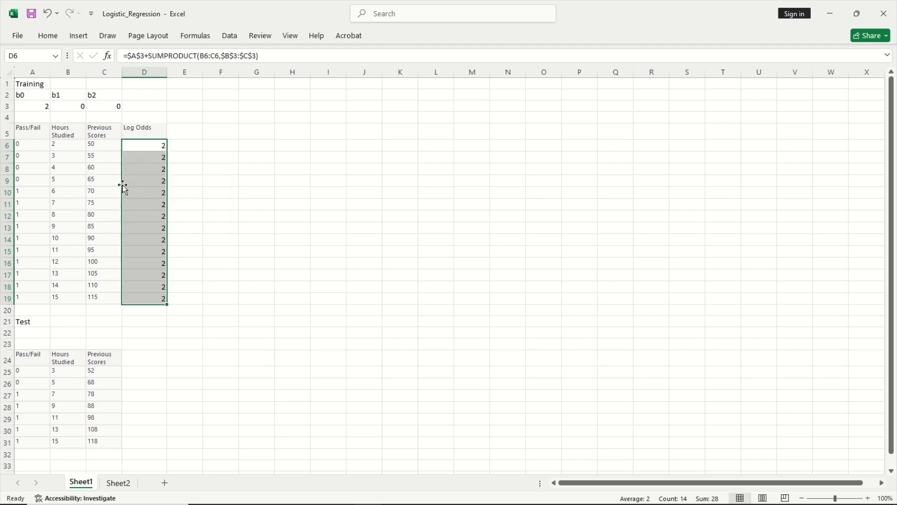
{"action": "left_click", "coordinate": [184, 131]}
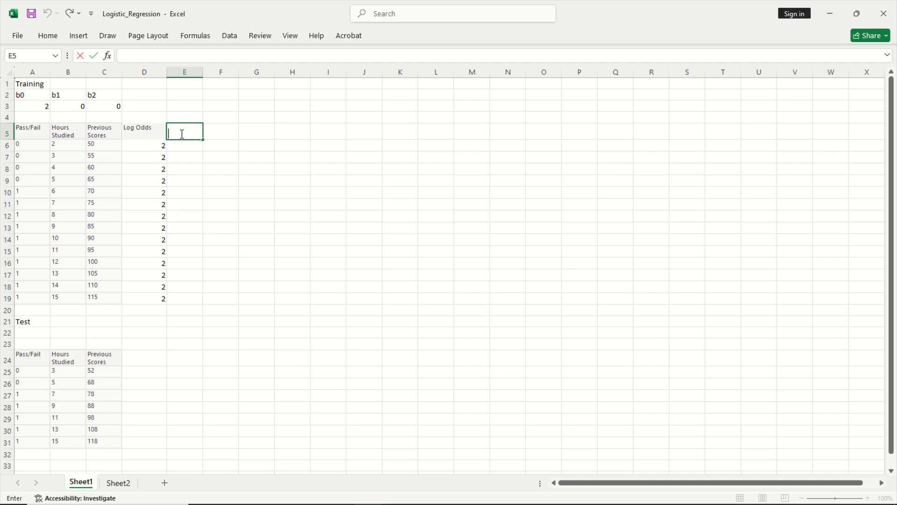
Step: Add an Odds column with =EXP(D6), fixing the #NAME? error, giving 7.389
{"action": "type", "text": "Odds"}
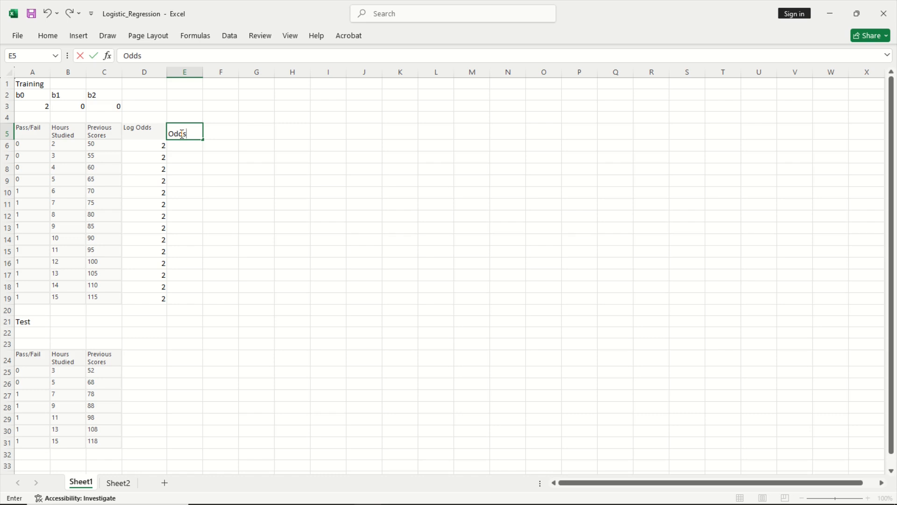
{"action": "mouse_move", "coordinate": [210, 136]}
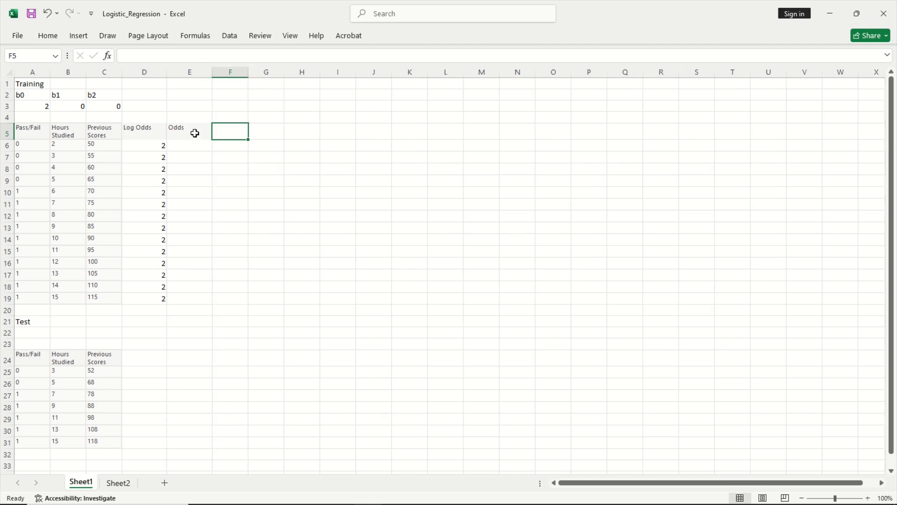
{"action": "left_click", "coordinate": [189, 145]}
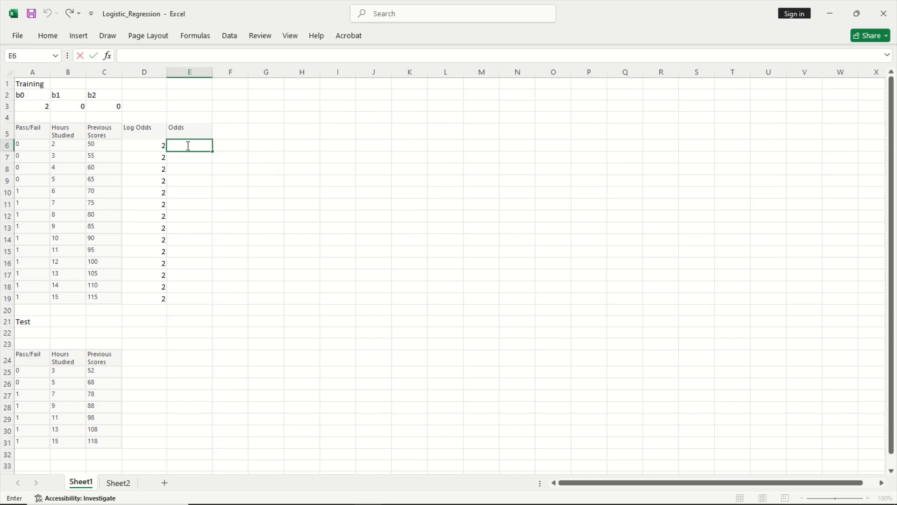
{"action": "type", "text": "=exp"}
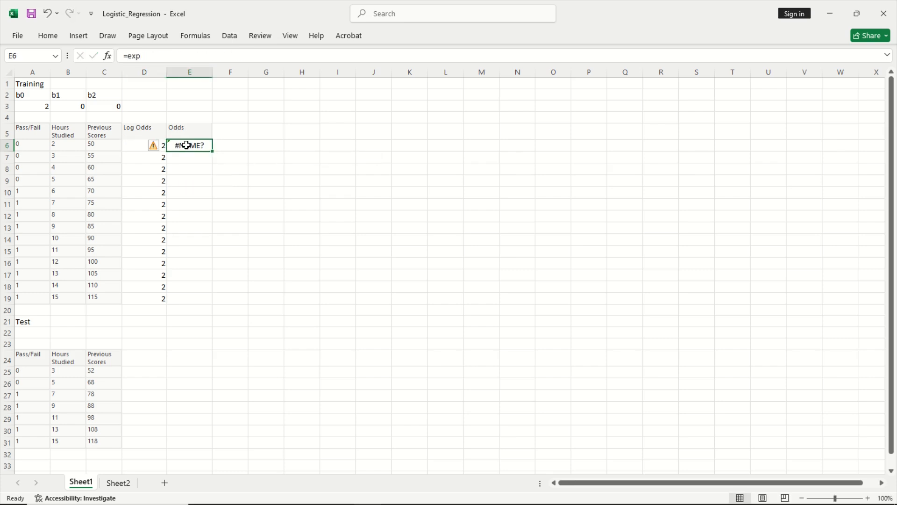
{"action": "double_click", "coordinate": [188, 145]}
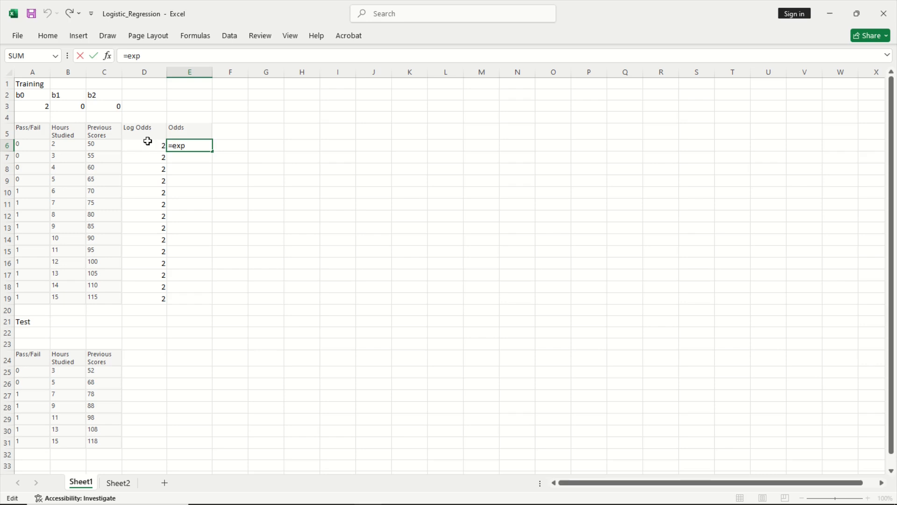
{"action": "type", "text": "("}
{"action": "key", "text": "Enter"}
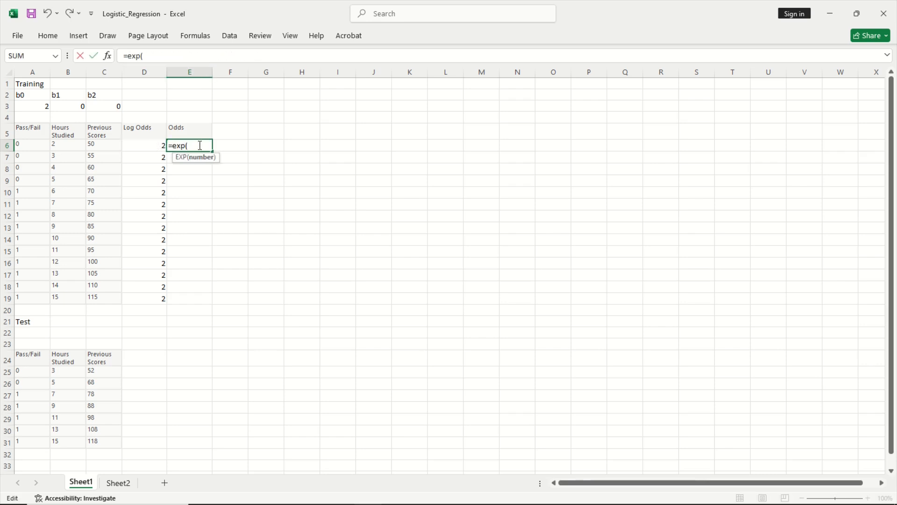
{"action": "left_click", "coordinate": [144, 145]}
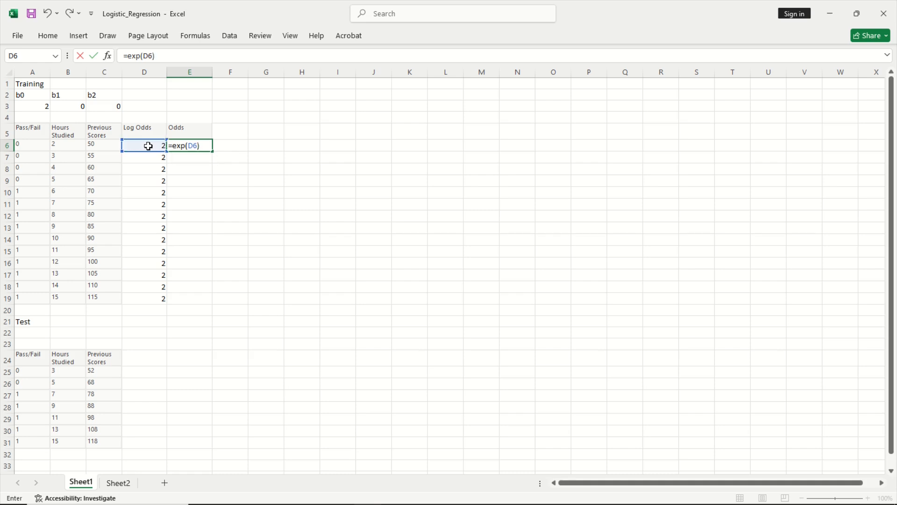
{"action": "key", "text": "Enter"}
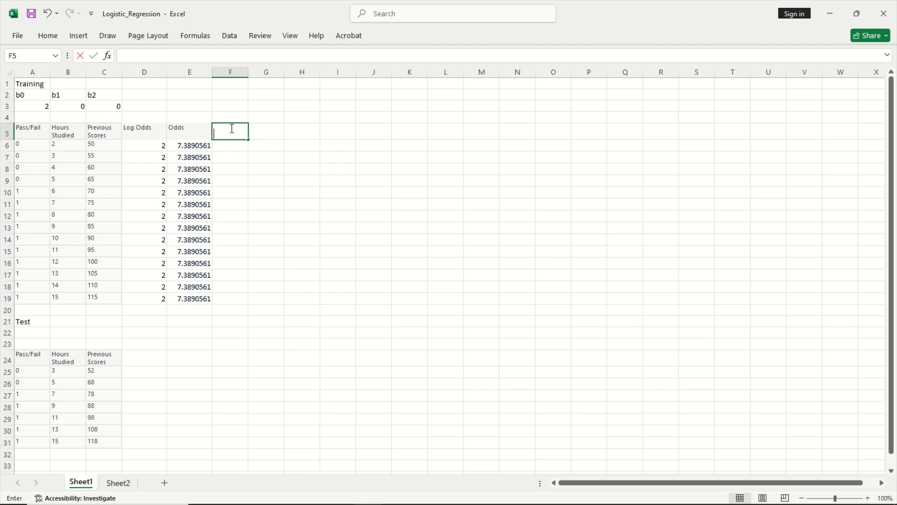
Step: Add a Probability column computing =E6/(1+E6) for each training row
{"action": "type", "text": "Probability"}
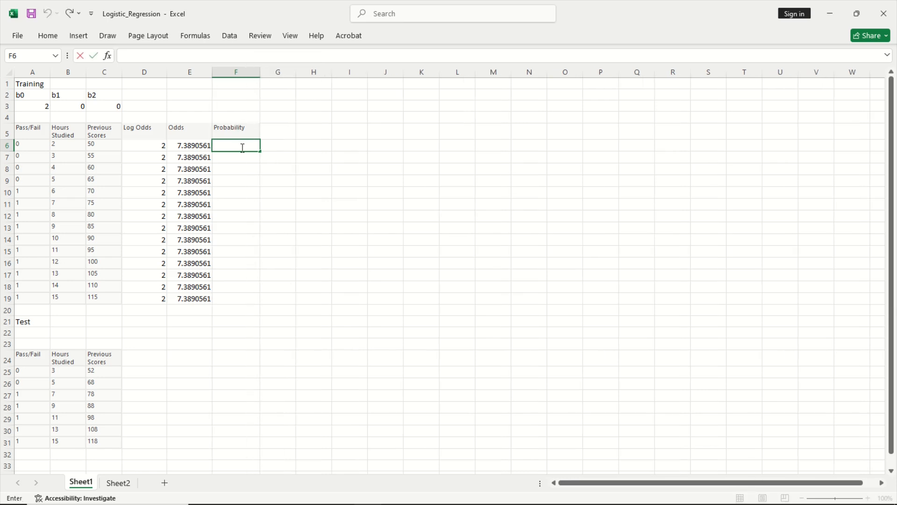
{"action": "type", "text": "="}
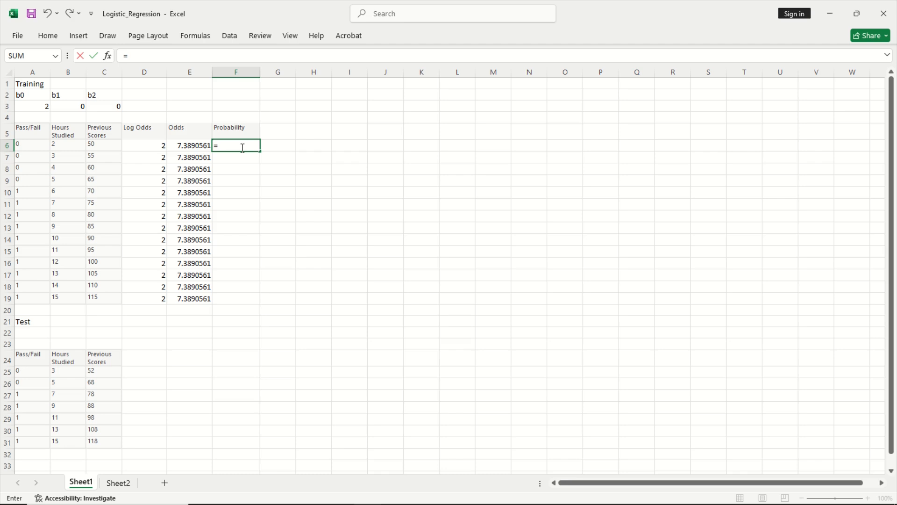
{"action": "left_click", "coordinate": [190, 145]}
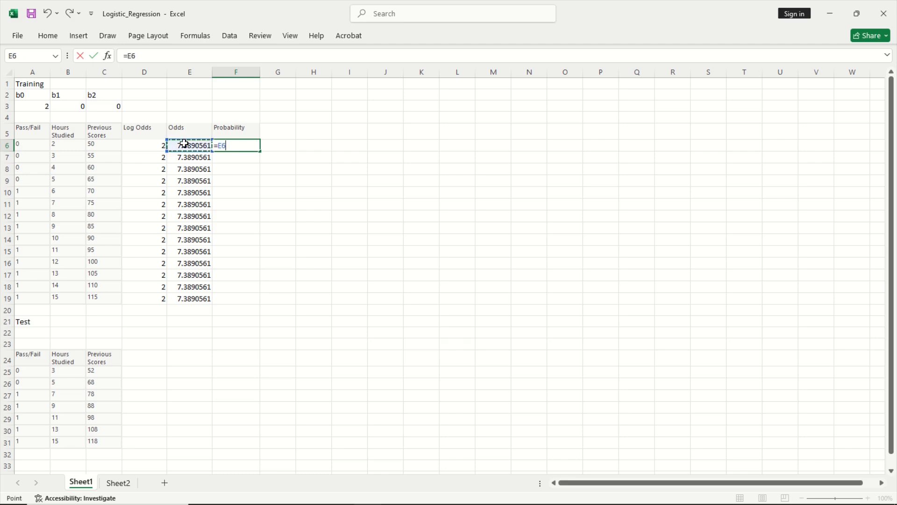
{"action": "type", "text": "/(1"}
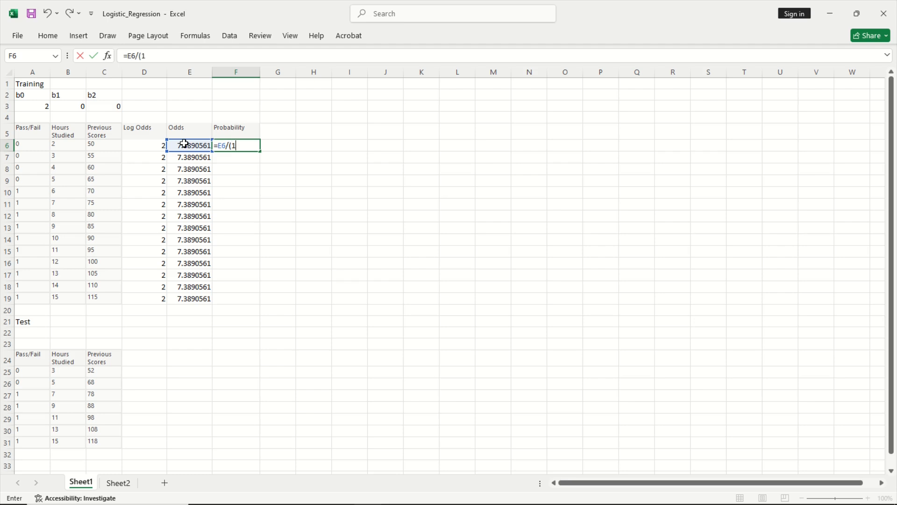
{"action": "type", "text": "+"}
{"action": "left_click", "coordinate": [277, 130]}
{"action": "type", "text": "Likelihood"}
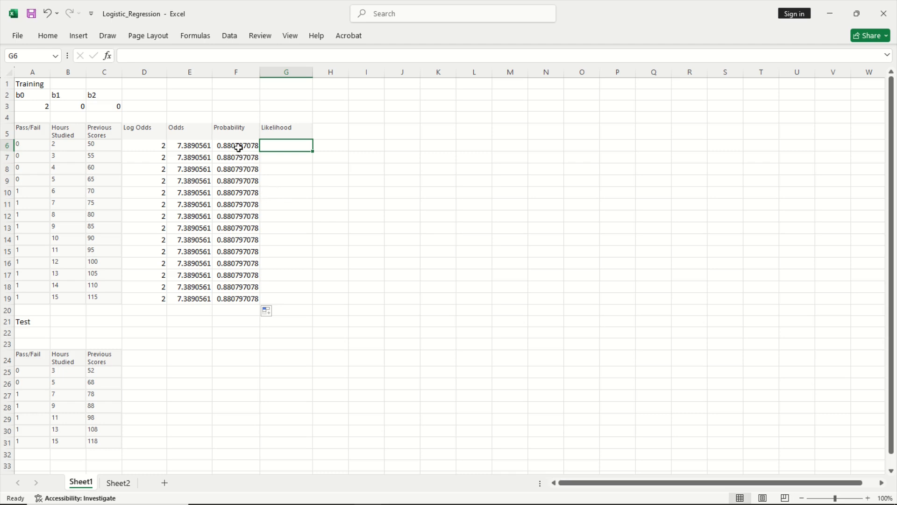
{"action": "mouse_move", "coordinate": [239, 184]}
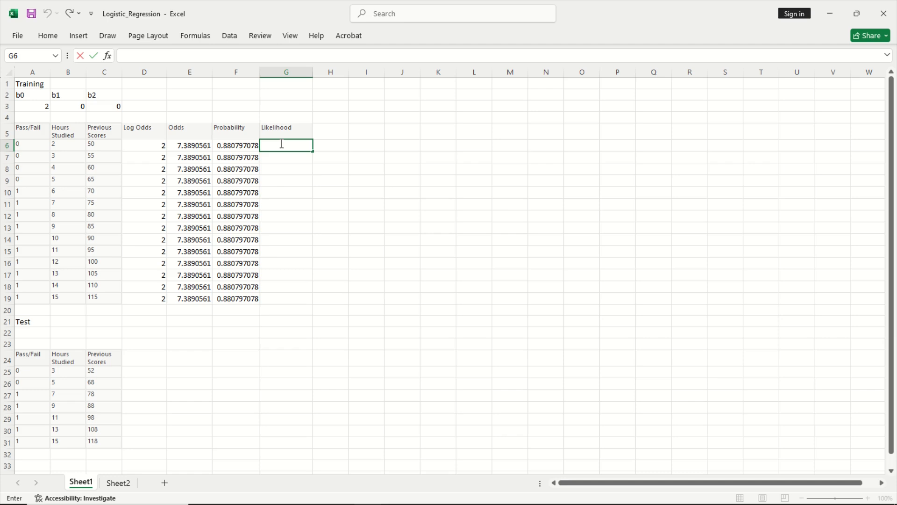
Step: Enter =IF(A6=1,F6,1-F6) as the Likelihood and fill it down to row 19
{"action": "type", "text": "=if(B6"}
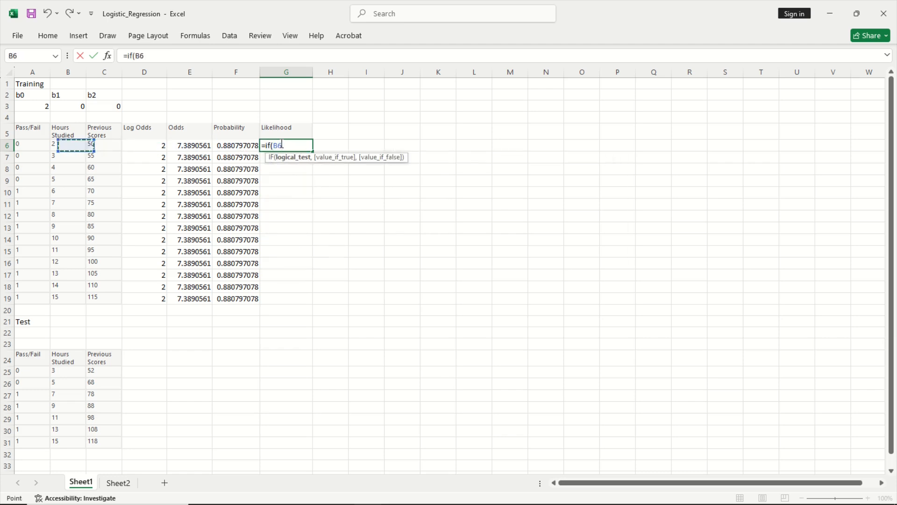
{"action": "left_click", "coordinate": [33, 144]}
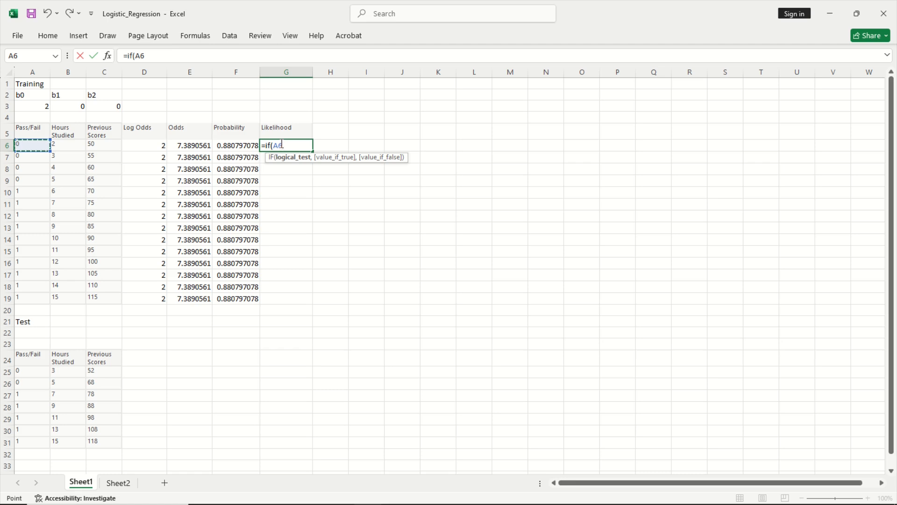
{"action": "type", "text": "="}
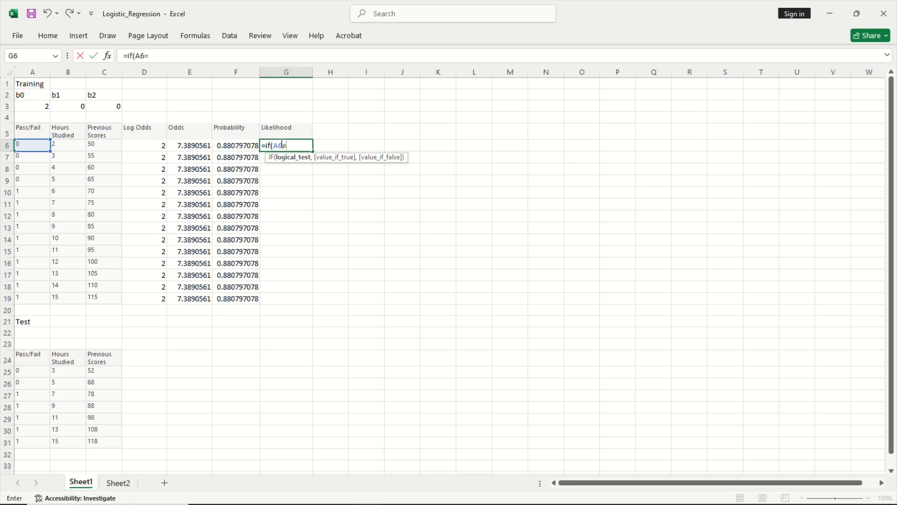
{"action": "type", "text": "1,"}
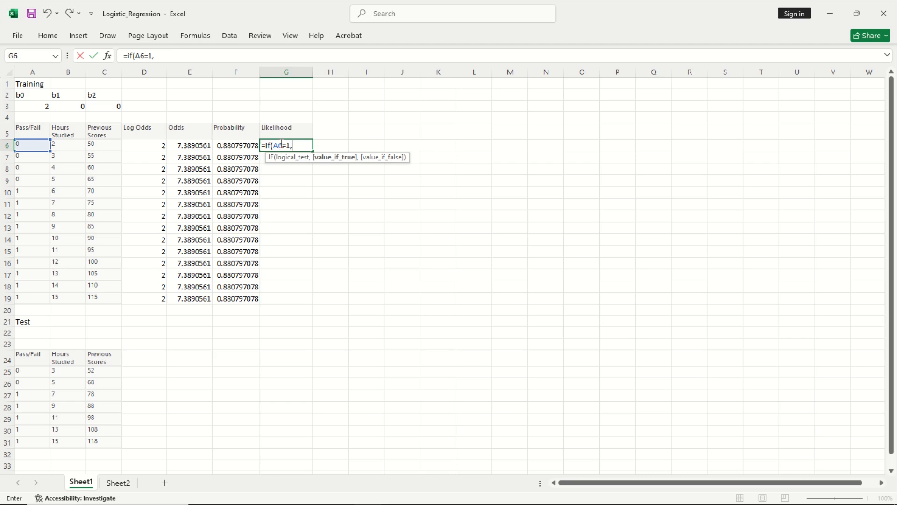
{"action": "left_click", "coordinate": [235, 145]}
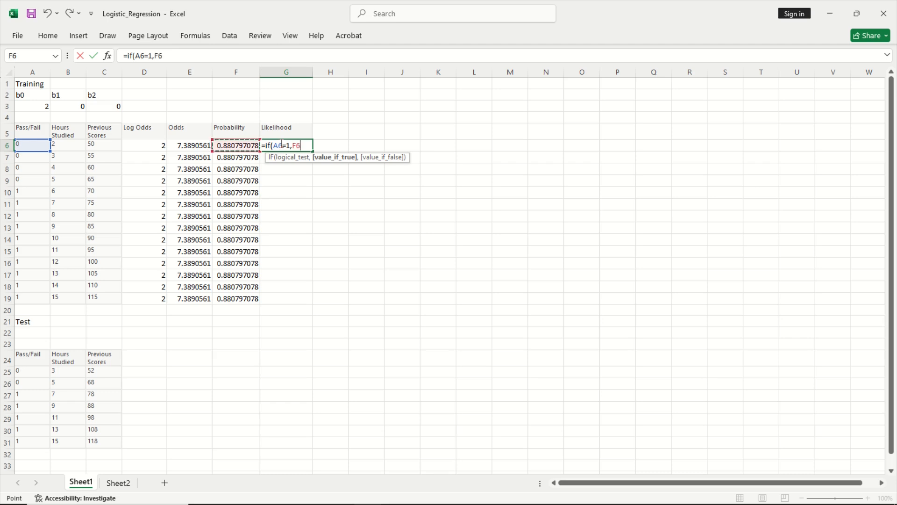
{"action": "type", "text": ","}
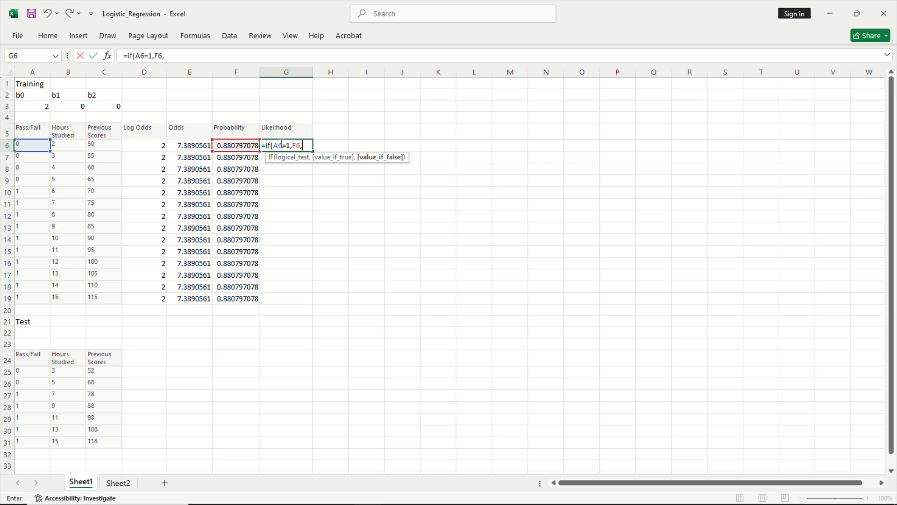
{"action": "type", "text": "1-"}
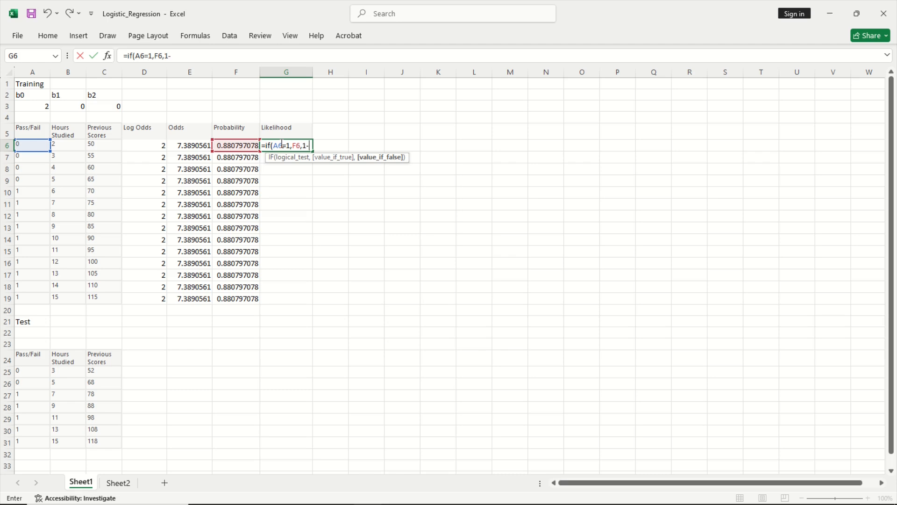
{"action": "left_click", "coordinate": [236, 145]}
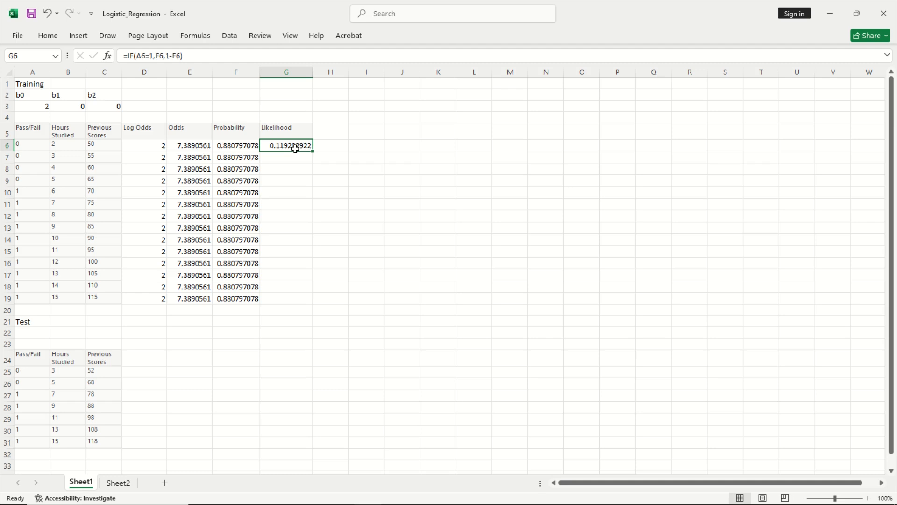
{"action": "left_click_drag", "start_coordinate": [285, 145], "coordinate": [286, 298]}
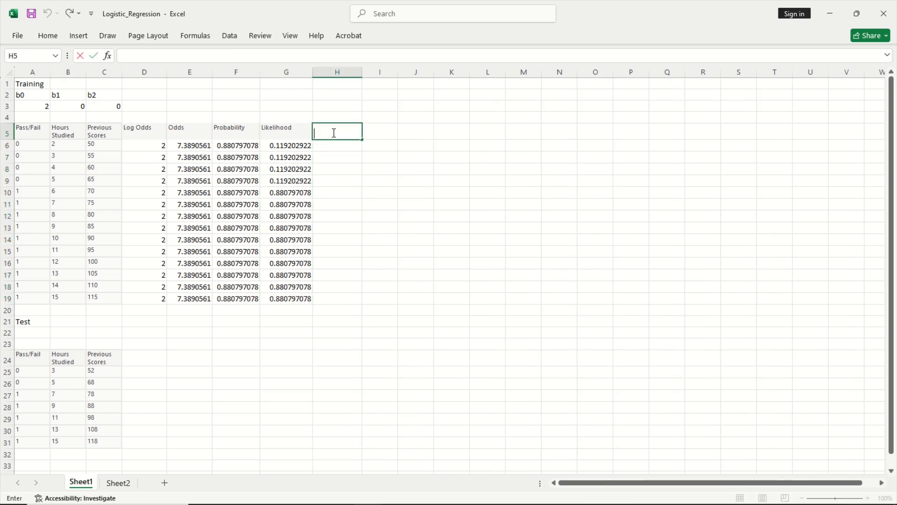
Step: Add a log Likelihood column with =LN(G6) filled down to row 19
{"action": "type", "text": "log Likel"}
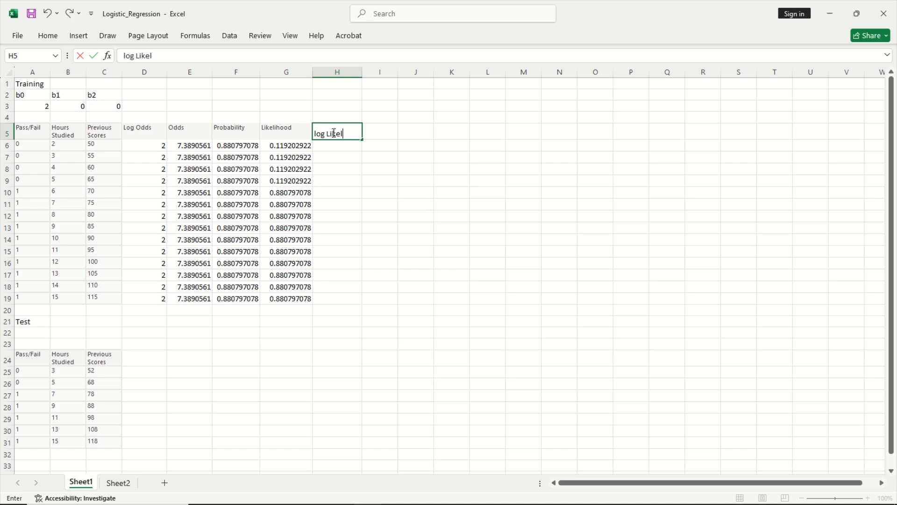
{"action": "type", "text": "ihod"}
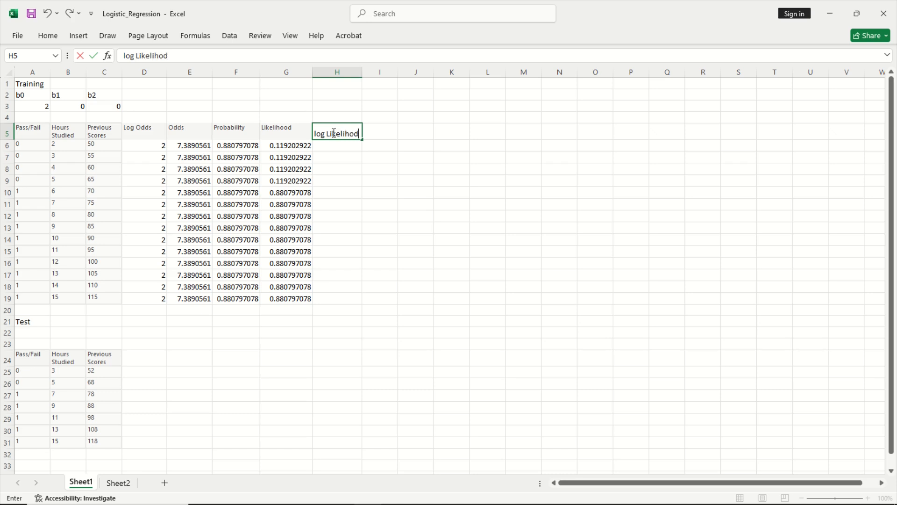
{"action": "key", "text": "enter"}
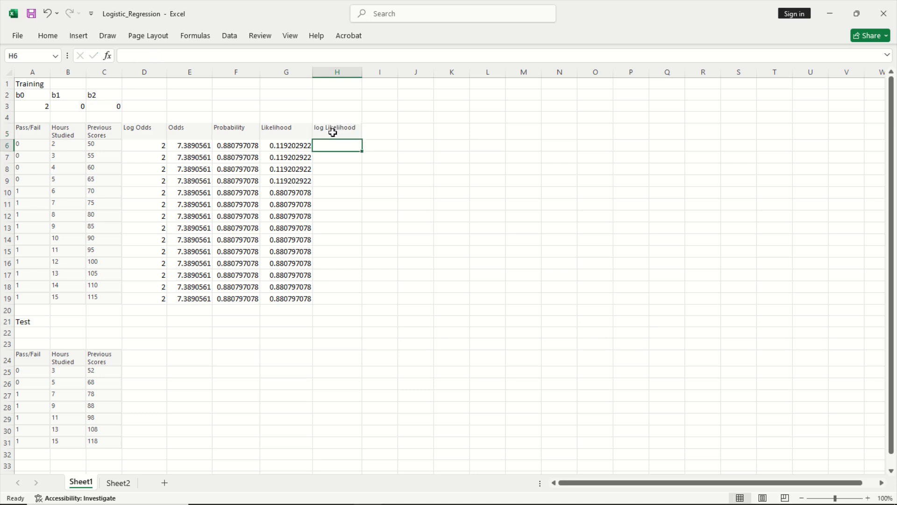
{"action": "type", "text": "=ln("}
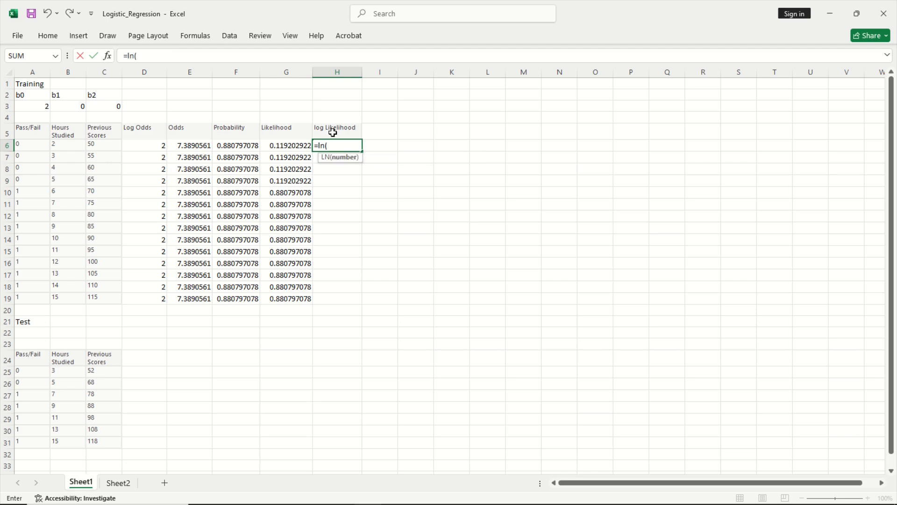
{"action": "left_click", "coordinate": [286, 145]}
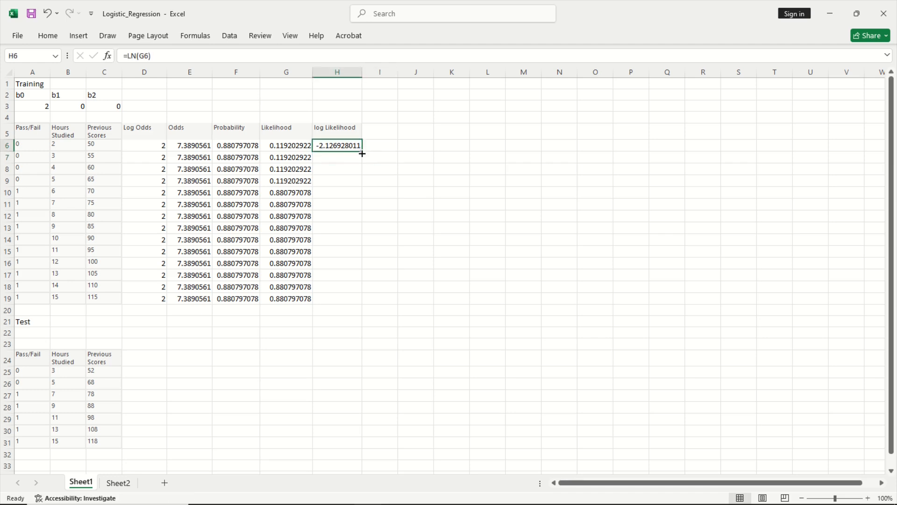
{"action": "left_click_drag", "start_coordinate": [362, 150], "coordinate": [362, 298]}
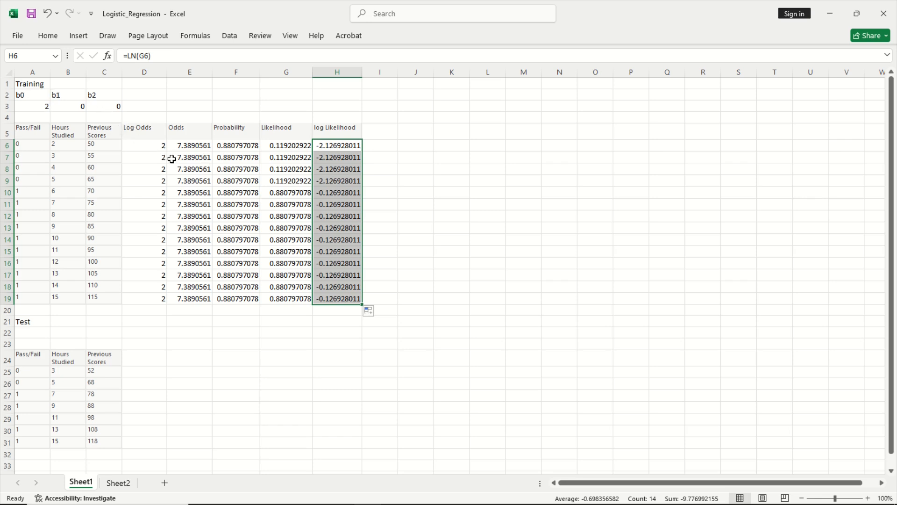
{"action": "mouse_move", "coordinate": [321, 183]}
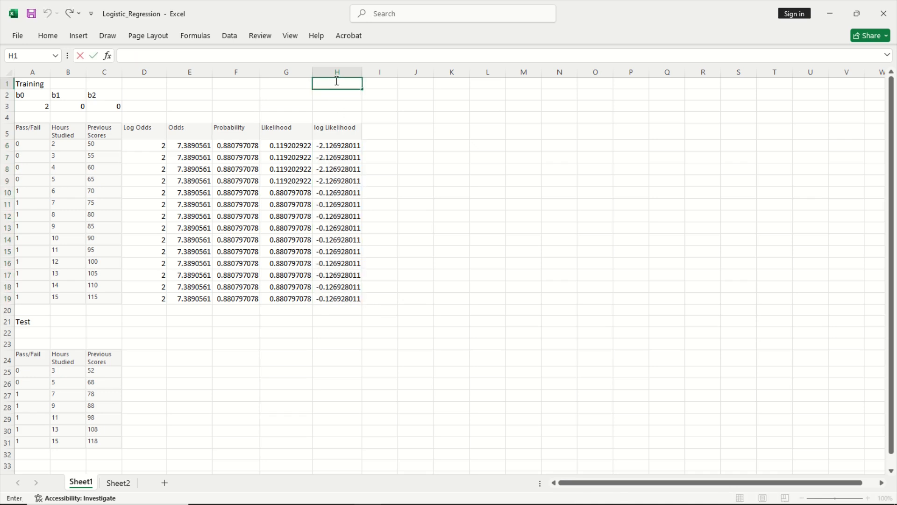
Step: Total the log likelihoods in H1 with =SUM(H6:H19), giving -9.777
{"action": "type", "text": "=SUM("}
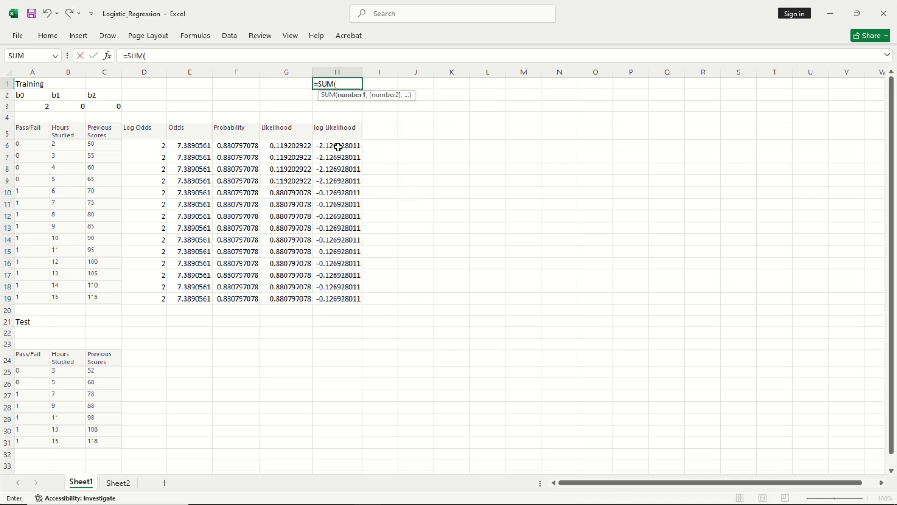
{"action": "left_click_drag", "start_coordinate": [337, 146], "coordinate": [337, 287]}
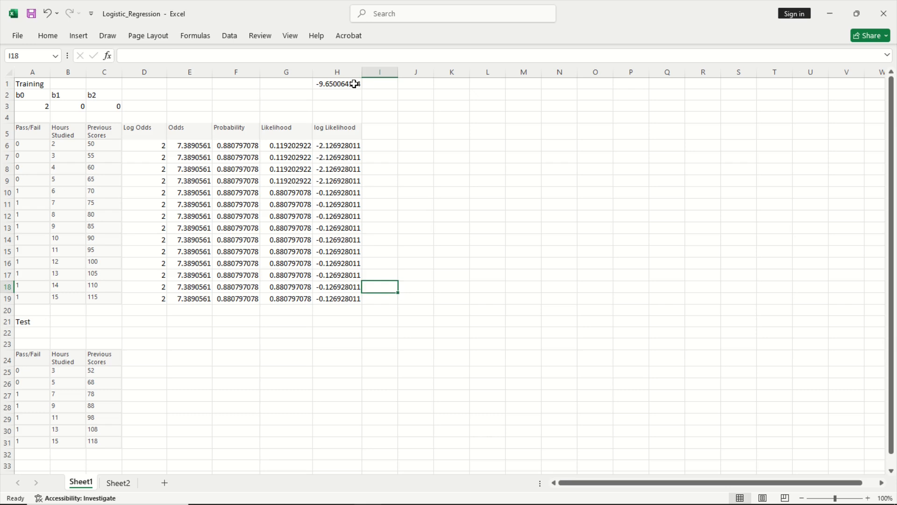
{"action": "left_click", "coordinate": [337, 84]}
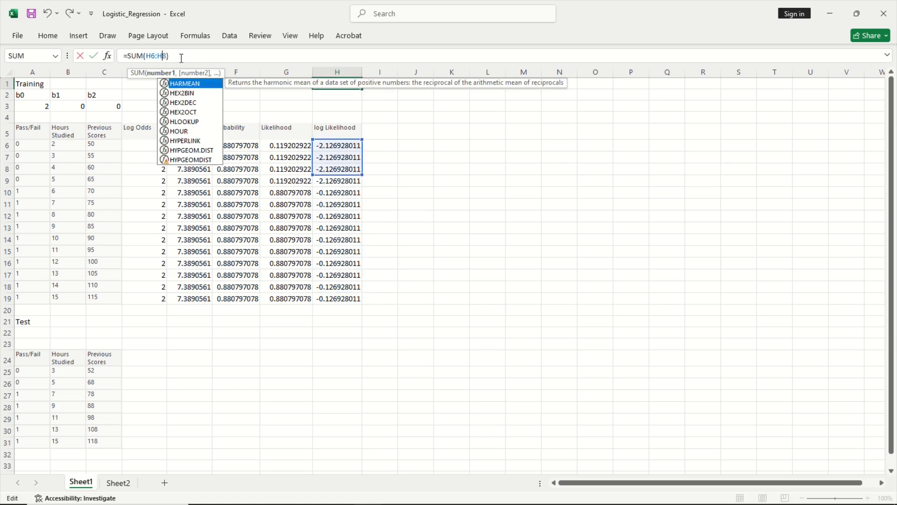
{"action": "type", "text": "0"}
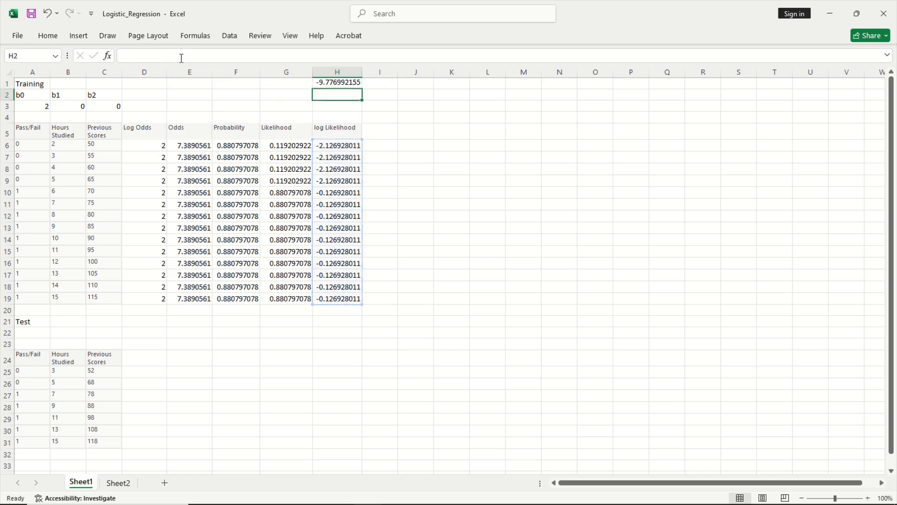
{"action": "left_click", "coordinate": [336, 84]}
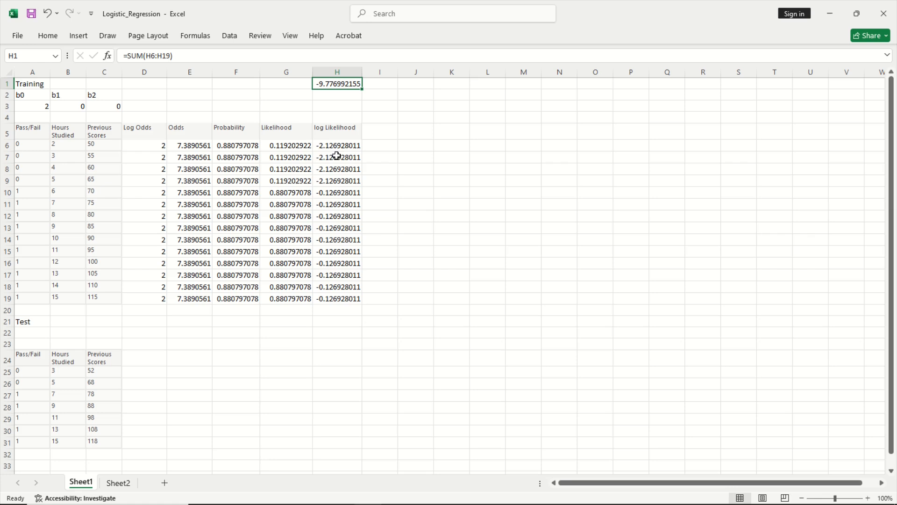
{"action": "mouse_move", "coordinate": [334, 92]}
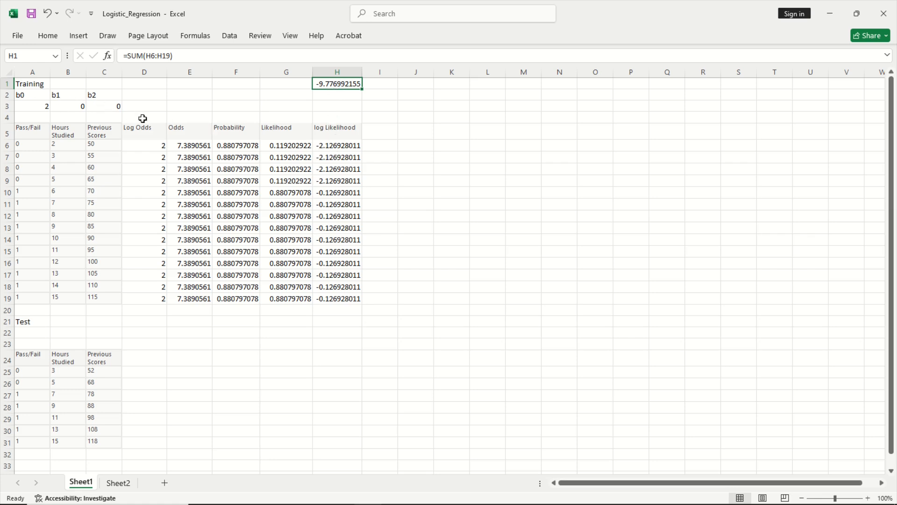
{"action": "mouse_move", "coordinate": [224, 110]}
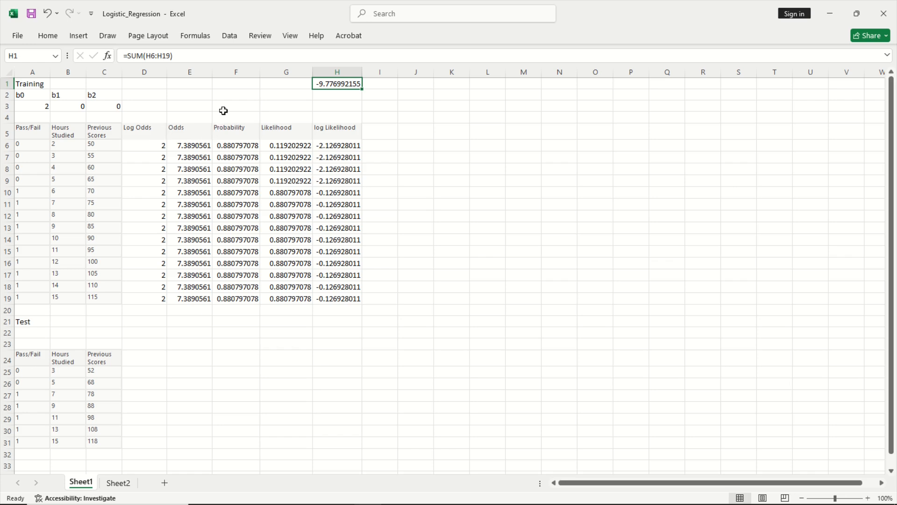
Step: Set up Solver to maximise H1 by changing the coefficient cells A3:C3
{"action": "left_click", "coordinate": [229, 36]}
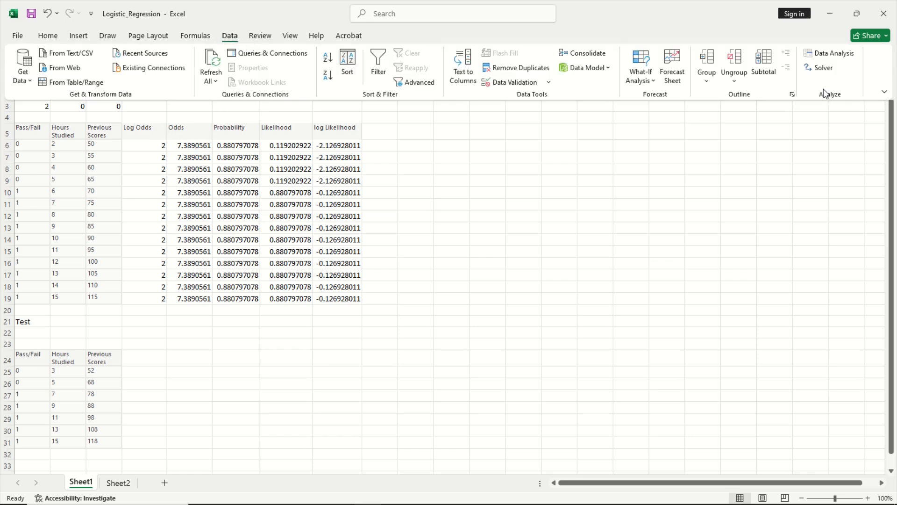
{"action": "left_click", "coordinate": [821, 67]}
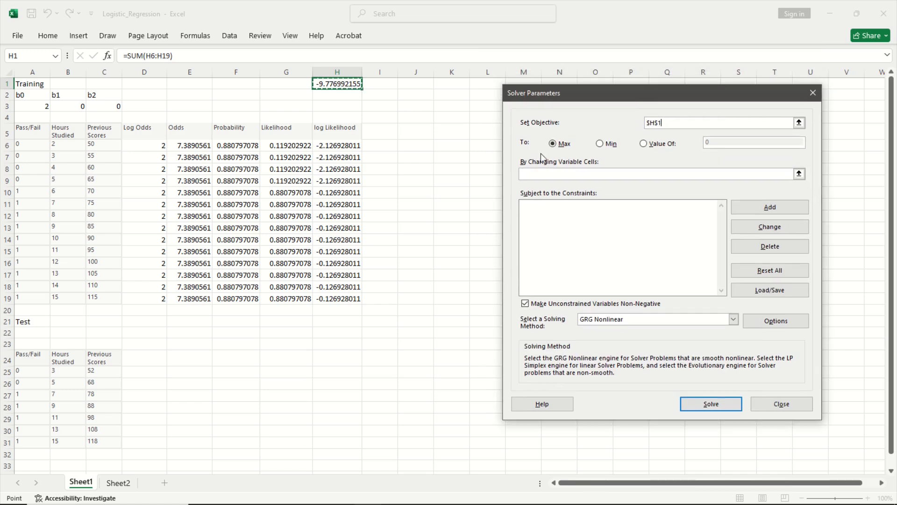
{"action": "left_click", "coordinate": [655, 173]}
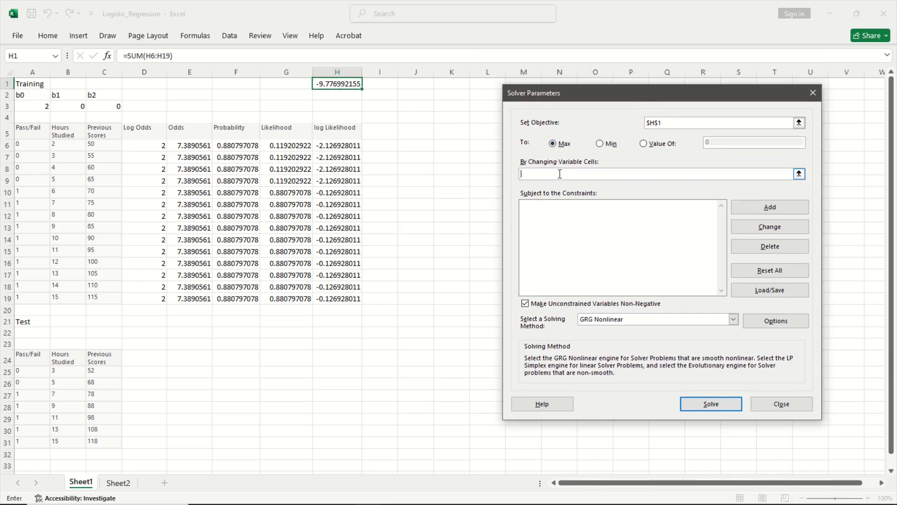
{"action": "left_click_drag", "start_coordinate": [20, 106], "coordinate": [116, 118]}
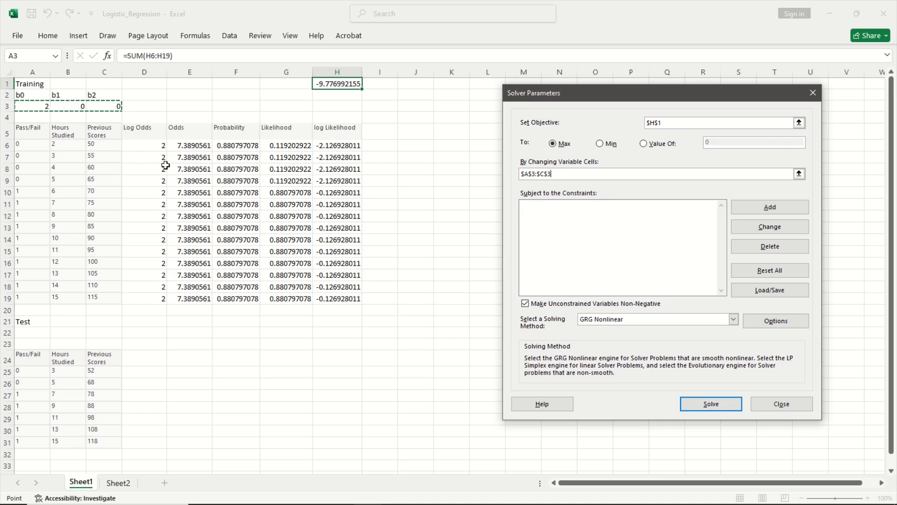
{"action": "mouse_move", "coordinate": [186, 150]}
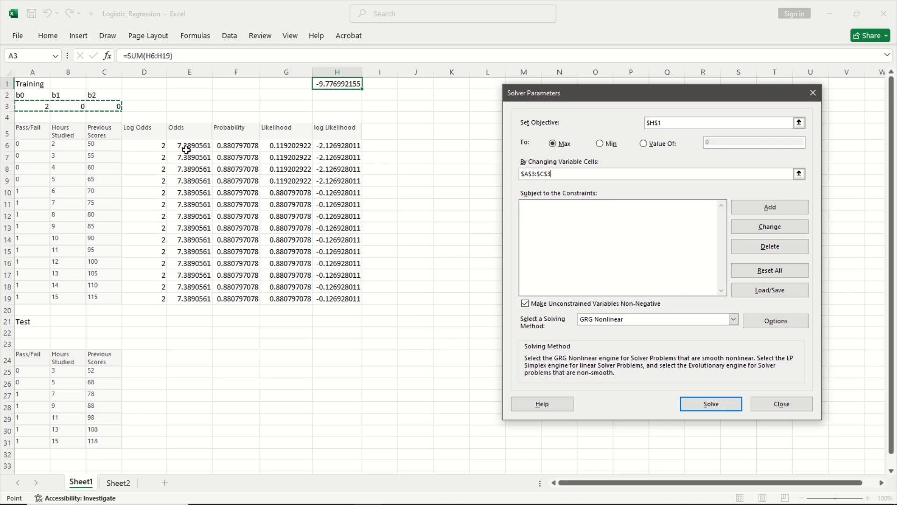
{"action": "mouse_move", "coordinate": [197, 279]}
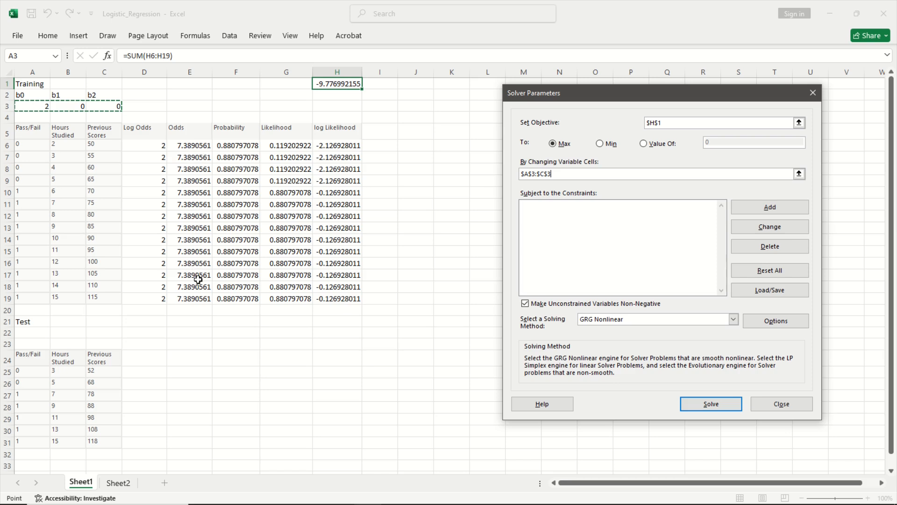
{"action": "mouse_move", "coordinate": [153, 146]}
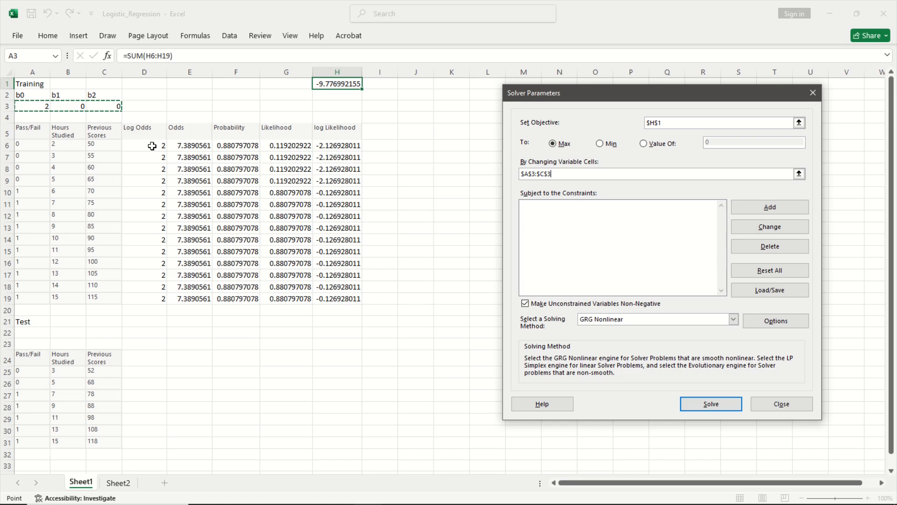
{"action": "mouse_move", "coordinate": [154, 232]}
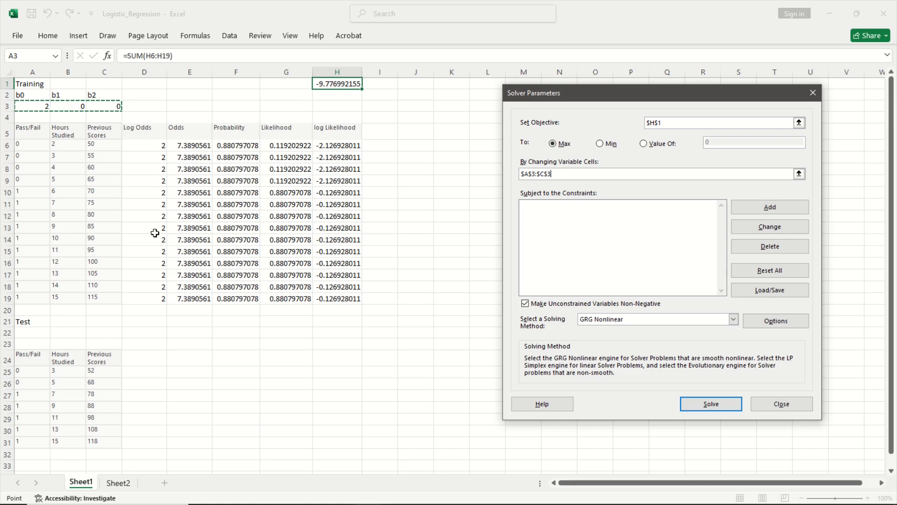
{"action": "mouse_move", "coordinate": [155, 194]}
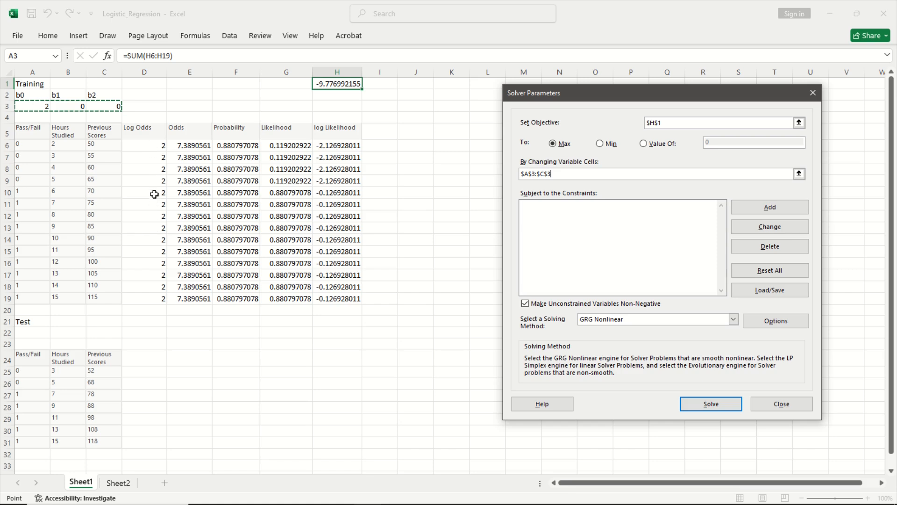
{"action": "mouse_move", "coordinate": [162, 143]}
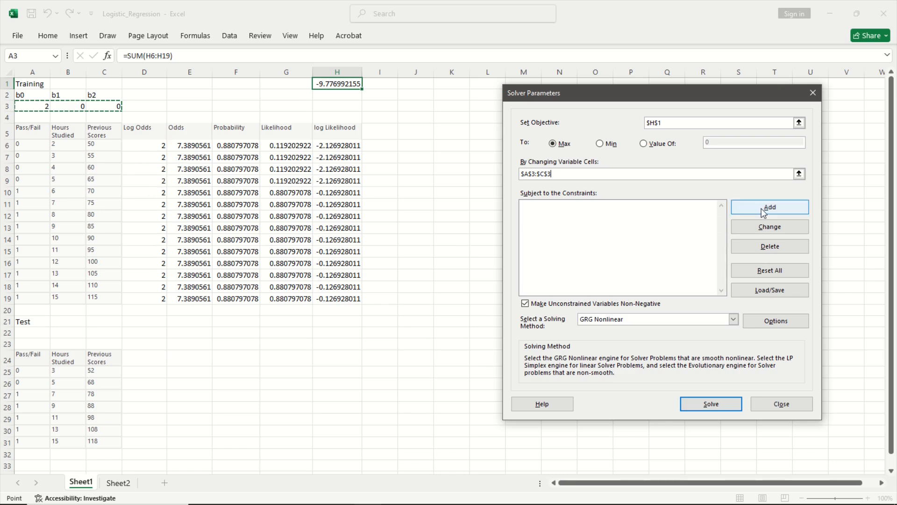
Step: Constrain the Log Odds cells D6:D19 to be >= -5 and <= 5
{"action": "left_click", "coordinate": [780, 403]}
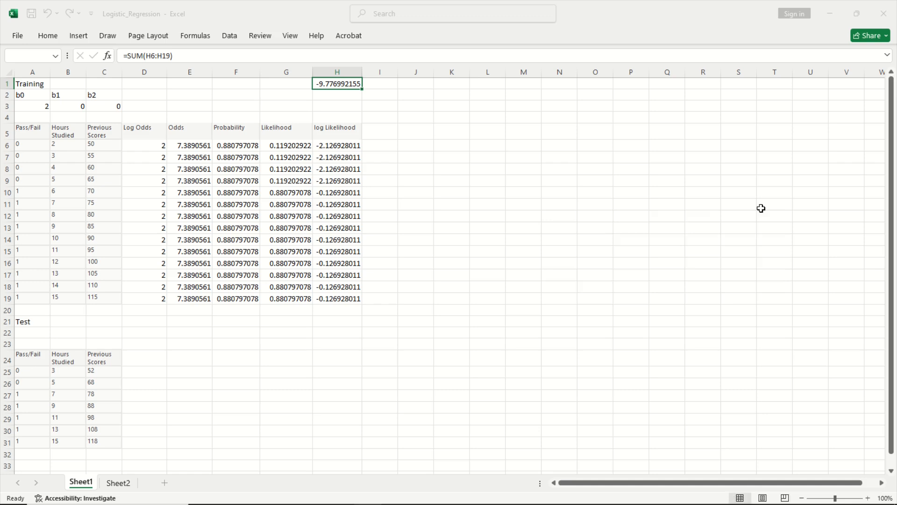
{"action": "left_click_drag", "start_coordinate": [143, 145], "coordinate": [154, 299]}
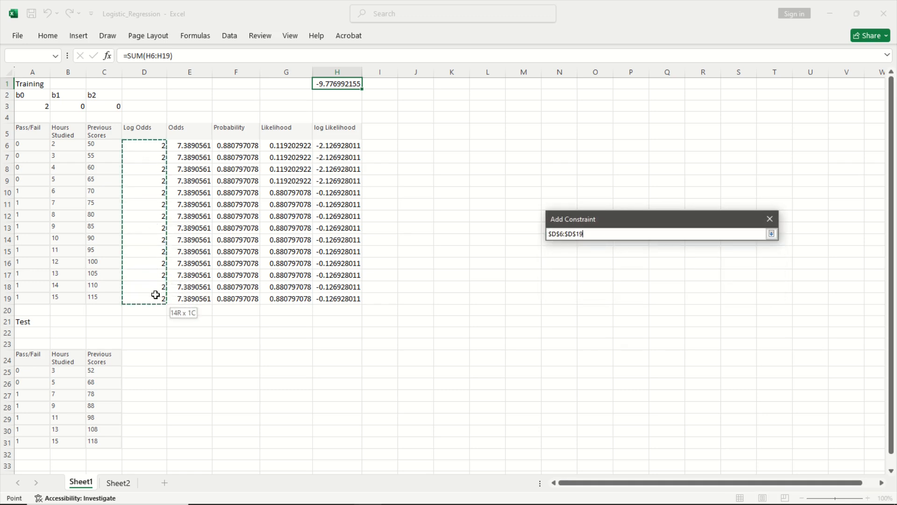
{"action": "left_click", "coordinate": [674, 256]}
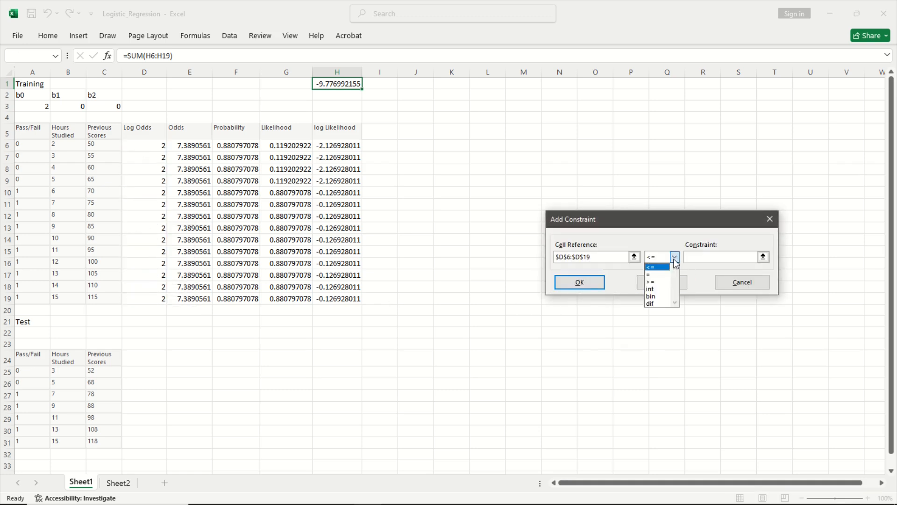
{"action": "left_click", "coordinate": [651, 281]}
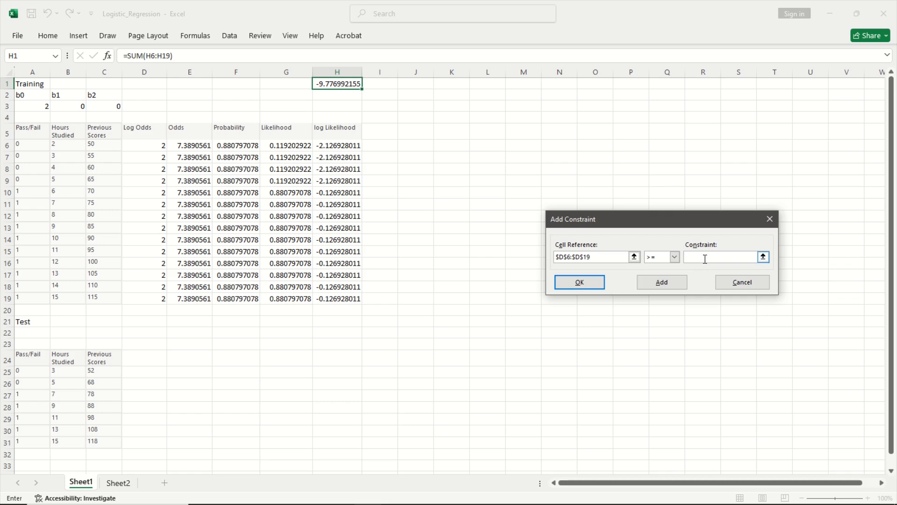
{"action": "type", "text": "-5"}
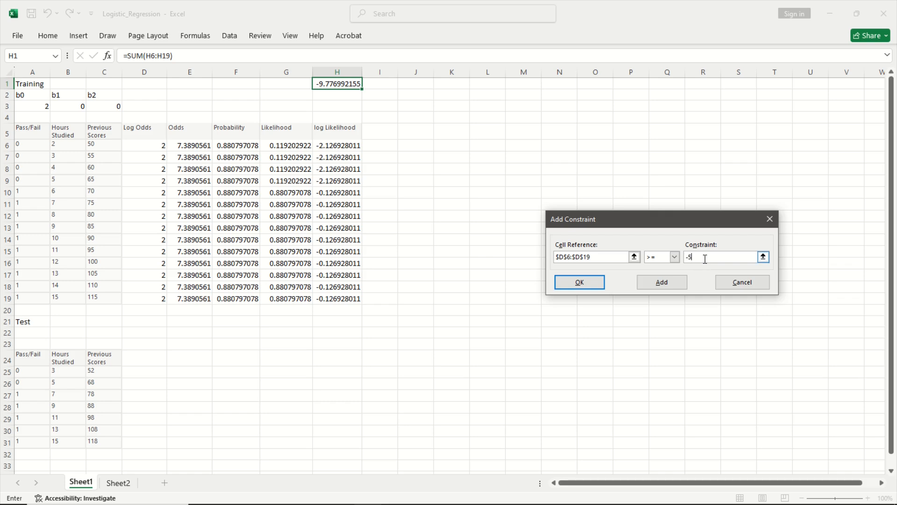
{"action": "left_click", "coordinate": [661, 281]}
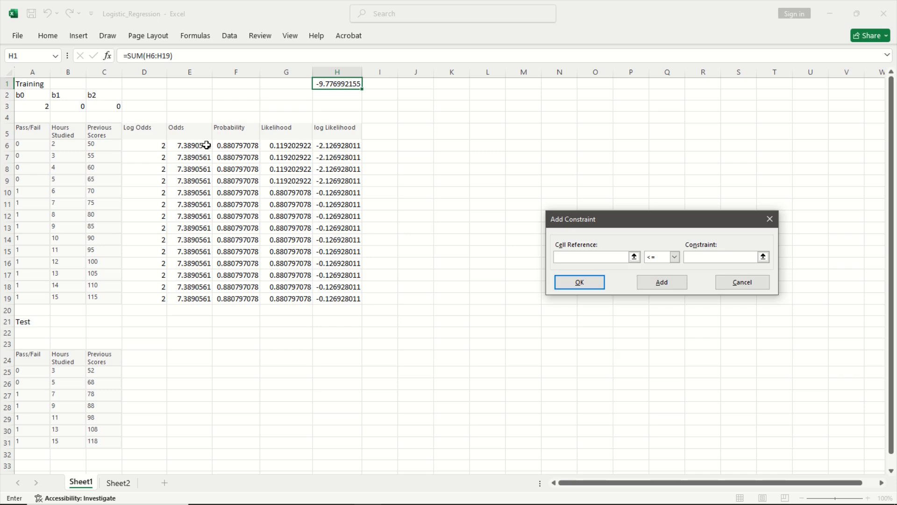
{"action": "left_click", "coordinate": [143, 145]}
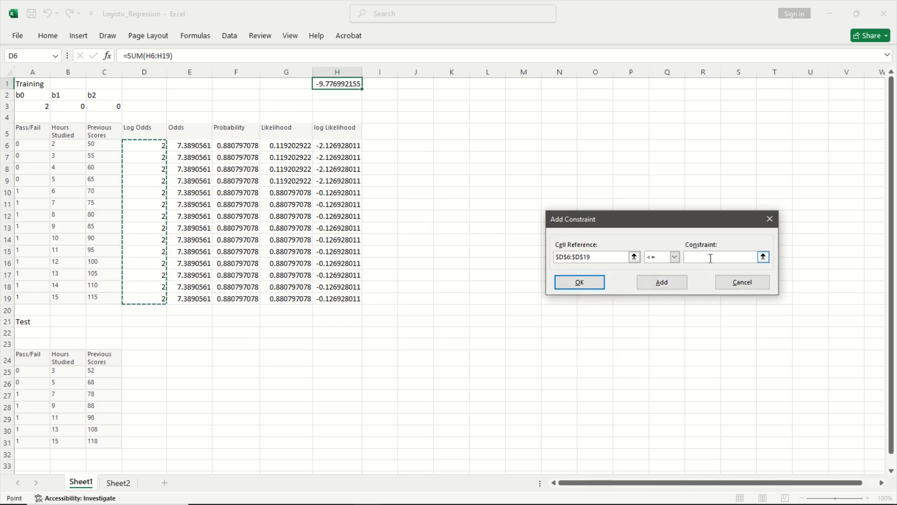
{"action": "type", "text": "5"}
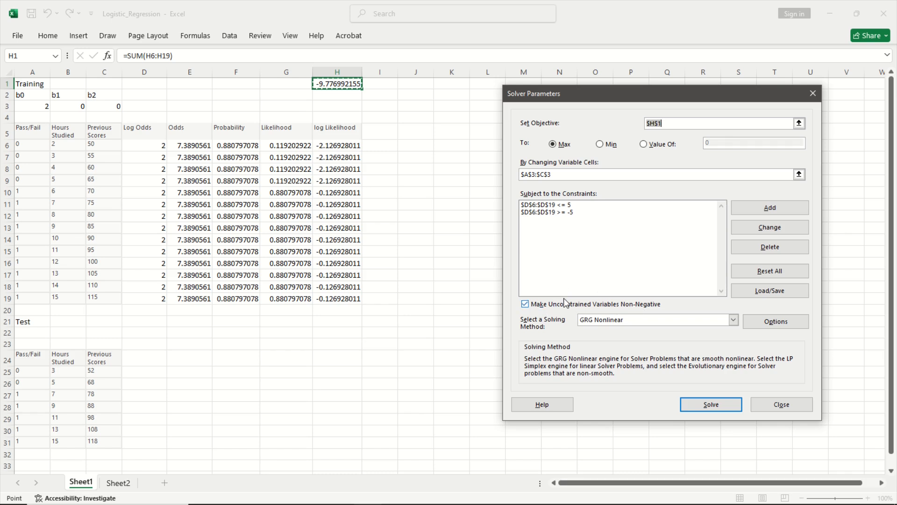
Step: Allow negative coefficients and run Solver, reaching b0≈1.427, b1≈1.120, b2≈-0.115
{"action": "left_click", "coordinate": [525, 304]}
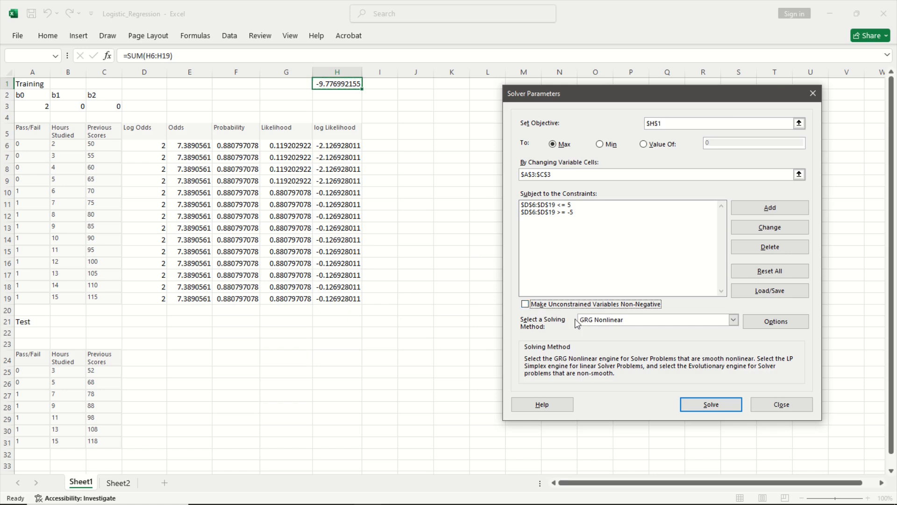
{"action": "mouse_move", "coordinate": [633, 337]}
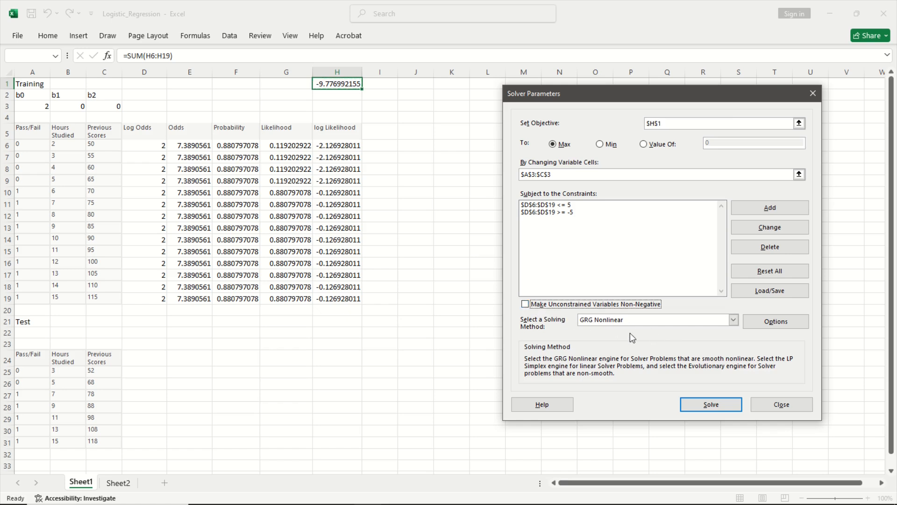
{"action": "mouse_move", "coordinate": [729, 400]}
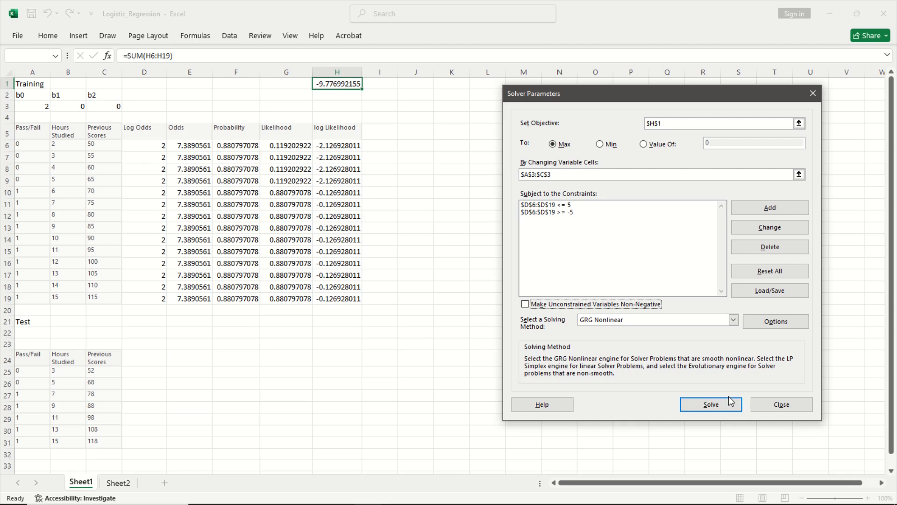
{"action": "left_click", "coordinate": [711, 404]}
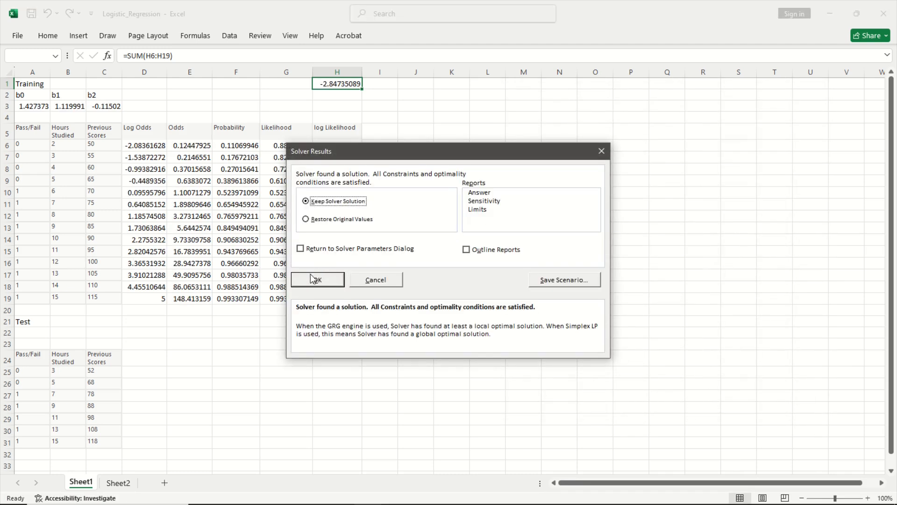
Step: Keep Solver's solution, leaving b0 1.427373, b1 1.119991, b2 -0.11502 and log likelihood -2.84735089
{"action": "left_click", "coordinate": [316, 280]}
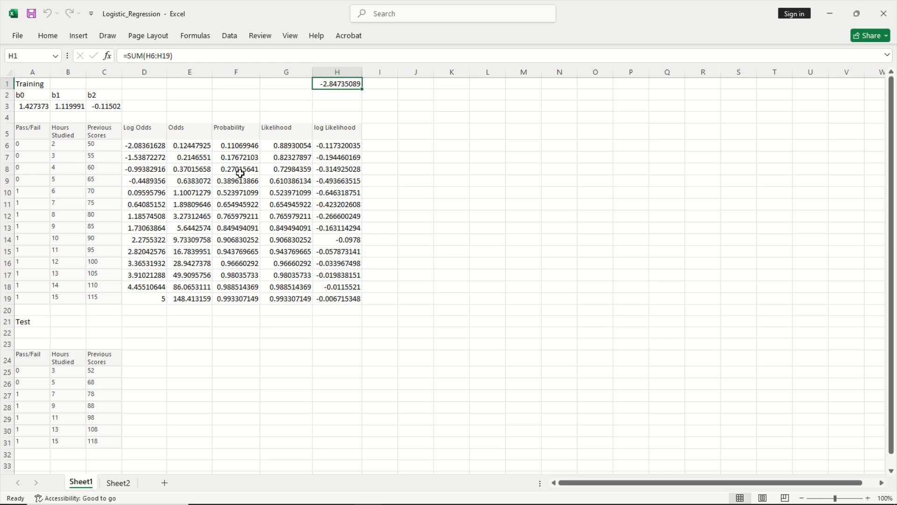
{"action": "mouse_move", "coordinate": [276, 128]}
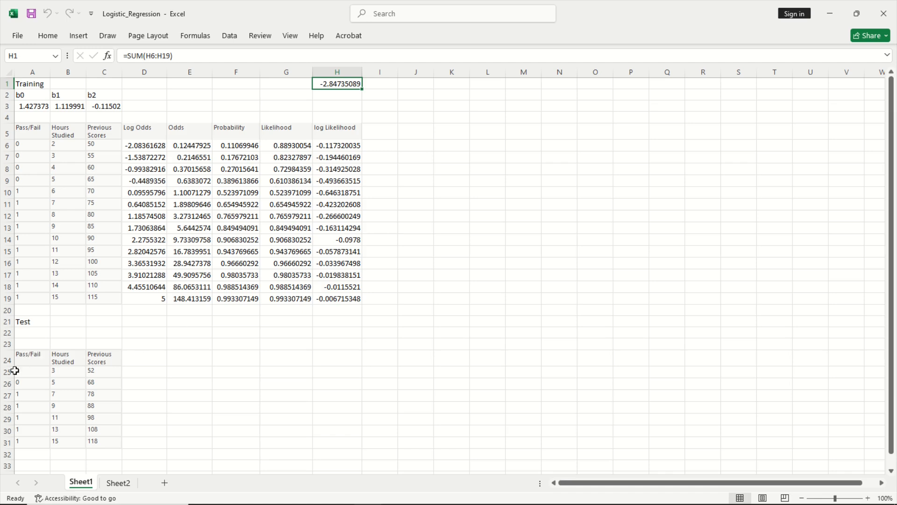
Step: Move the test data A25:C31 up to rows 20–26 under the training data, replacing existing cells
{"action": "left_click_drag", "start_coordinate": [32, 370], "coordinate": [104, 440]}
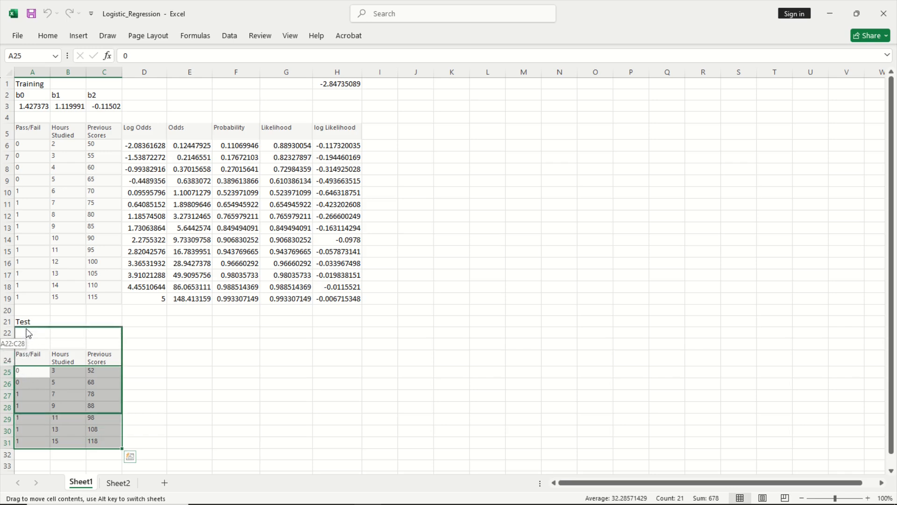
{"action": "left_click_drag", "start_coordinate": [66, 343], "coordinate": [66, 321]}
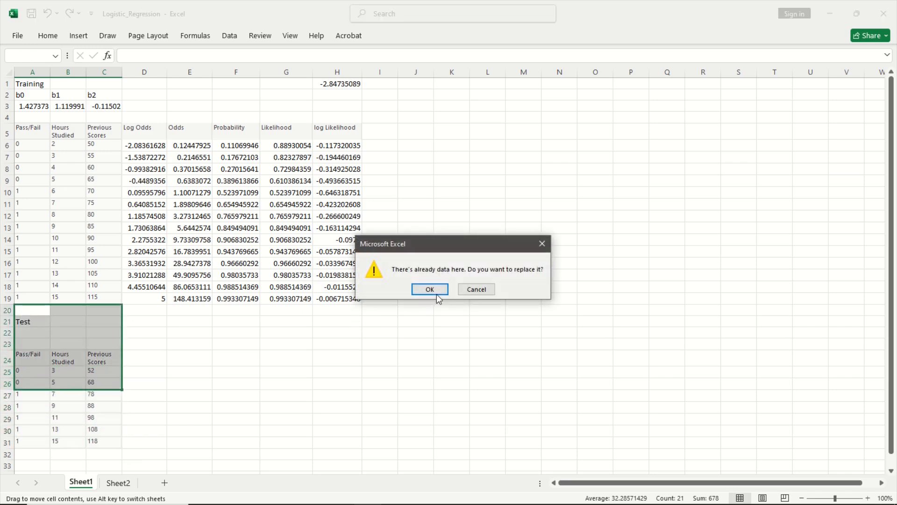
{"action": "left_click", "coordinate": [429, 289]}
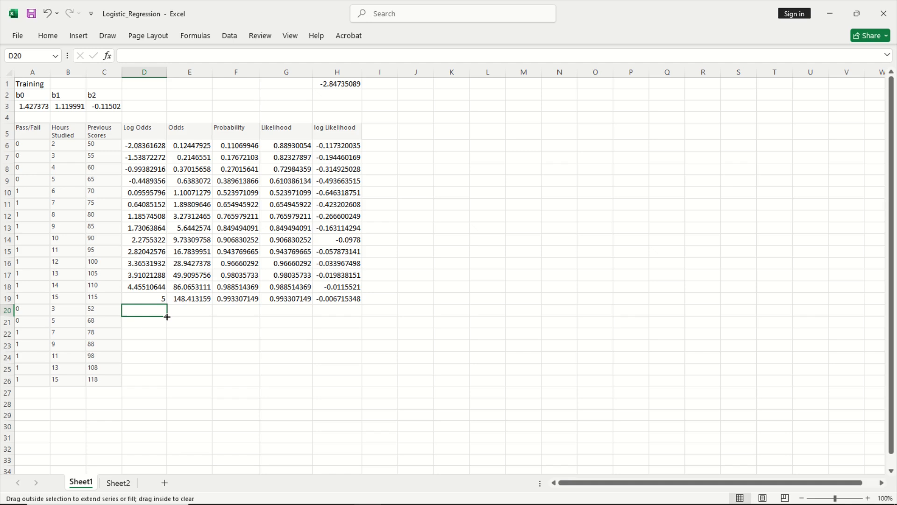
Step: Fill the Log Odds, Odds and Probability formulas from row 19 down through test rows 20–26
{"action": "left_click", "coordinate": [143, 298]}
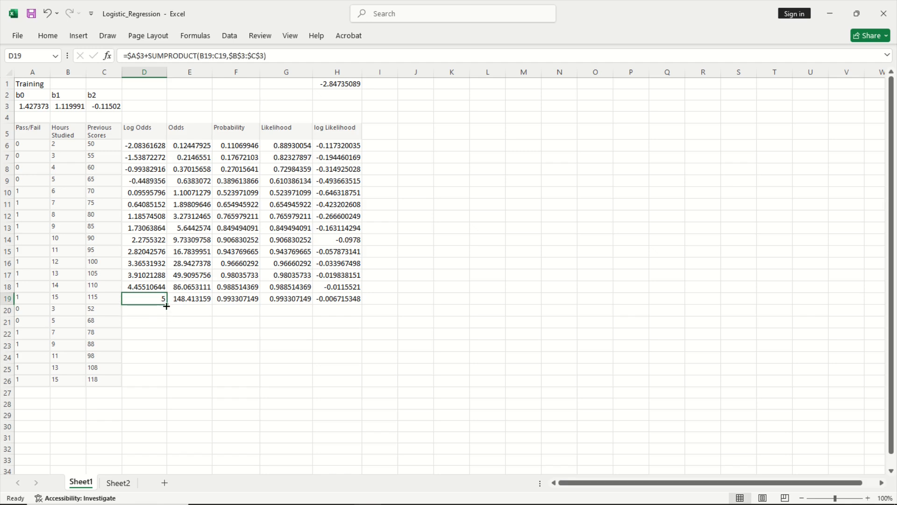
{"action": "left_click_drag", "start_coordinate": [166, 306], "coordinate": [168, 384]}
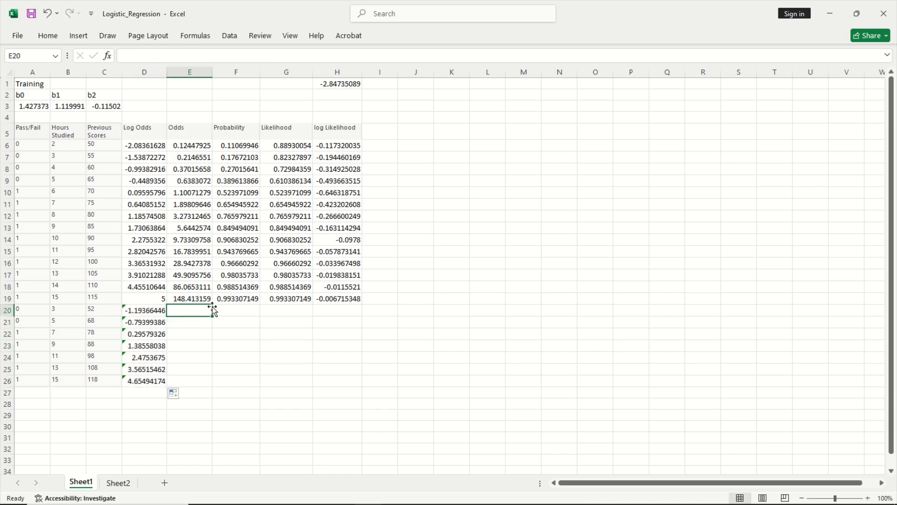
{"action": "left_click_drag", "start_coordinate": [189, 298], "coordinate": [189, 380]}
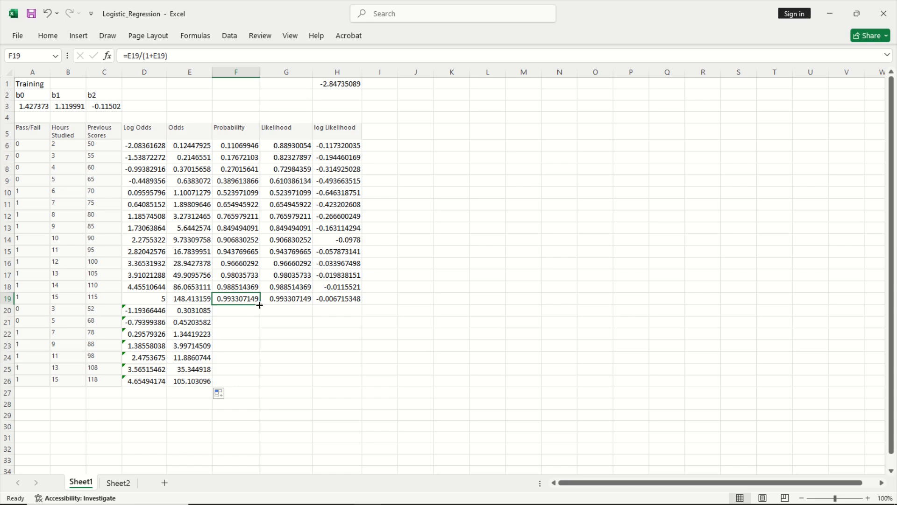
{"action": "left_click_drag", "start_coordinate": [259, 304], "coordinate": [236, 380]}
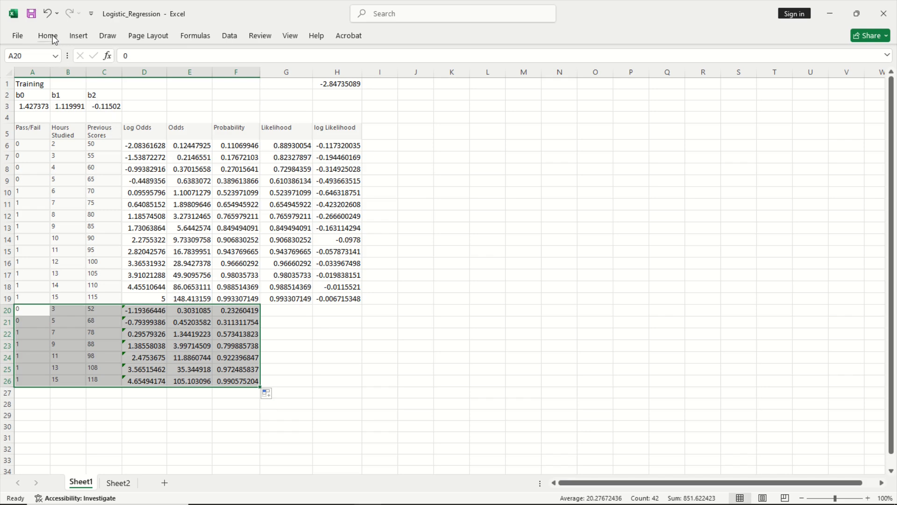
Step: Ignore the omitted-cells error flags on the Log Odds formulas D20:D26
{"action": "left_click", "coordinate": [155, 74]}
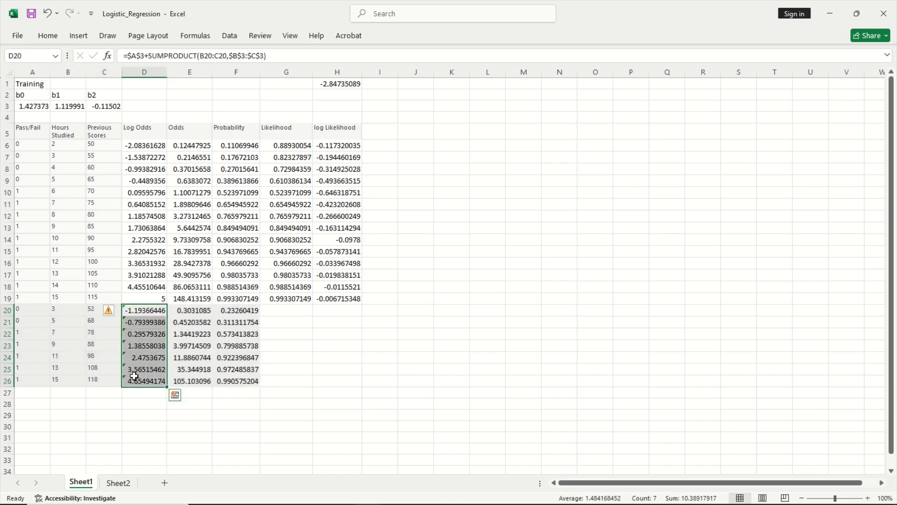
{"action": "left_click", "coordinate": [113, 310]}
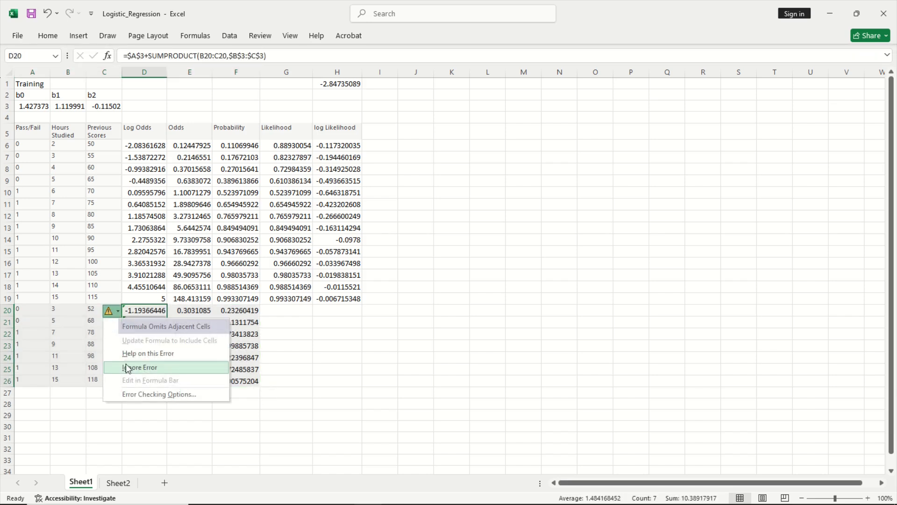
{"action": "left_click", "coordinate": [138, 367]}
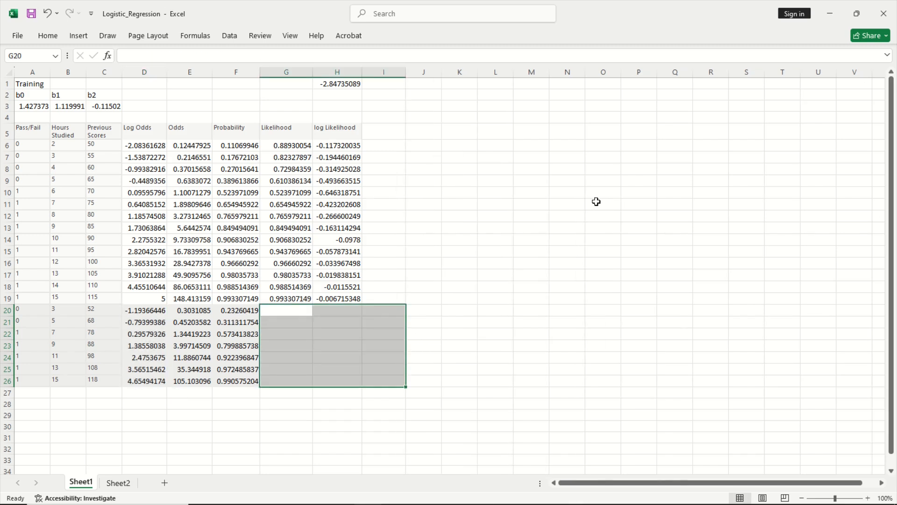
Step: Shade G20:I26 light orange and start the Predictions heading in I19
{"action": "left_click", "coordinate": [459, 334]}
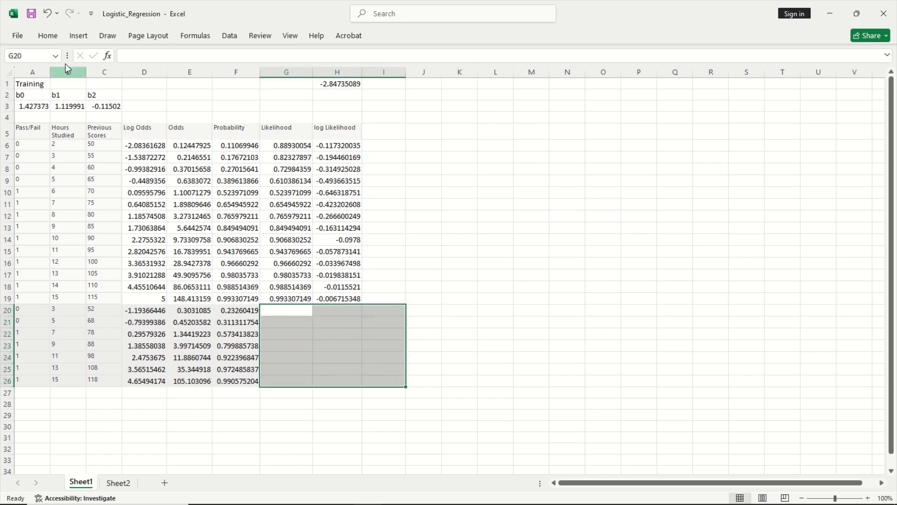
{"action": "left_click", "coordinate": [47, 36]}
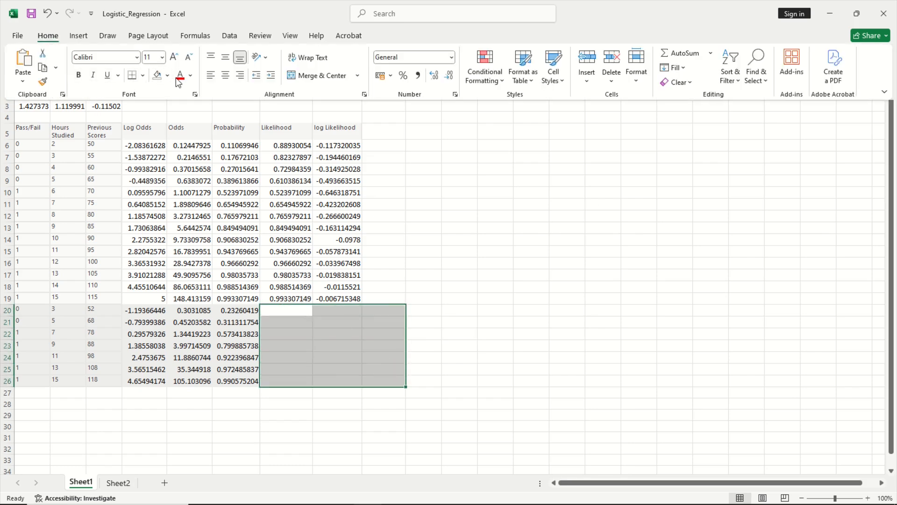
{"action": "left_click", "coordinate": [169, 74]}
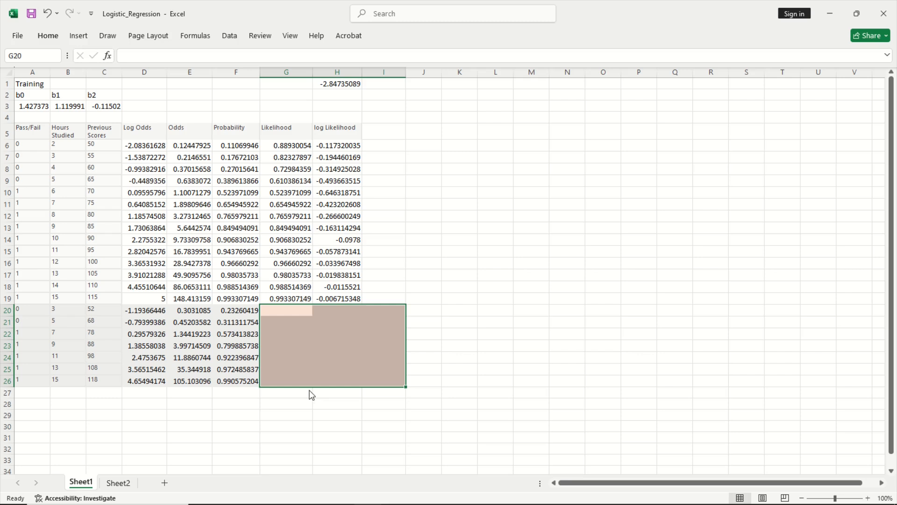
{"action": "left_click", "coordinate": [190, 333]}
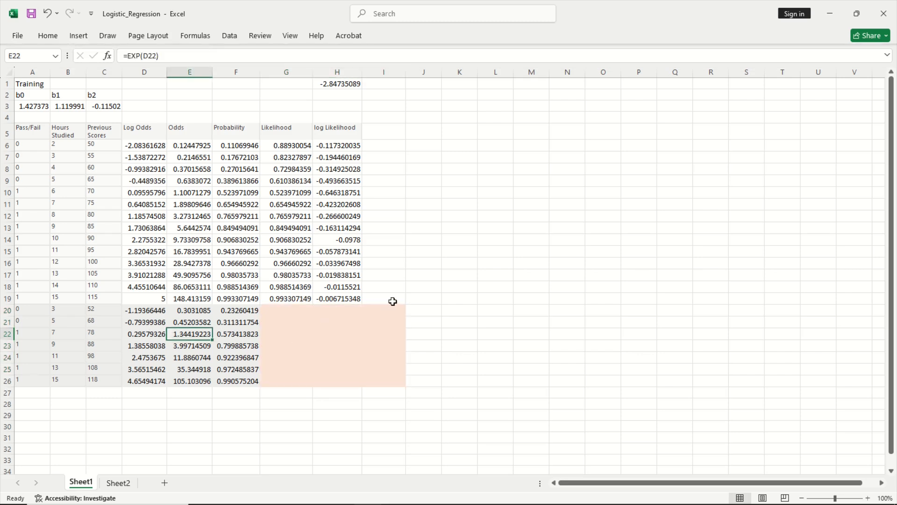
{"action": "type", "text": "Predictions"}
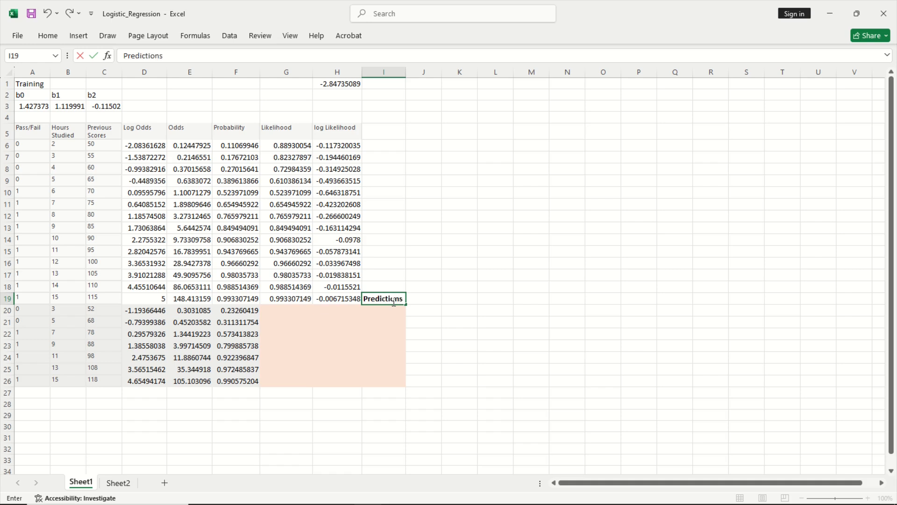
Step: Put the 0.5 cutoff in G1 and begin I20's IF formula testing E20 against it
{"action": "left_click", "coordinate": [286, 84]}
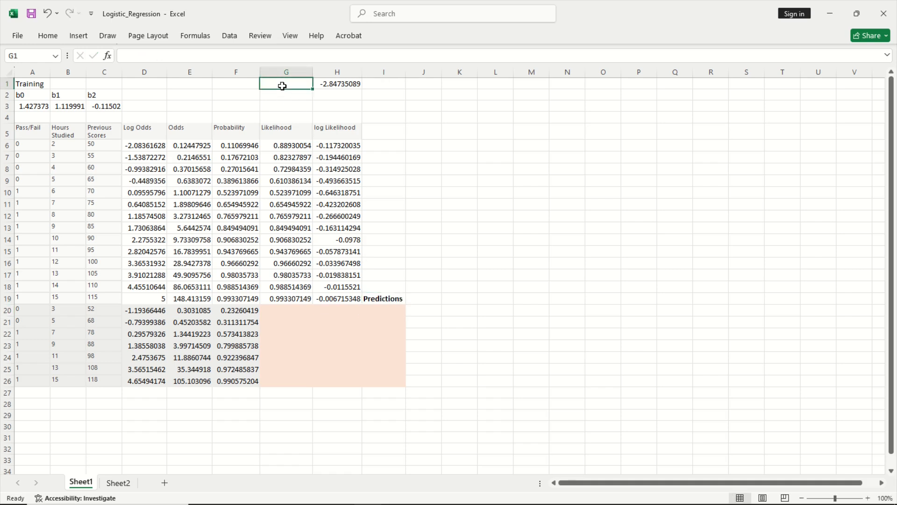
{"action": "type", "text": "0.5"}
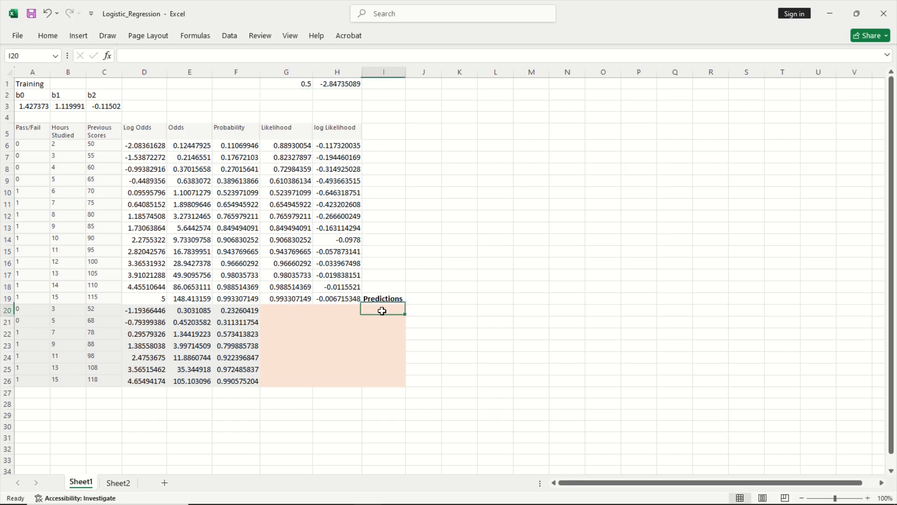
{"action": "type", "text": "=if"}
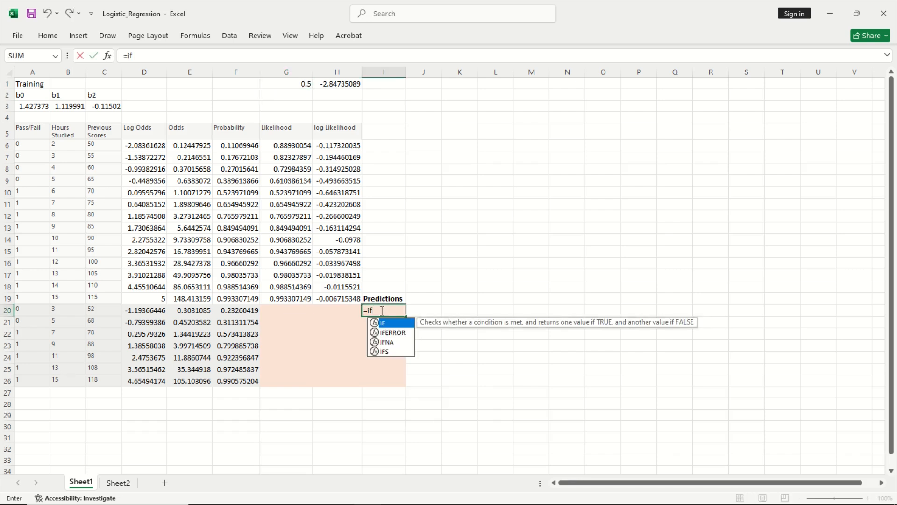
{"action": "type", "text": "("}
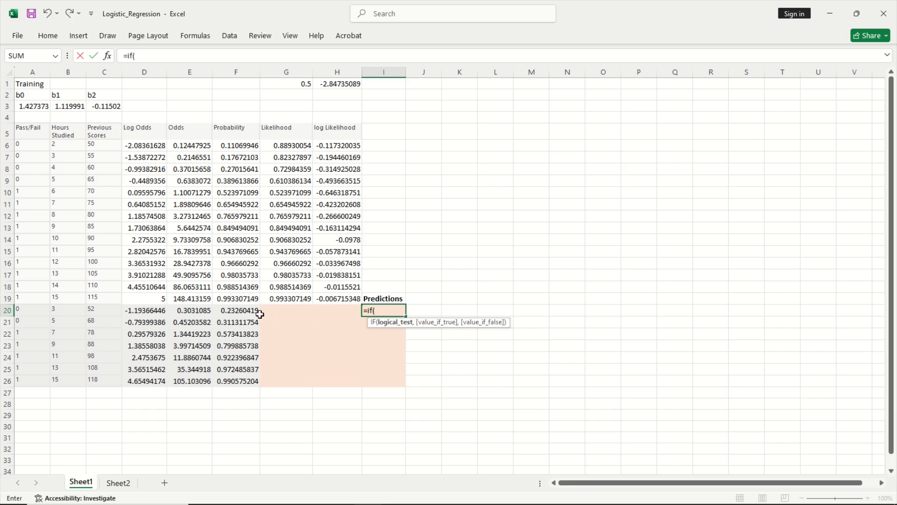
{"action": "left_click", "coordinate": [189, 311]}
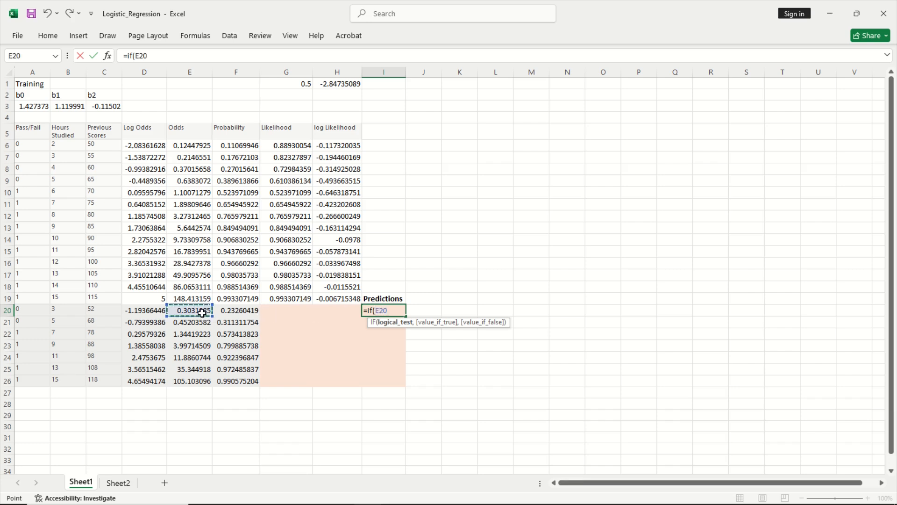
{"action": "type", "text": ">"}
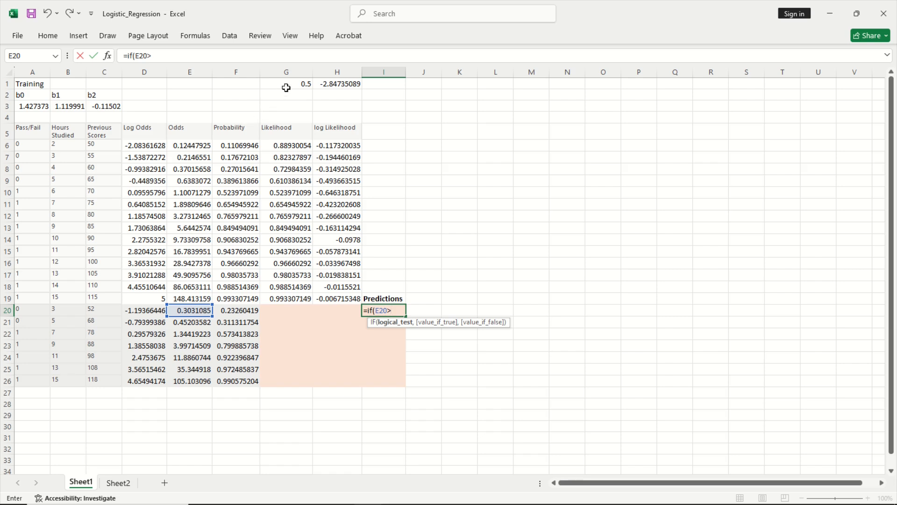
Step: Complete I20 as =IF(E20>$G$1,1,0) returning 1 above the cutoff, else 0
{"action": "left_click", "coordinate": [285, 83]}
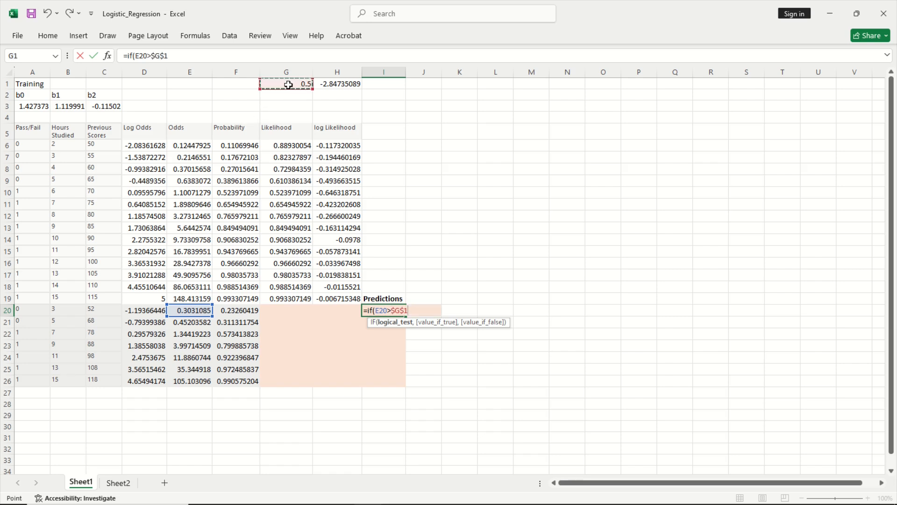
{"action": "type", "text": ","}
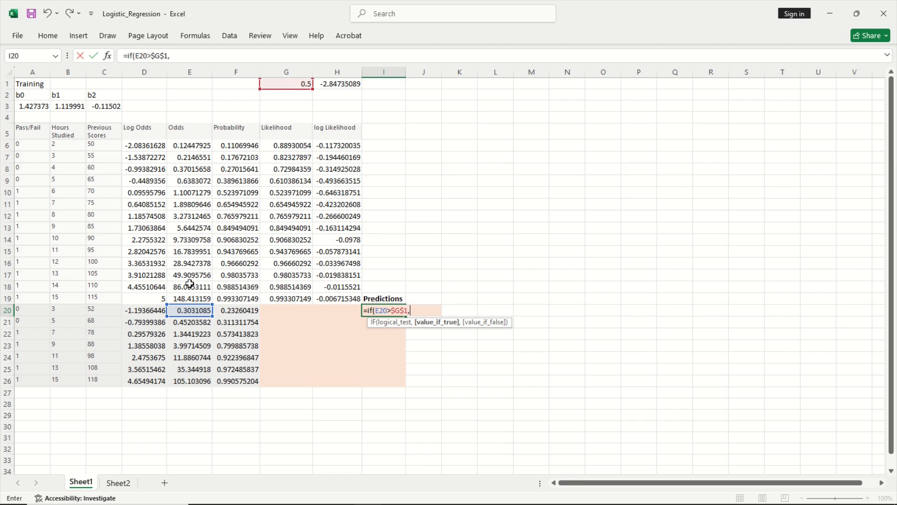
{"action": "type", "text": "1"}
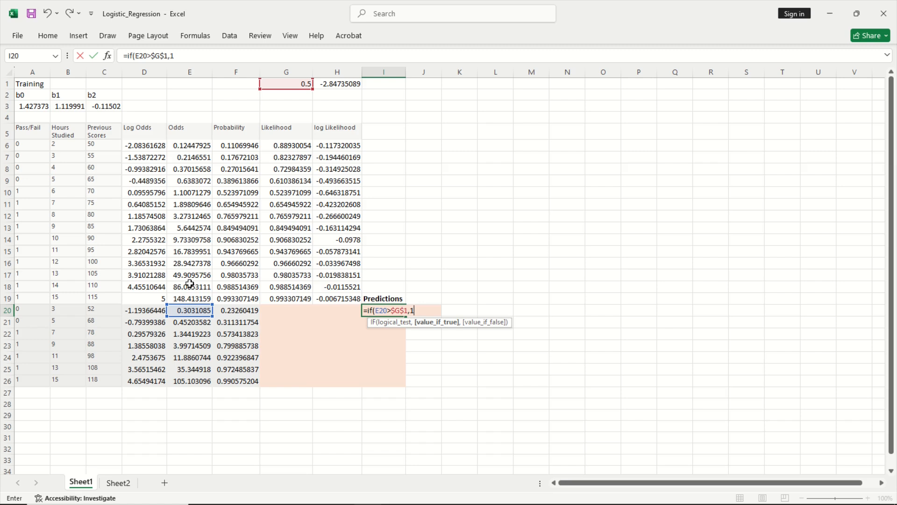
{"action": "type", "text": ",0"}
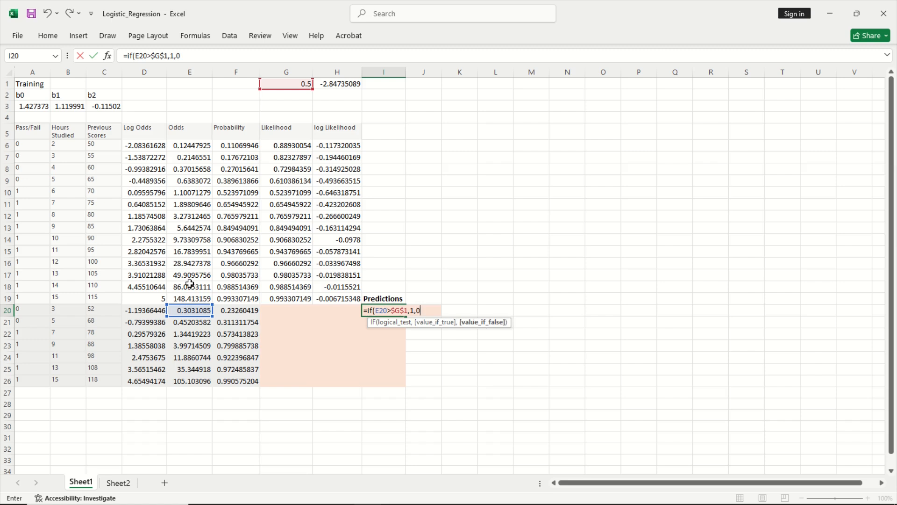
{"action": "type", "text": ")"}
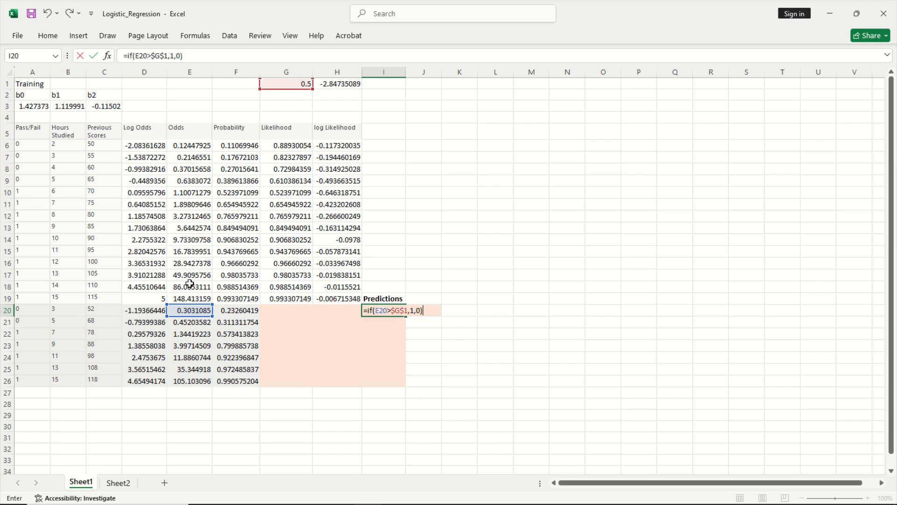
{"action": "key", "text": "Enter"}
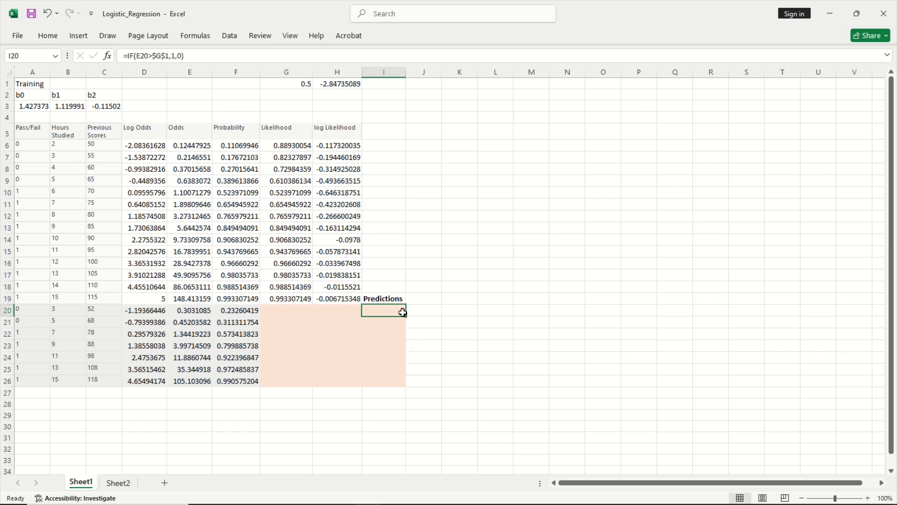
Step: Fill the prediction formula from I20 down to I26, giving 0, 0, 1, 1, 1, 1, 1
{"action": "left_click_drag", "start_coordinate": [402, 311], "coordinate": [381, 380]}
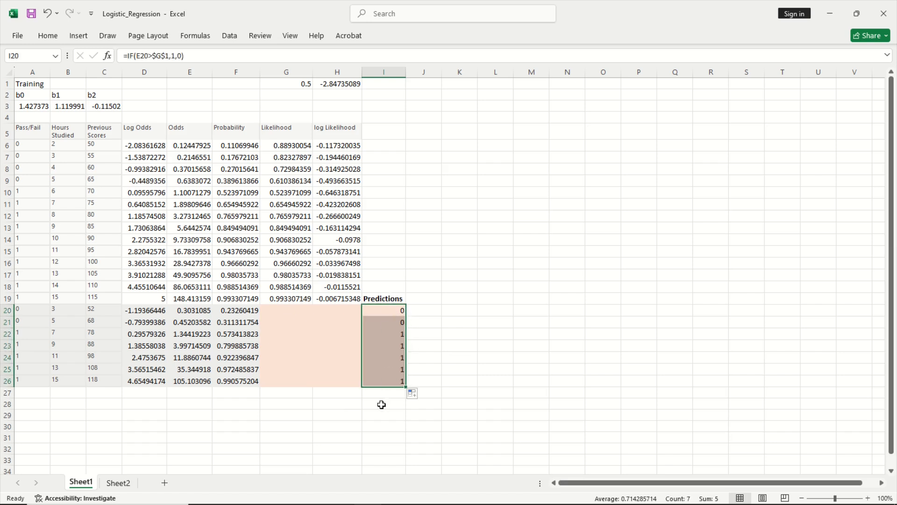
{"action": "mouse_move", "coordinate": [391, 331]}
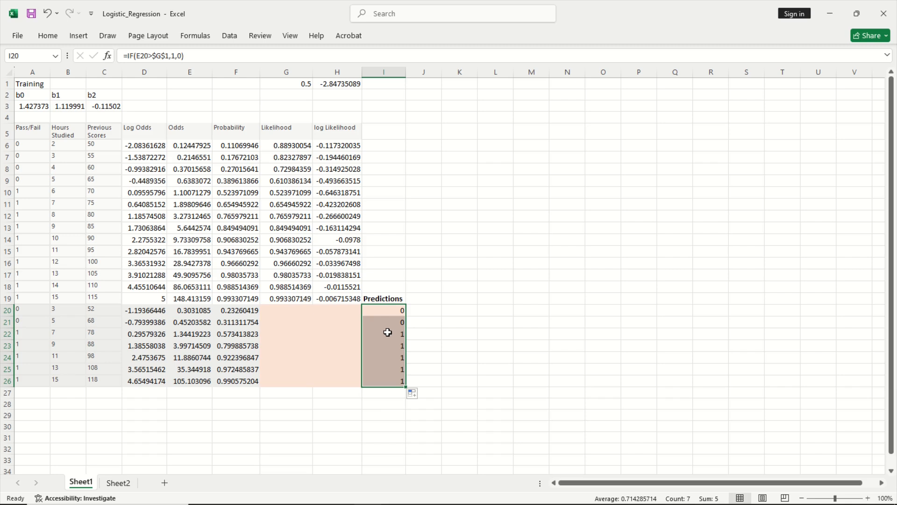
{"action": "left_click", "coordinate": [383, 322]}
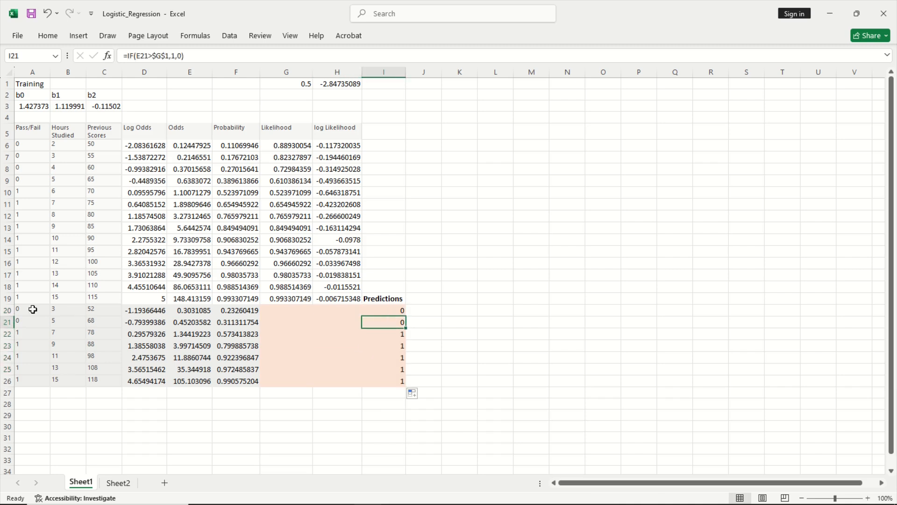
{"action": "left_click", "coordinate": [33, 321]}
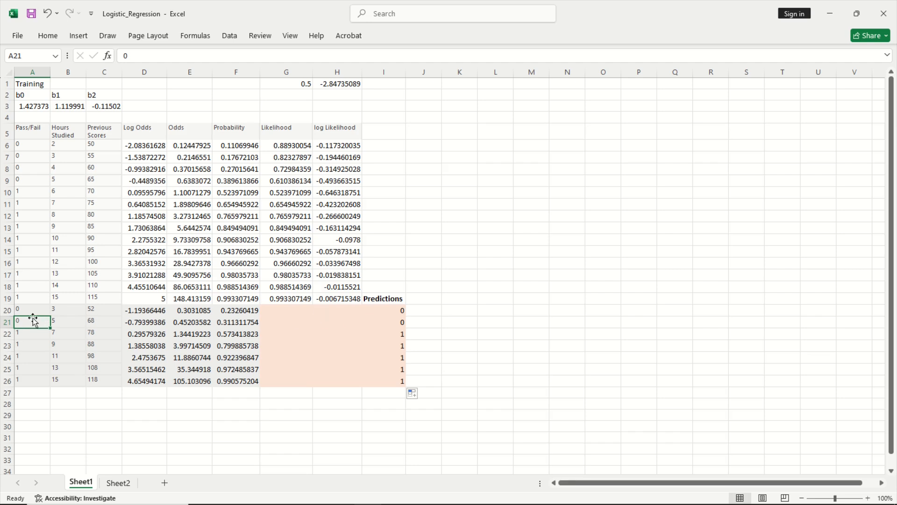
{"action": "left_click", "coordinate": [32, 310]}
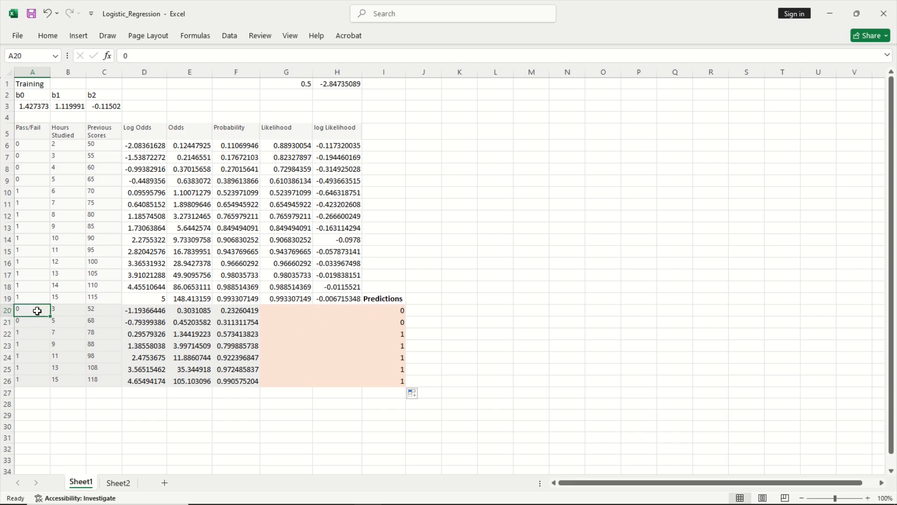
Step: Compare predictions with actual Pass/Fail values for rows 20, 21, 22 and 25
{"action": "left_click", "coordinate": [32, 322]}
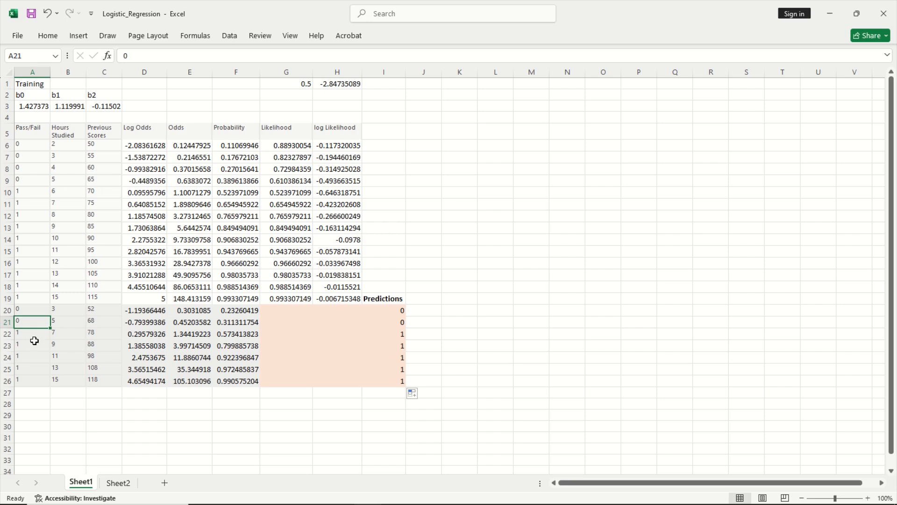
{"action": "left_click", "coordinate": [383, 322]}
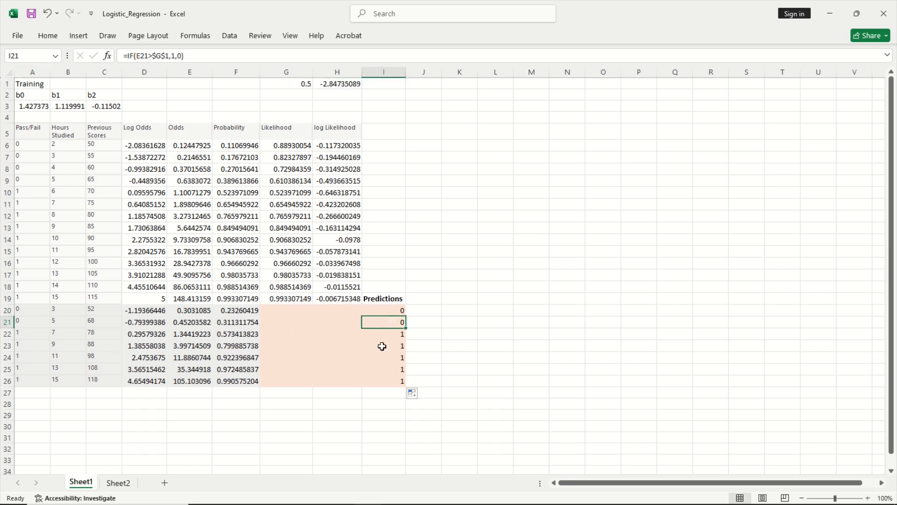
{"action": "left_click", "coordinate": [383, 334]}
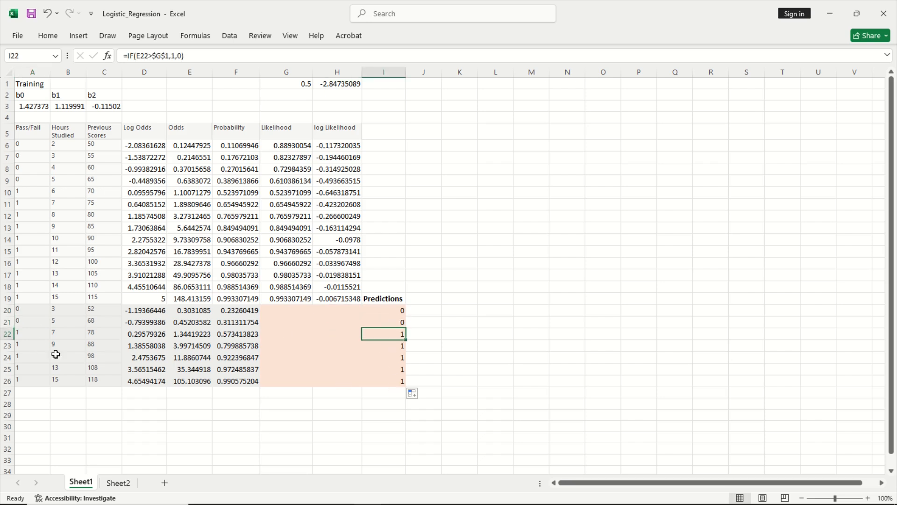
{"action": "mouse_move", "coordinate": [34, 365]}
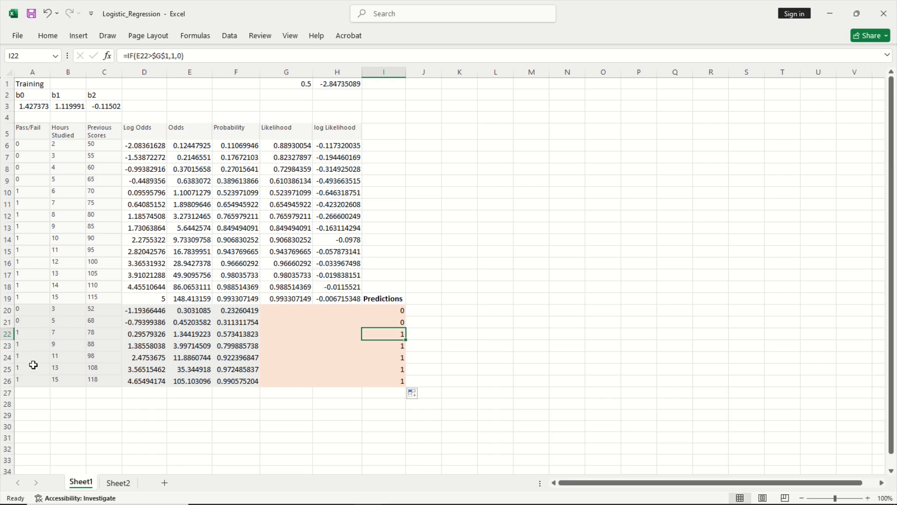
{"action": "left_click", "coordinate": [33, 368]}
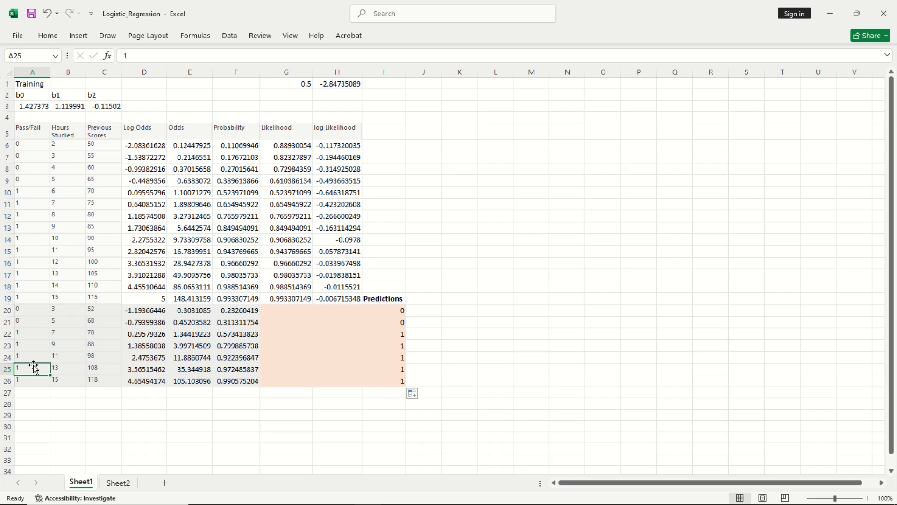
{"action": "mouse_move", "coordinate": [43, 330]}
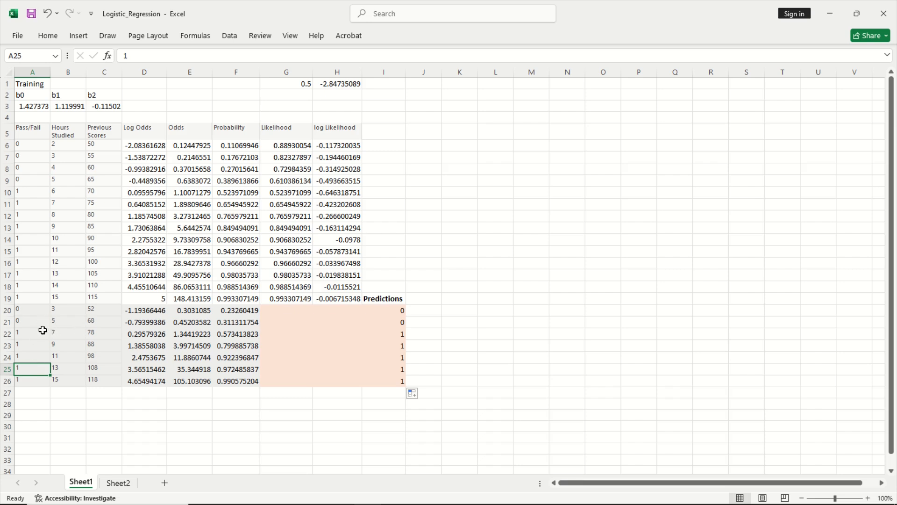
{"action": "mouse_move", "coordinate": [59, 305]}
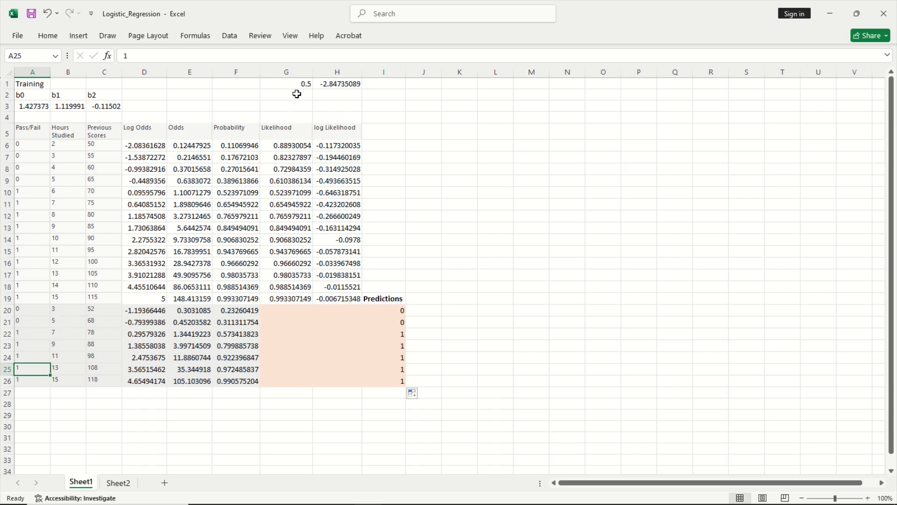
{"action": "left_click", "coordinate": [286, 84]}
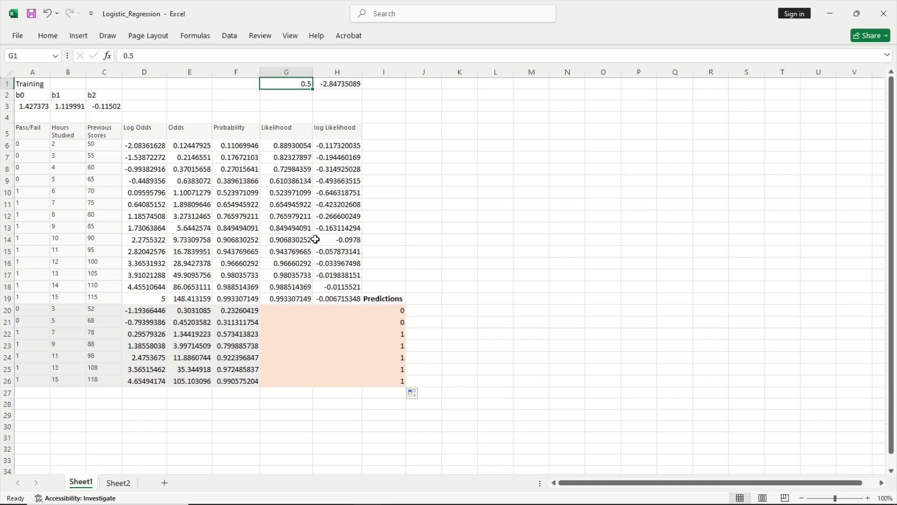
{"action": "mouse_move", "coordinate": [140, 280]}
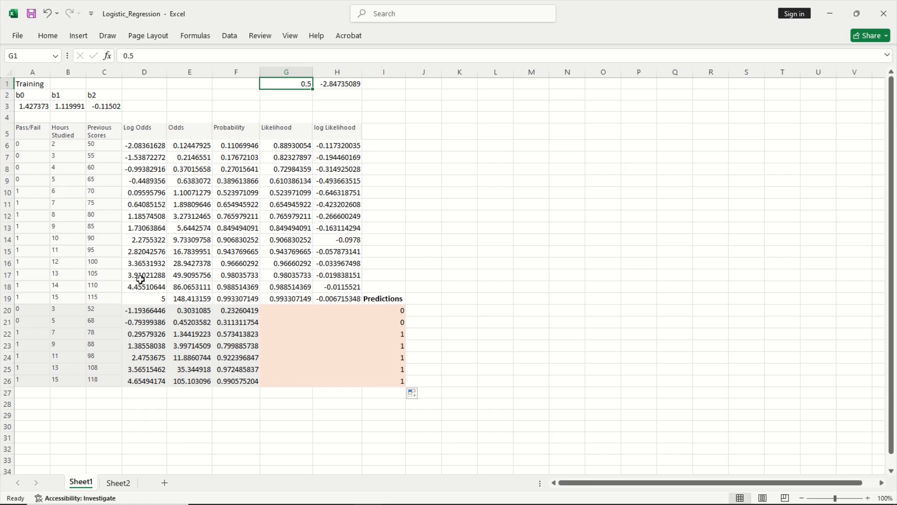
{"action": "mouse_move", "coordinate": [392, 331]}
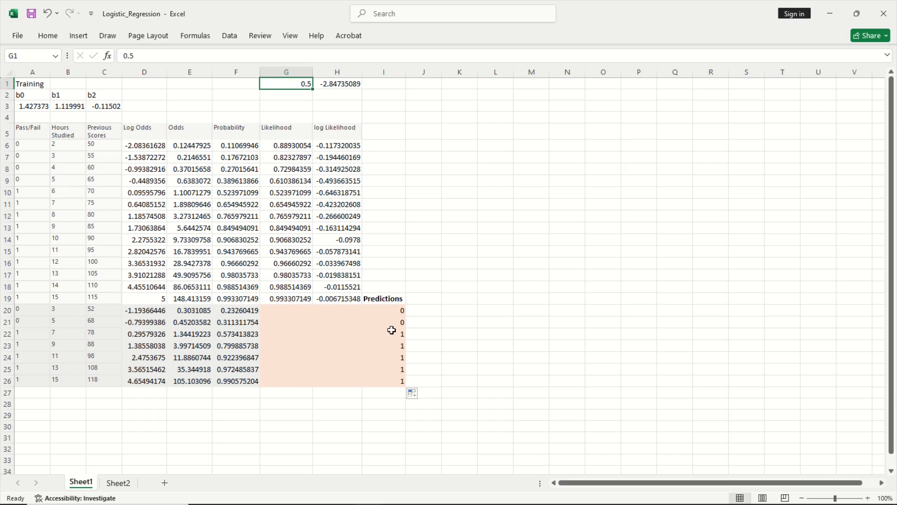
{"action": "mouse_move", "coordinate": [372, 298]}
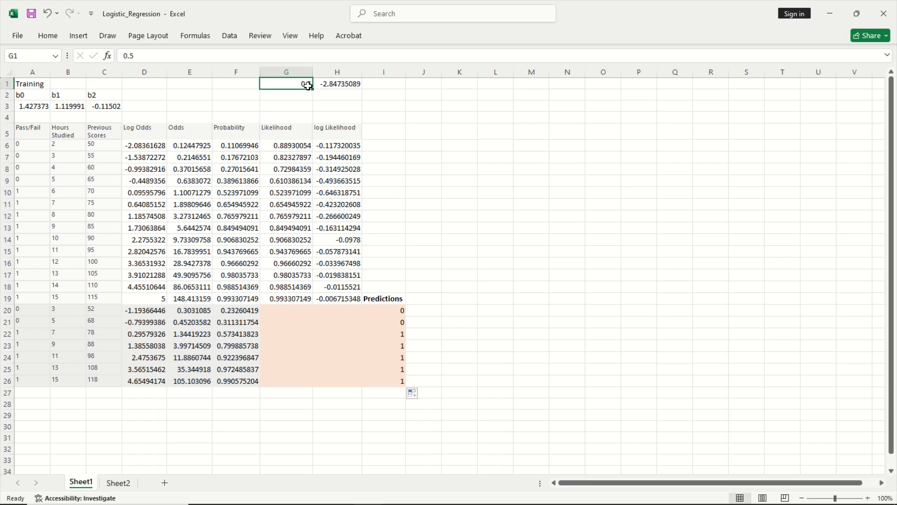
{"action": "mouse_move", "coordinate": [370, 341]}
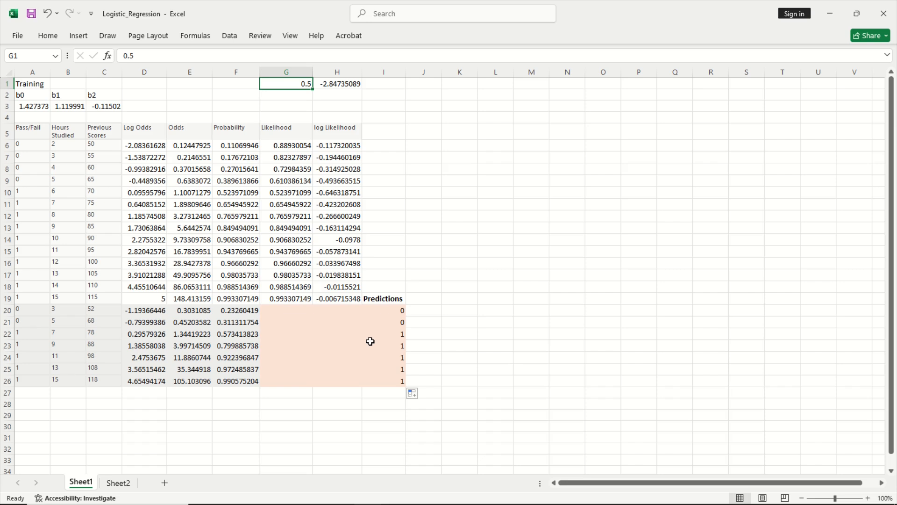